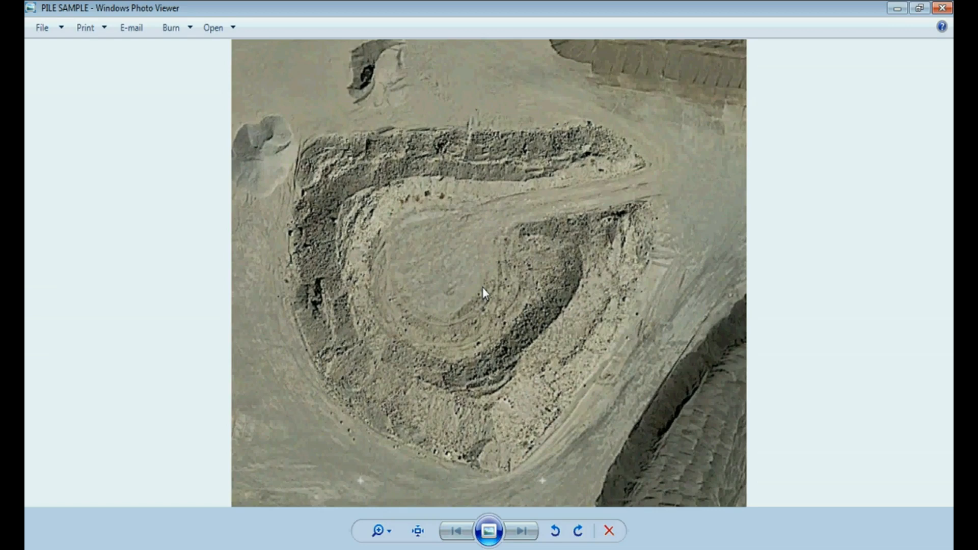
pyautogui.moveTo(398, 541)
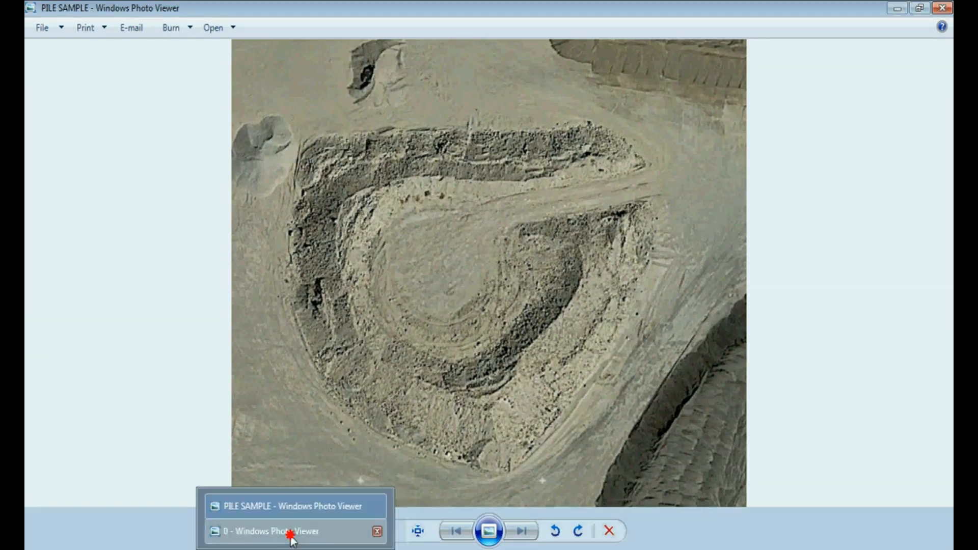
# Show image 0 with the blue section lines, then advance to the first cross-section profile
pyautogui.click(522, 544)
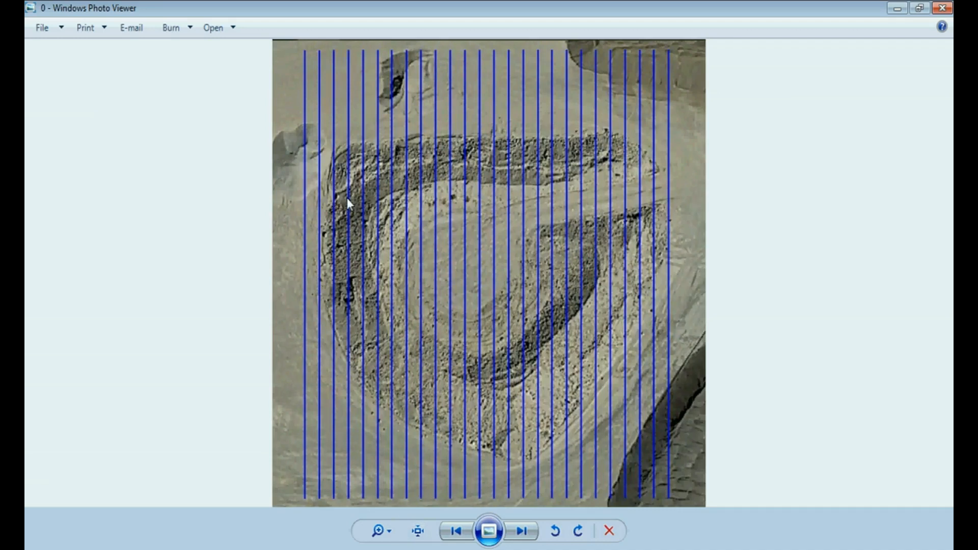
pyautogui.moveTo(348, 259)
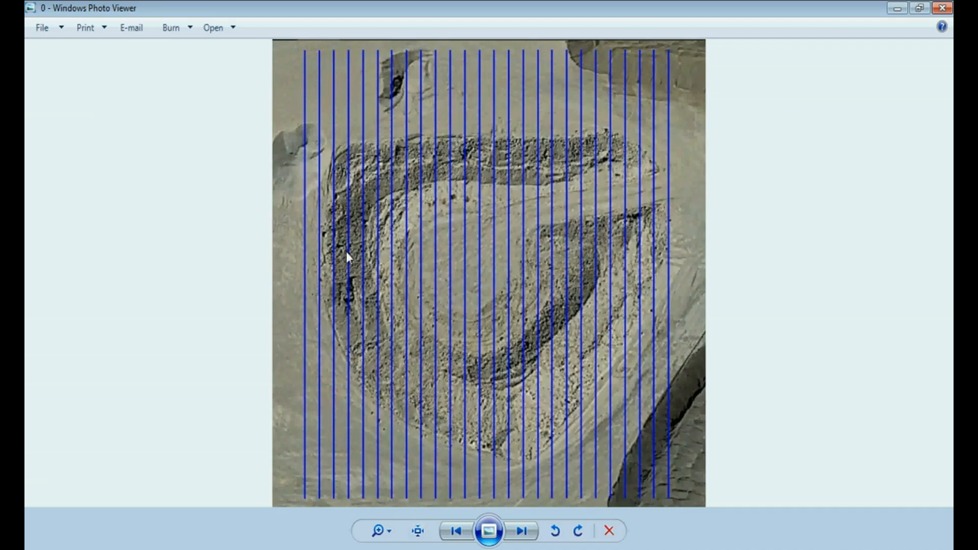
pyautogui.click(523, 544)
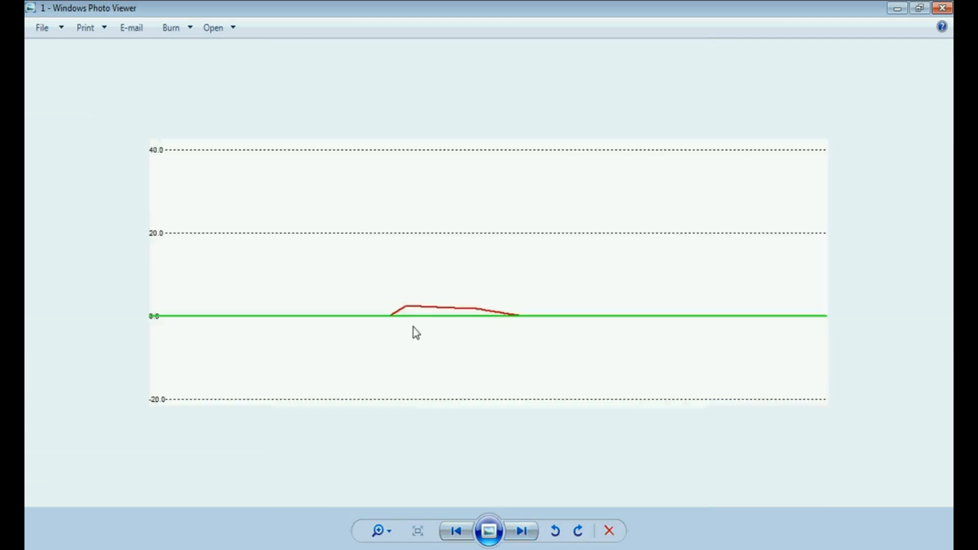
pyautogui.moveTo(483, 311)
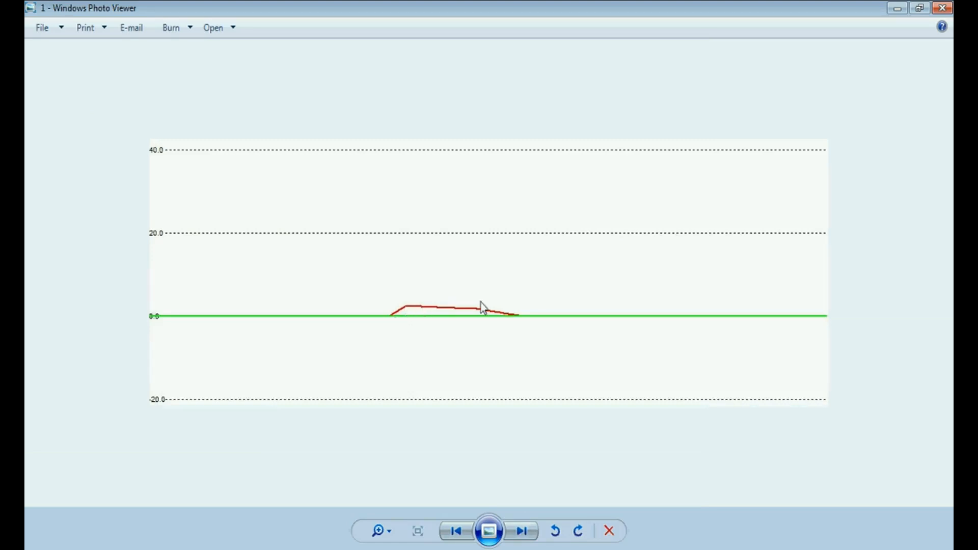
# Browse the second profile, return to the section-line image, and bring up the gridded contour map
pyautogui.click(523, 530)
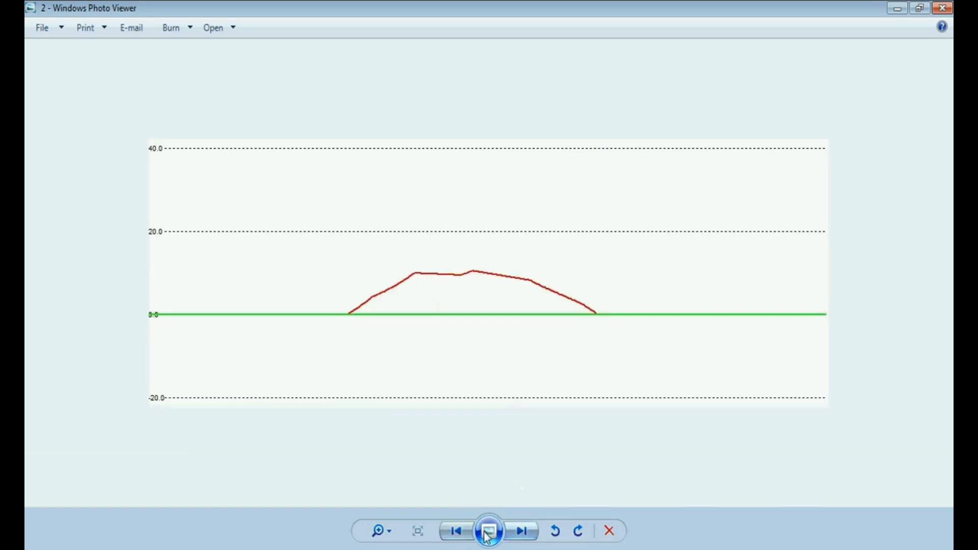
pyautogui.click(455, 530)
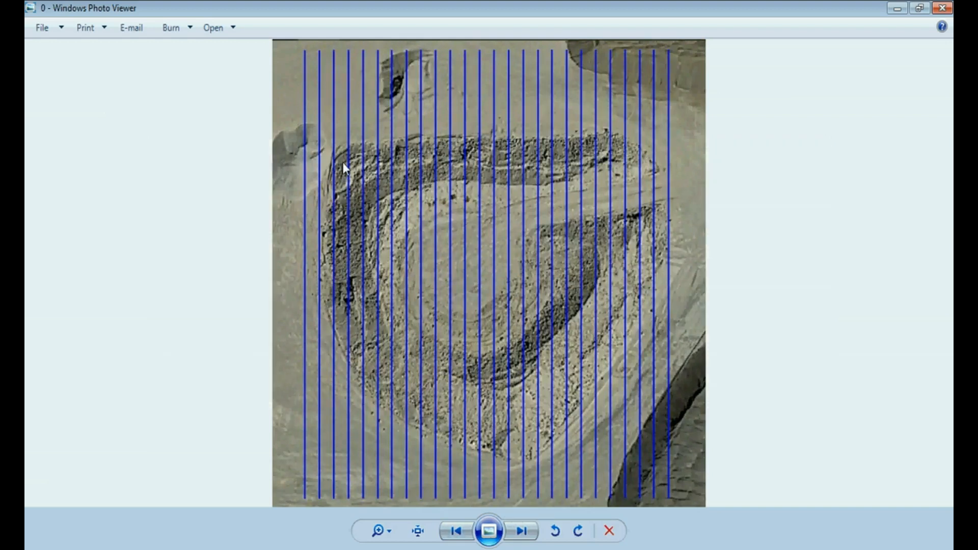
pyautogui.moveTo(364, 151)
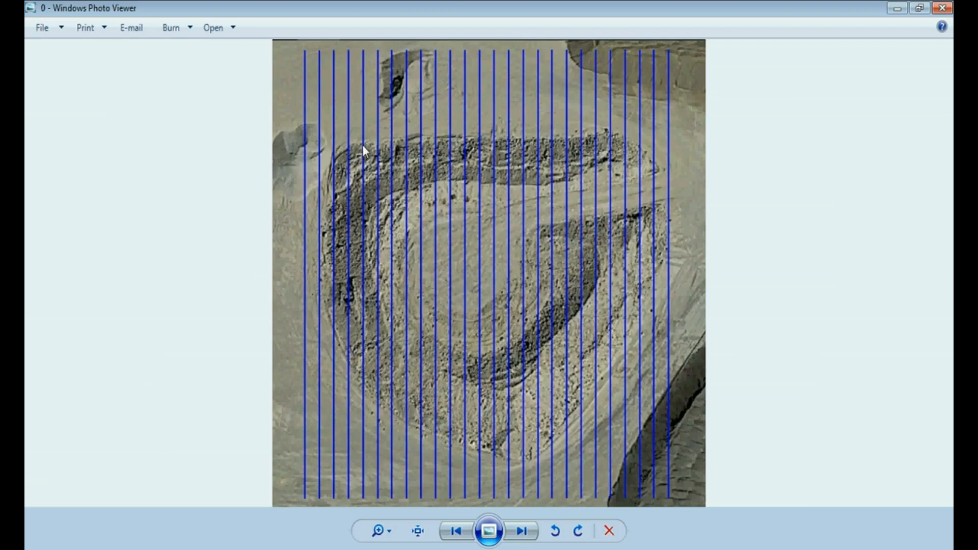
pyautogui.click(523, 544)
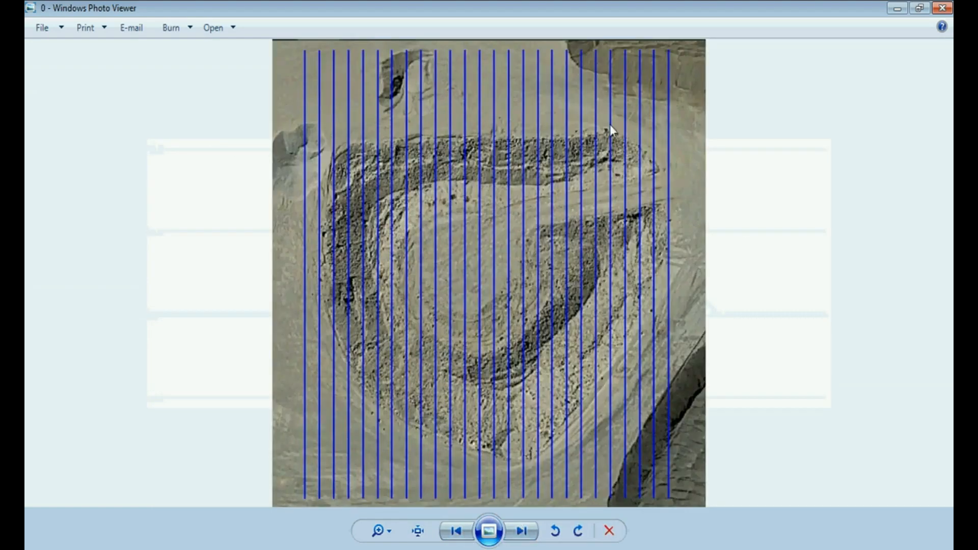
pyautogui.moveTo(652, 204)
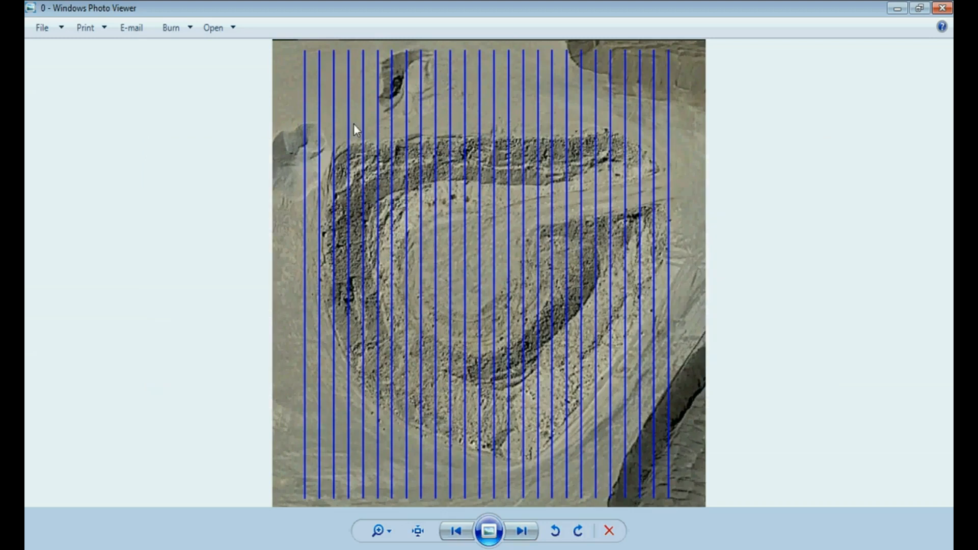
pyautogui.click(524, 530)
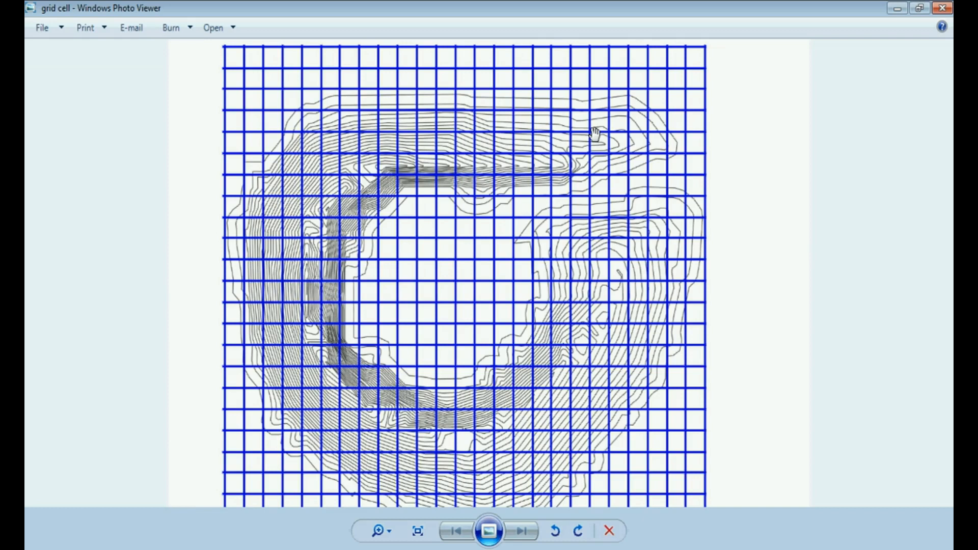
pyautogui.moveTo(413, 256)
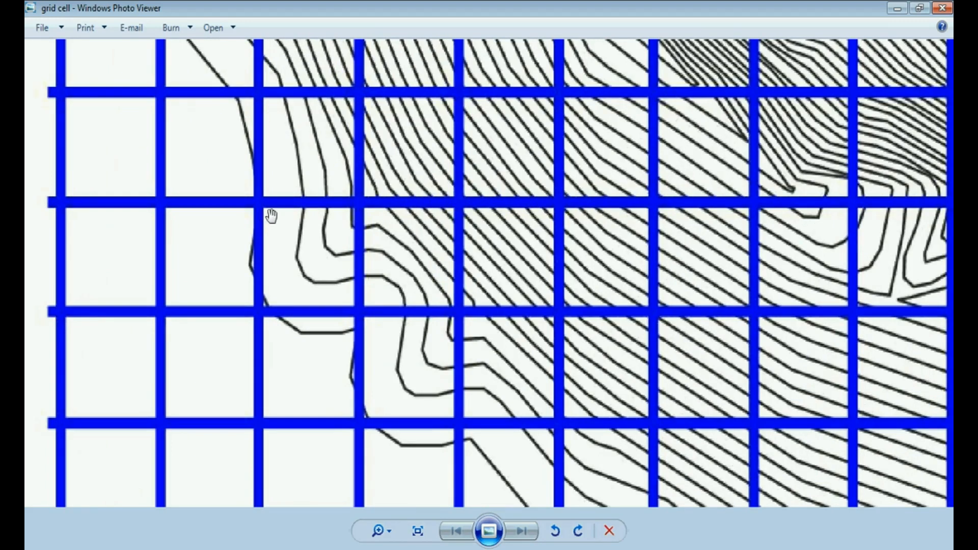
pyautogui.moveTo(292, 289)
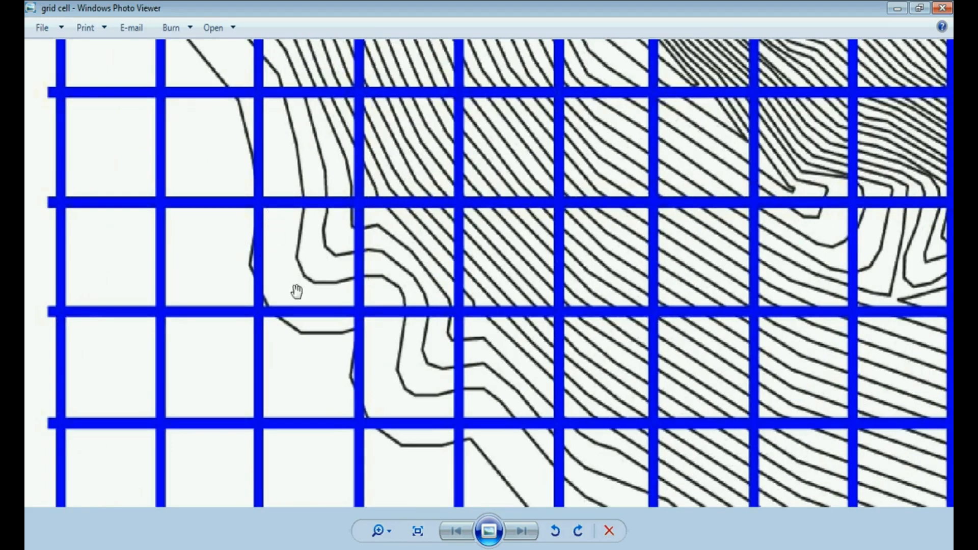
pyautogui.moveTo(242, 230)
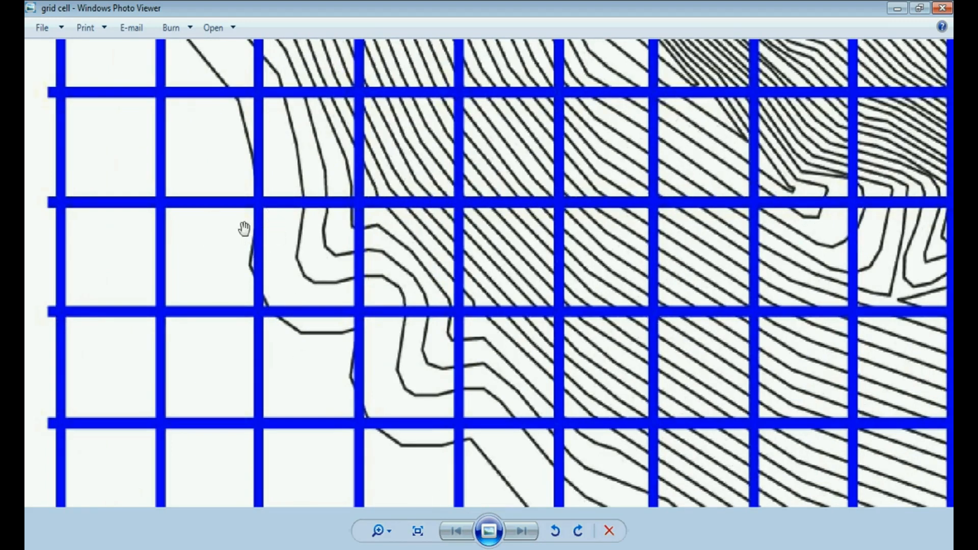
pyautogui.moveTo(269, 214)
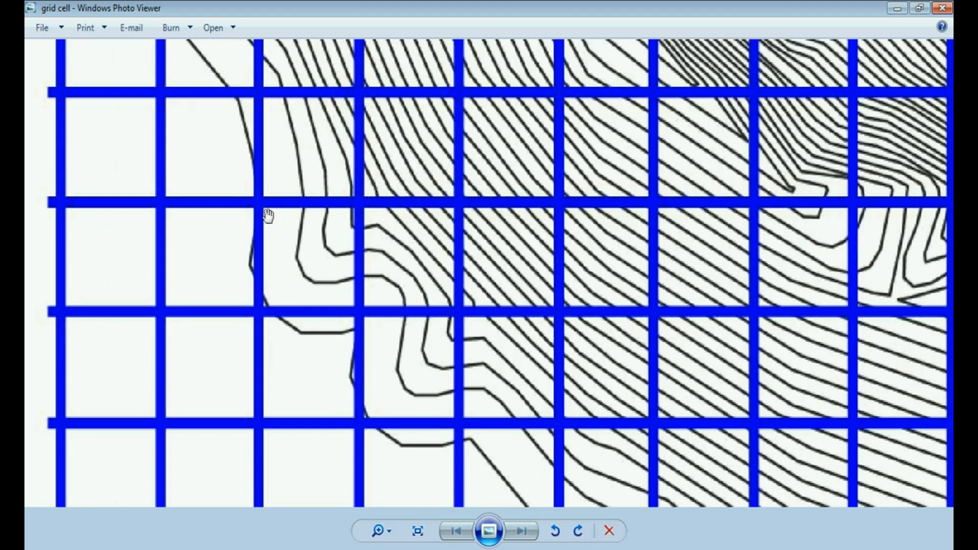
pyautogui.moveTo(290, 259)
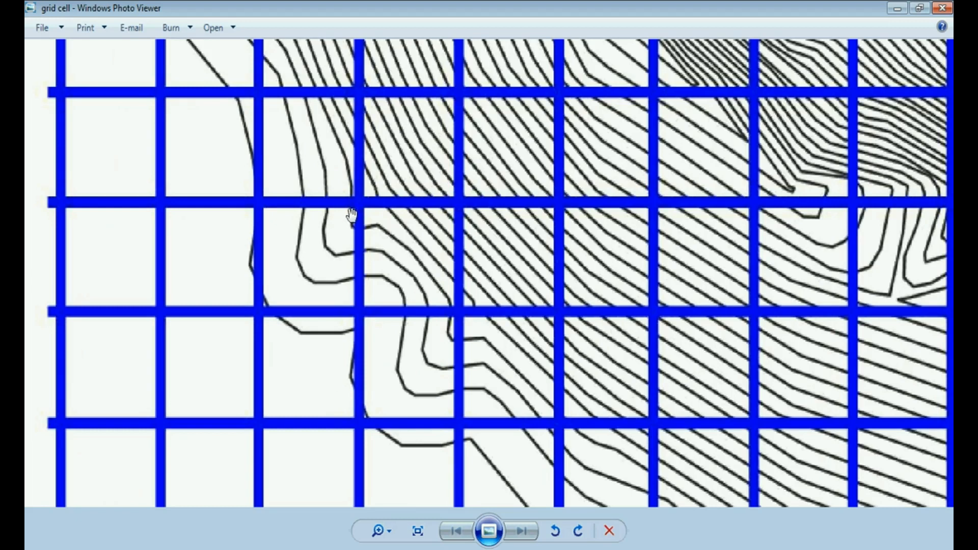
pyautogui.moveTo(286, 252)
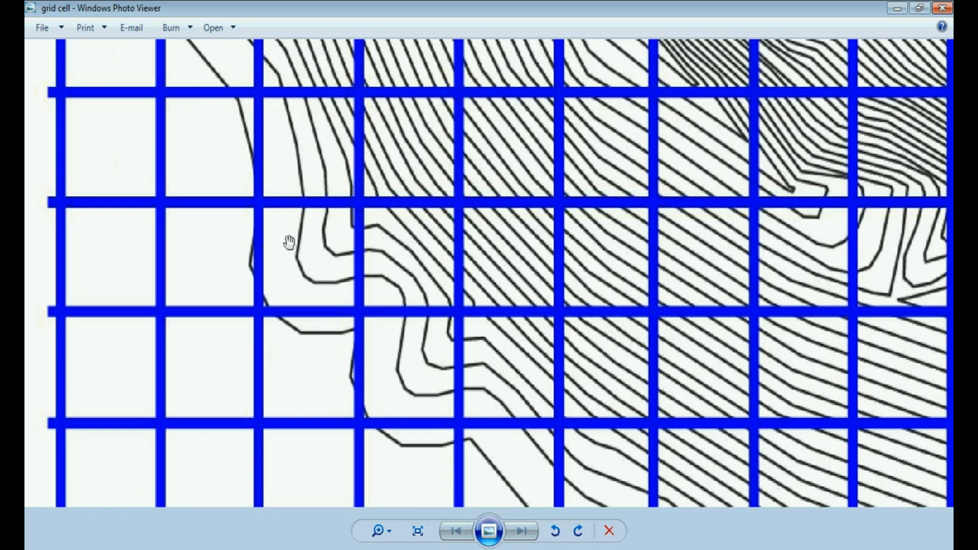
pyautogui.moveTo(344, 221)
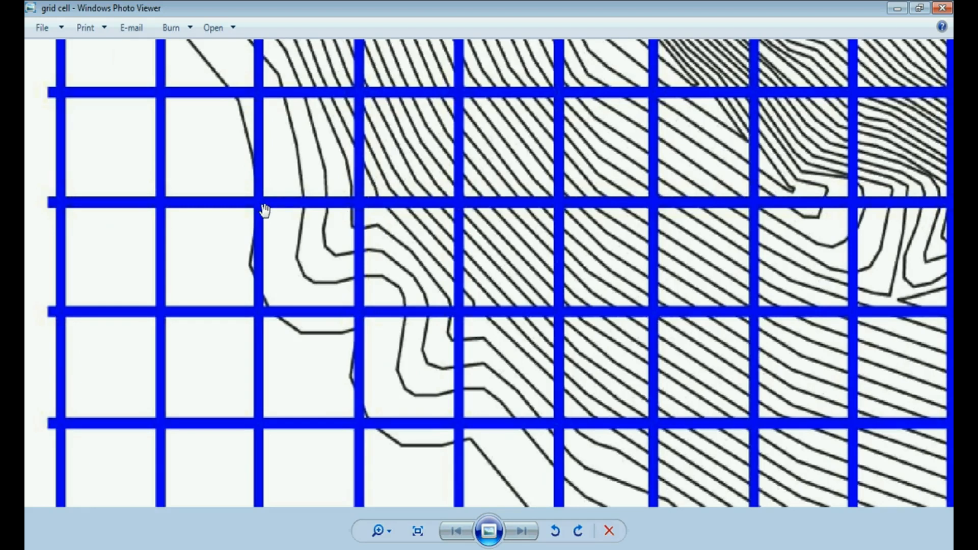
pyautogui.moveTo(278, 223)
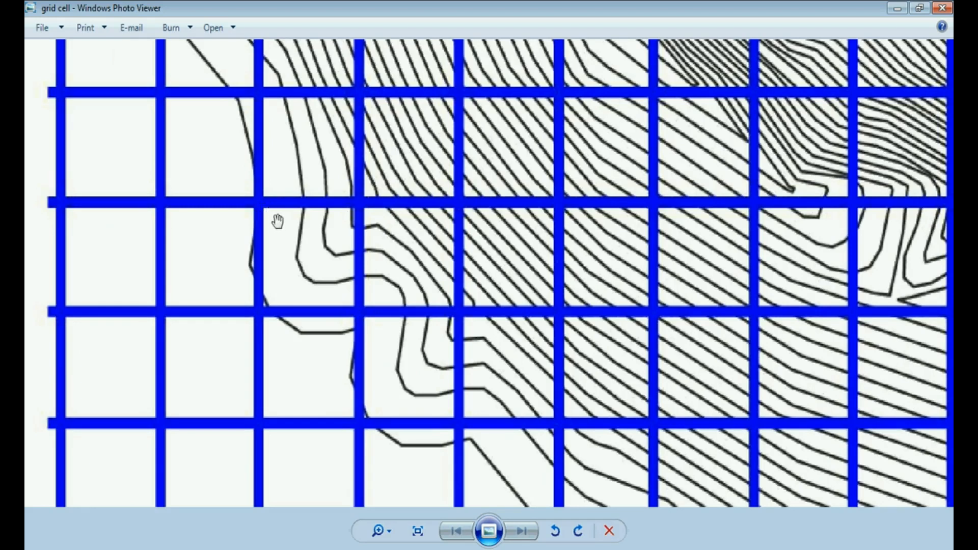
pyautogui.moveTo(290, 261)
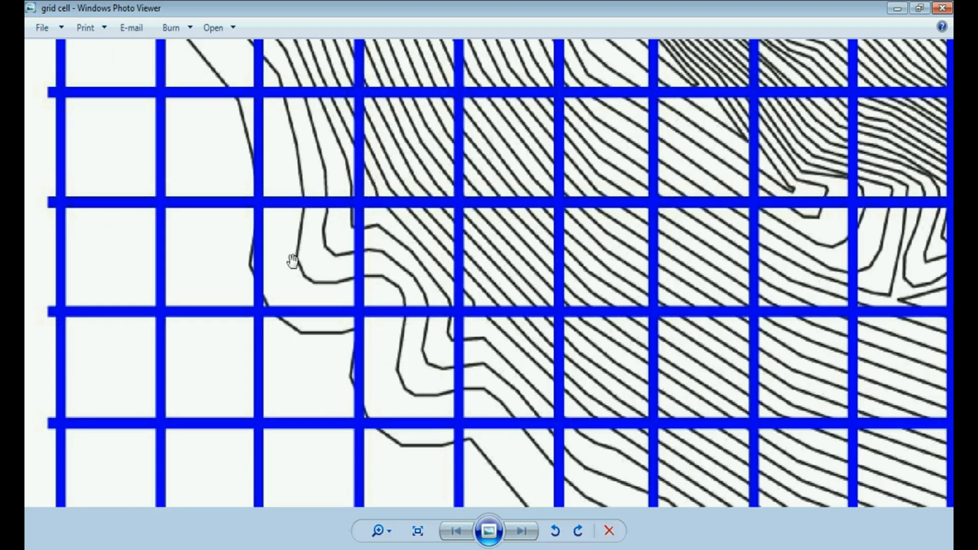
pyautogui.moveTo(311, 256)
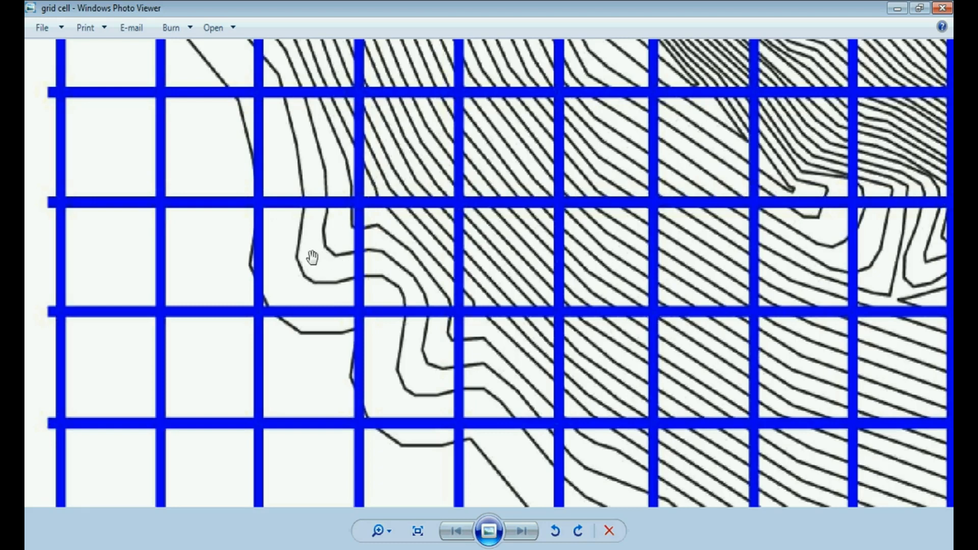
pyautogui.moveTo(346, 233)
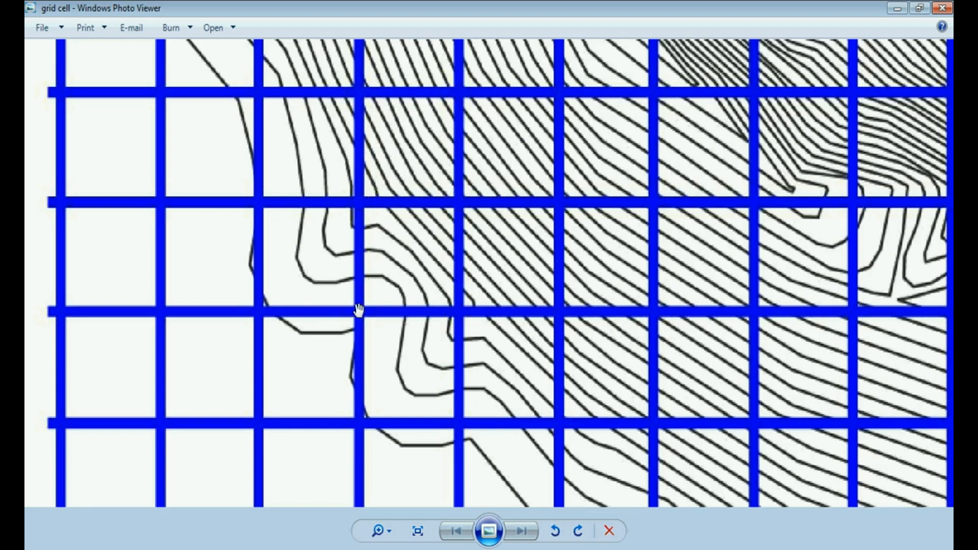
pyautogui.moveTo(260, 318)
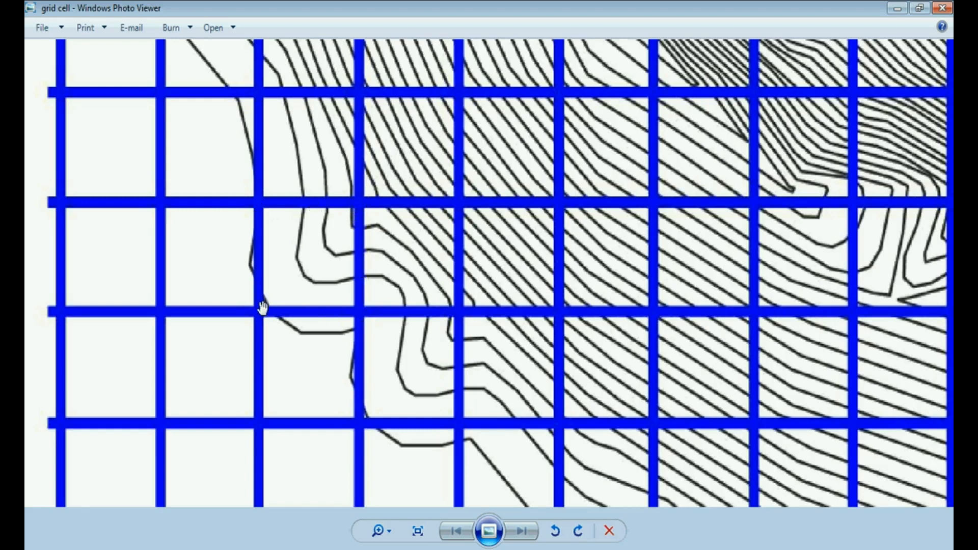
pyautogui.moveTo(342, 276)
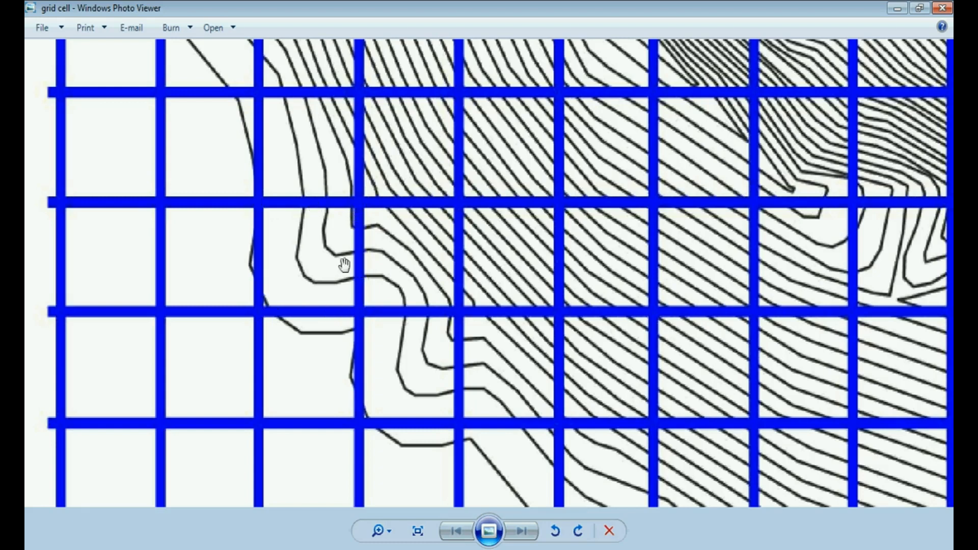
pyautogui.moveTo(317, 277)
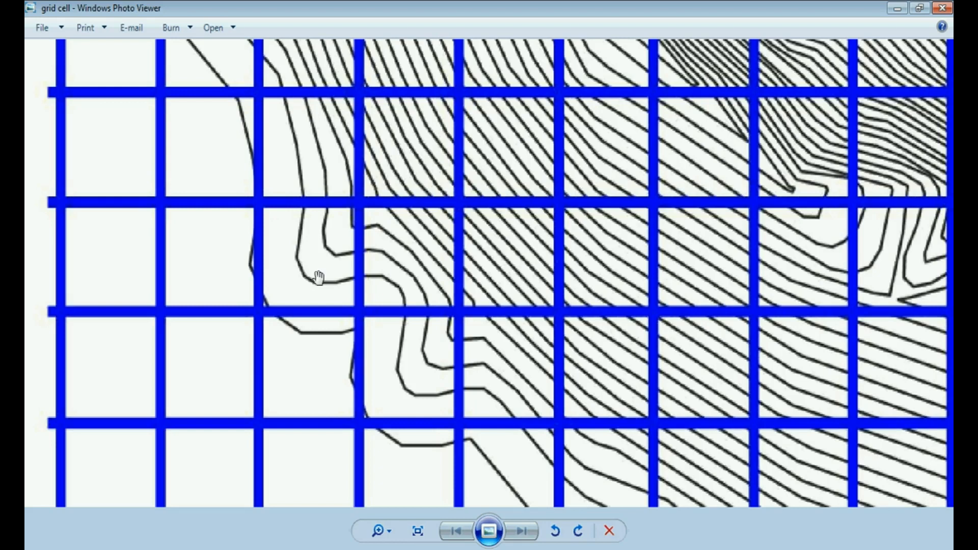
pyautogui.moveTo(294, 229)
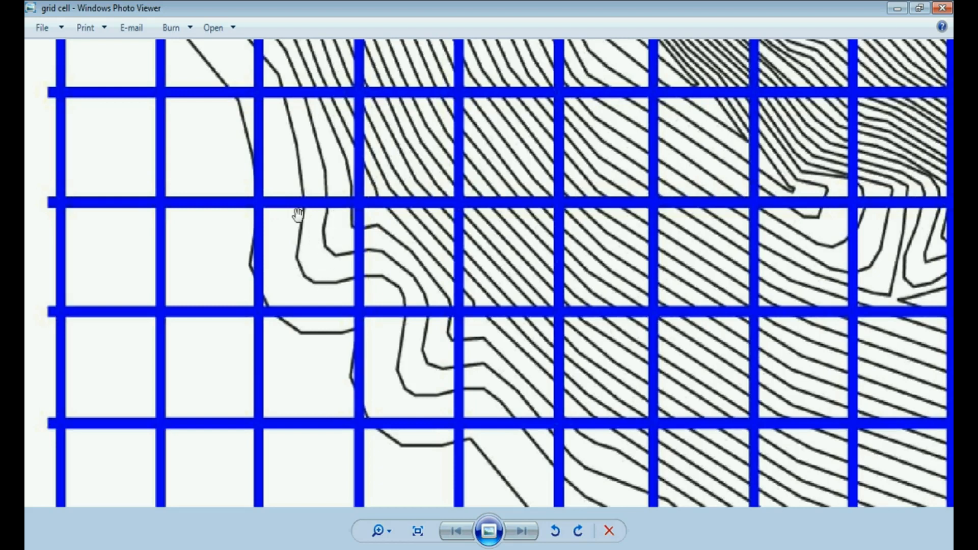
pyautogui.moveTo(255, 255)
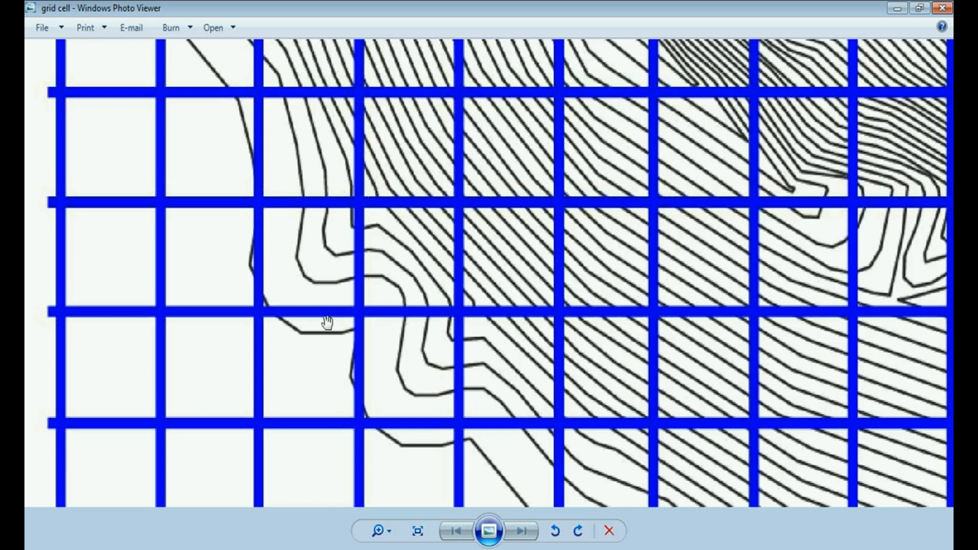
pyautogui.moveTo(385, 218)
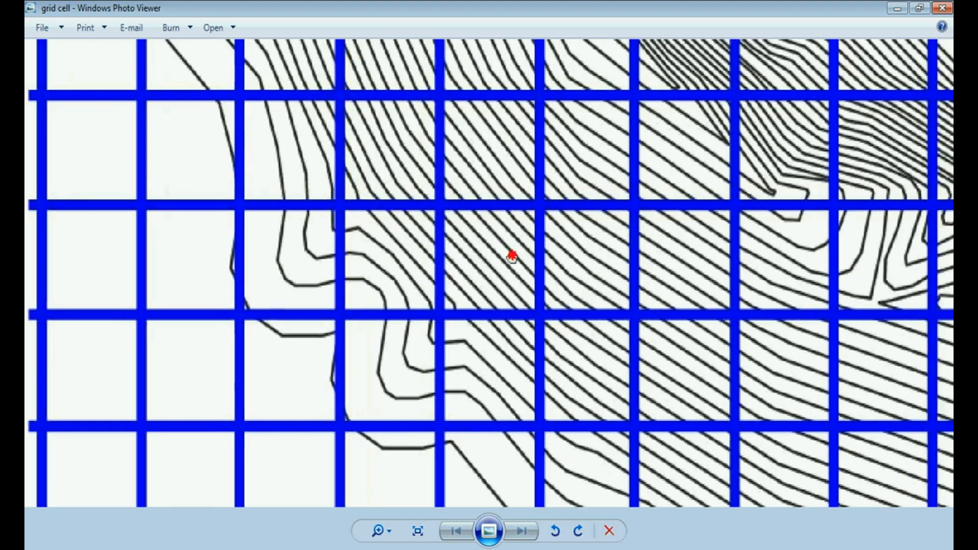
pyautogui.click(378, 530)
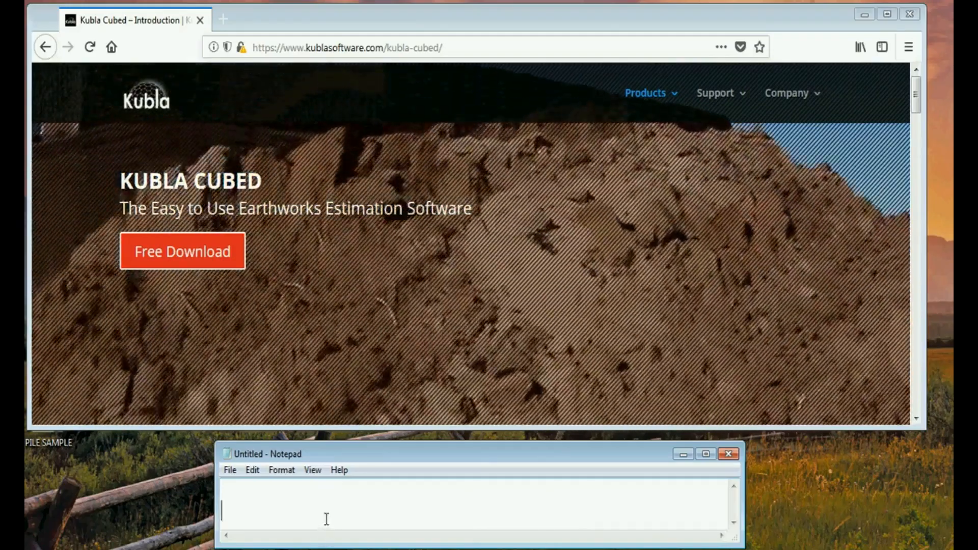
pyautogui.write('https://www.kublasoftware.com/kubla-cubed/')
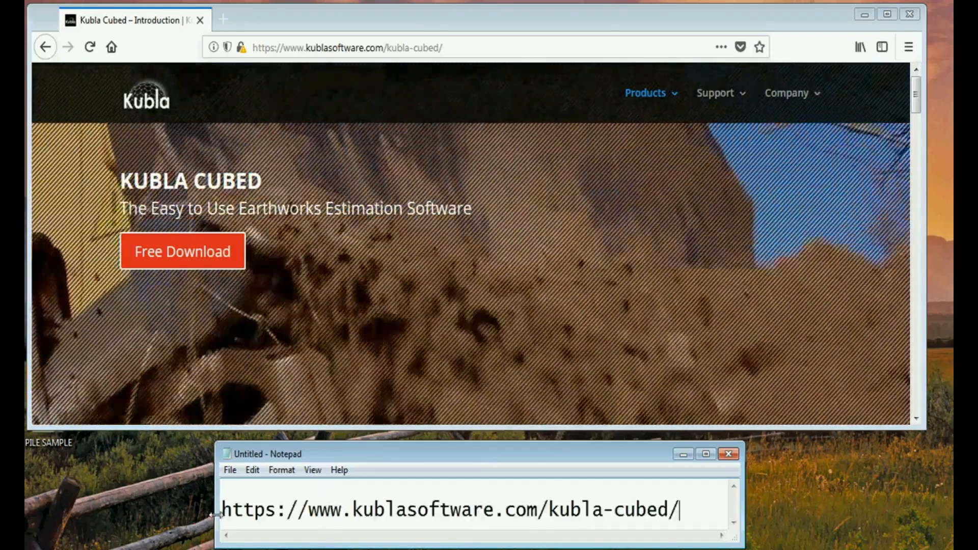
pyautogui.moveTo(191, 263)
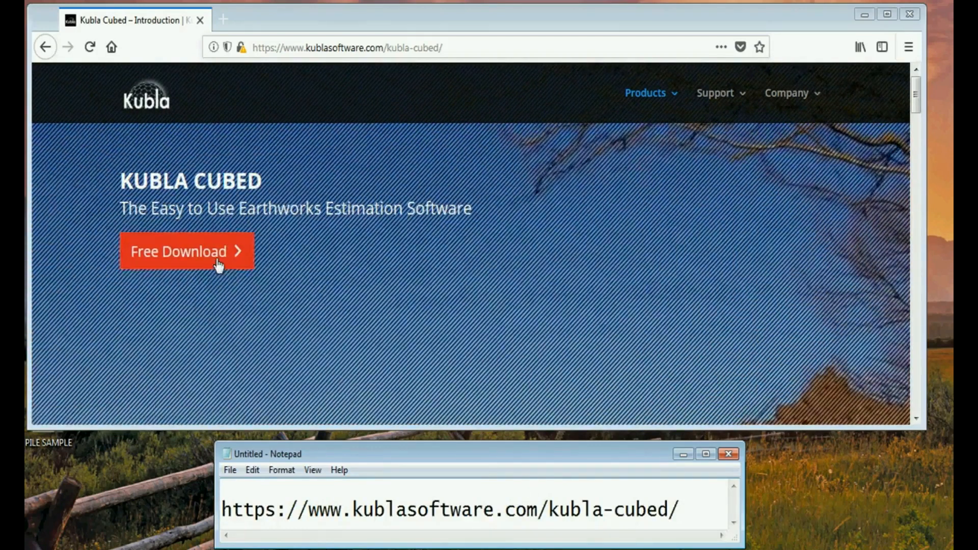
pyautogui.click(183, 251)
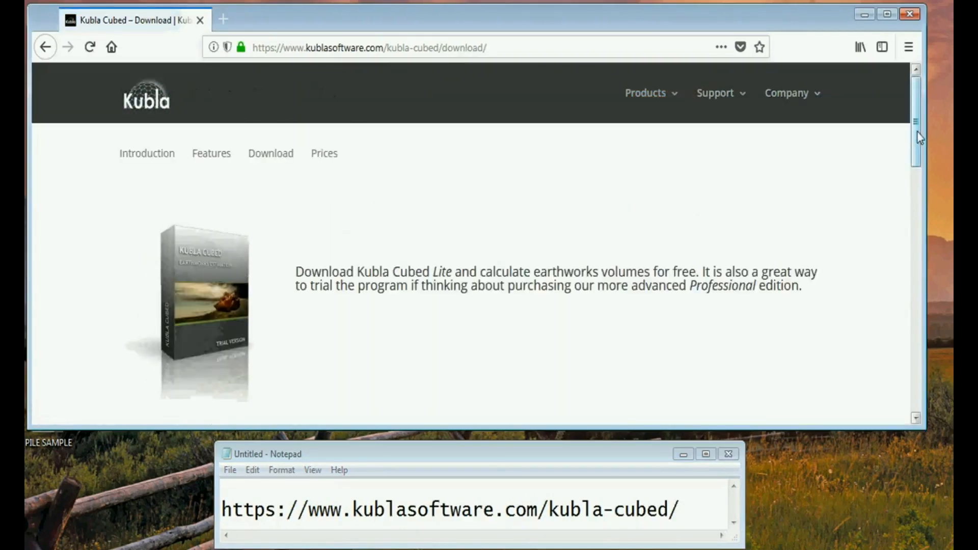
pyautogui.scroll(-3)
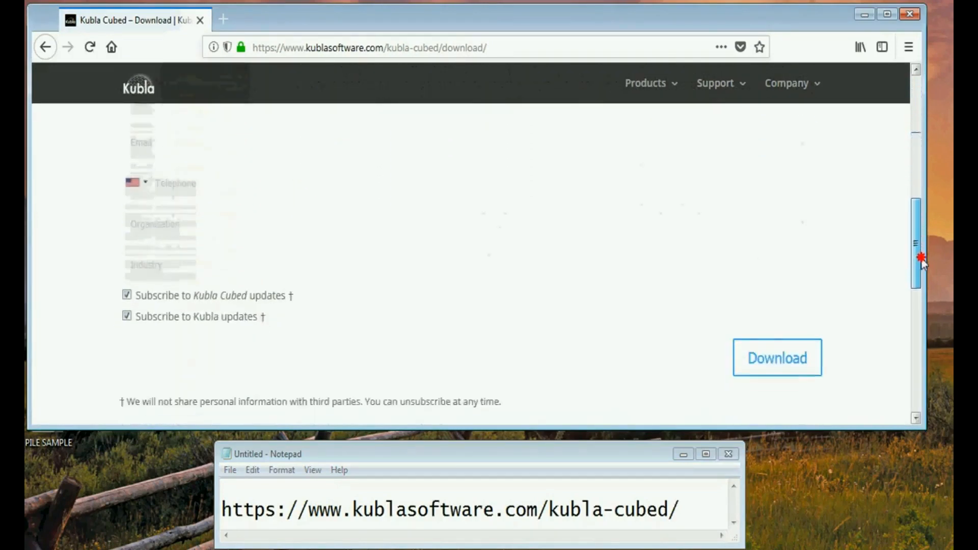
pyautogui.scroll(-3)
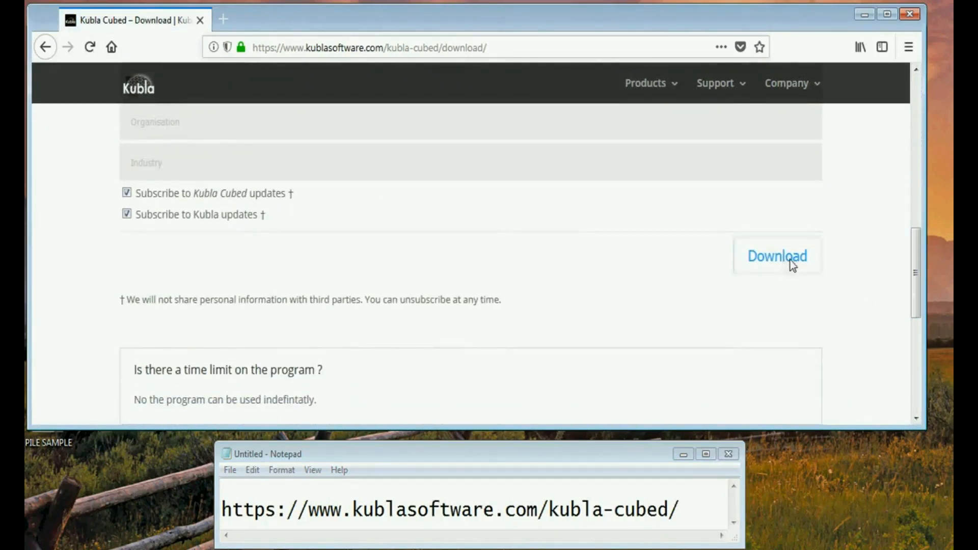
pyautogui.moveTo(794, 327)
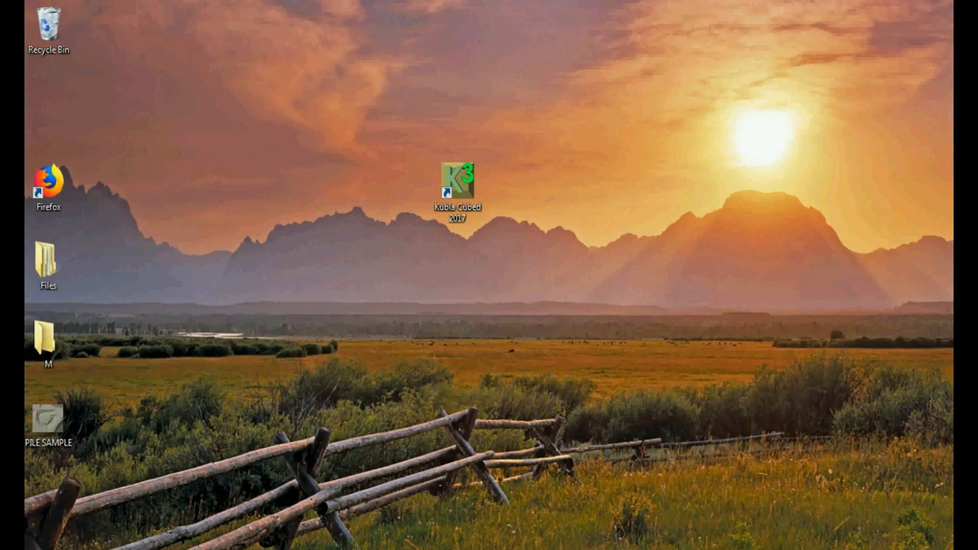
# Launch Kubla Cubed 2017 from its desktop shortcut
pyautogui.doubleClick(459, 183)
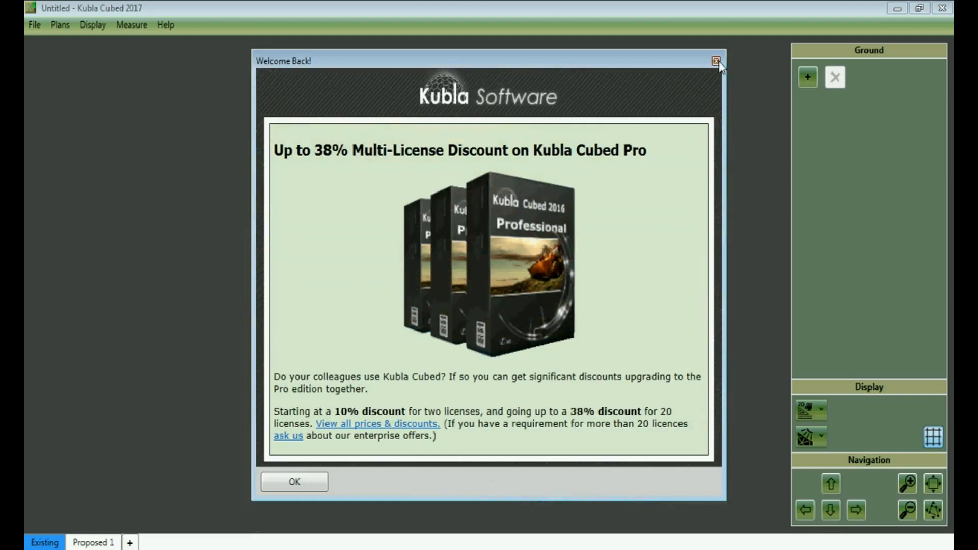
# Close the Welcome Back promotion to reveal the empty untitled project
pyautogui.click(715, 59)
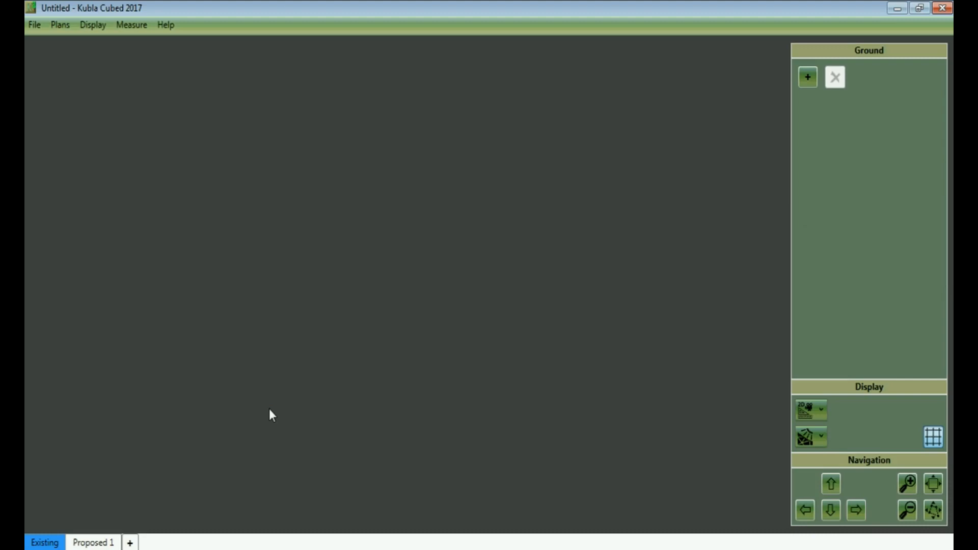
pyautogui.moveTo(781, 211)
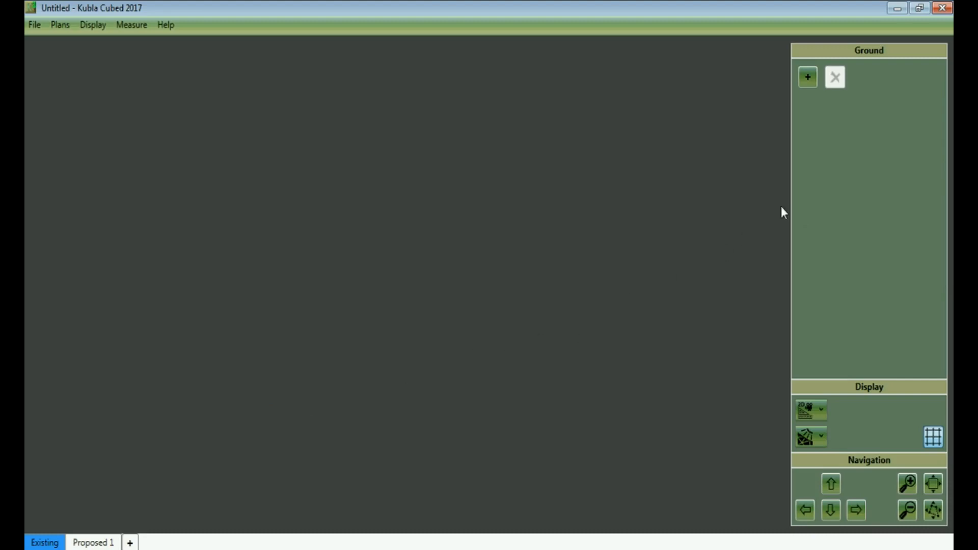
pyautogui.moveTo(789, 198)
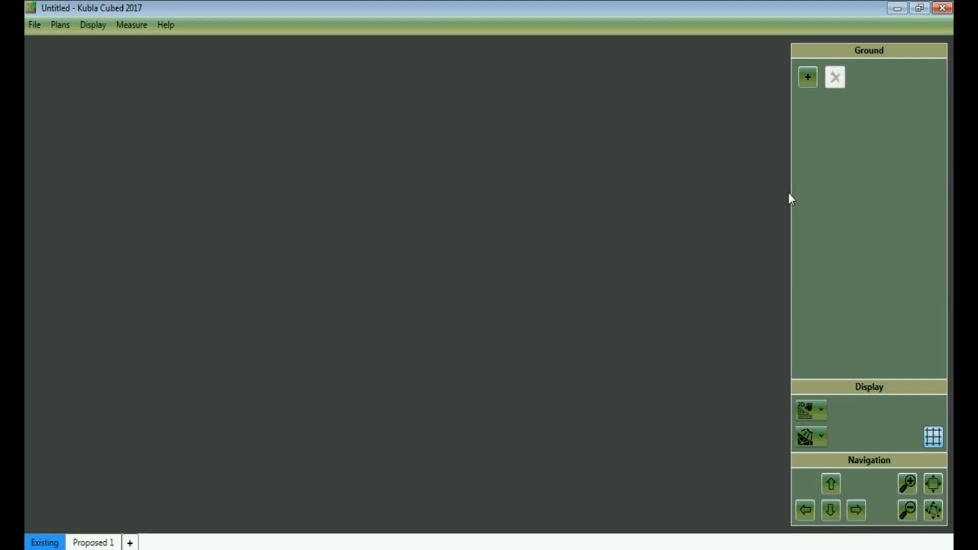
pyautogui.moveTo(826, 208)
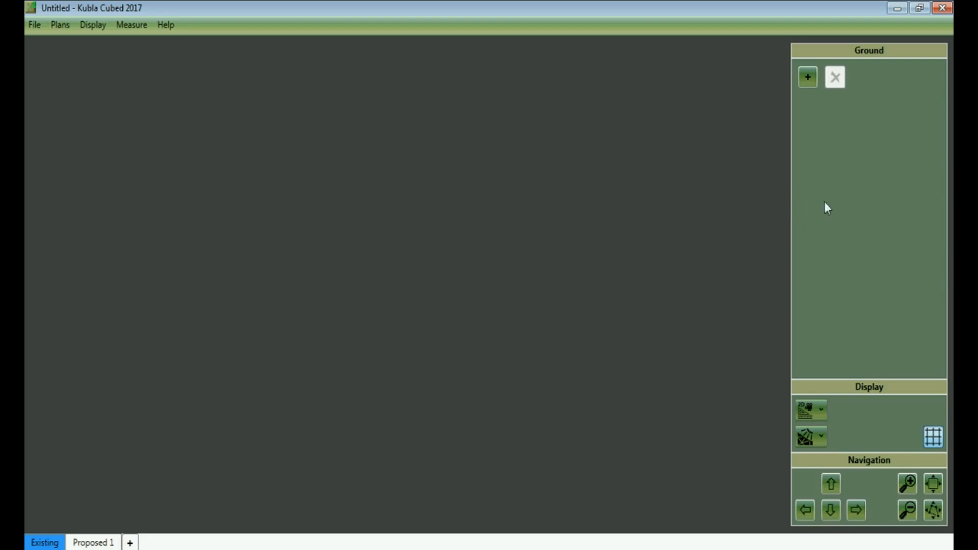
pyautogui.moveTo(808, 77)
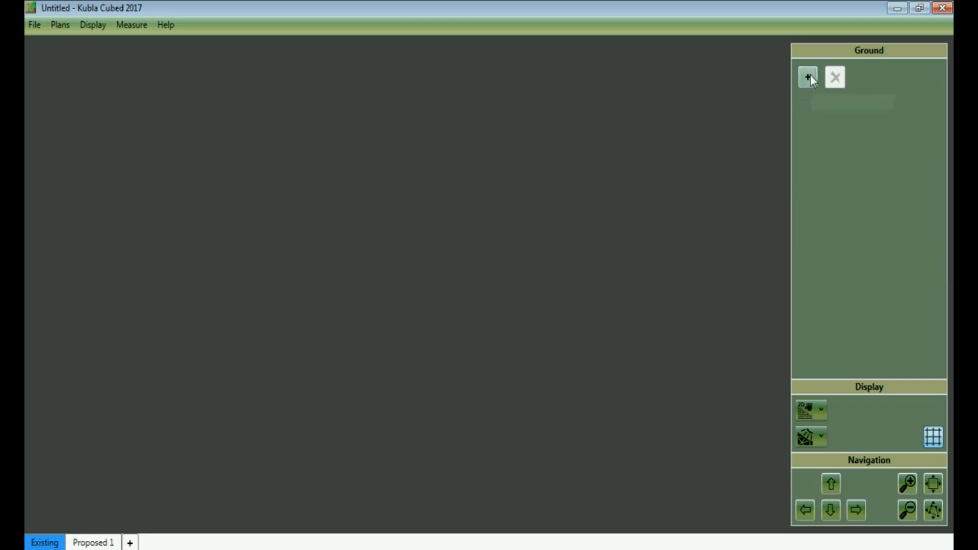
pyautogui.moveTo(807, 77)
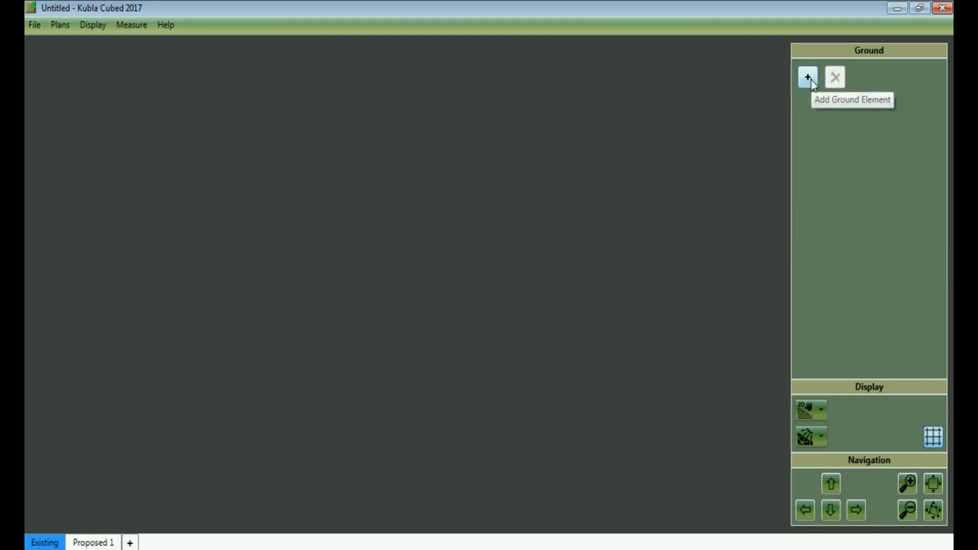
# Add a new ground element and show its empty Points list in the surface editor
pyautogui.click(807, 77)
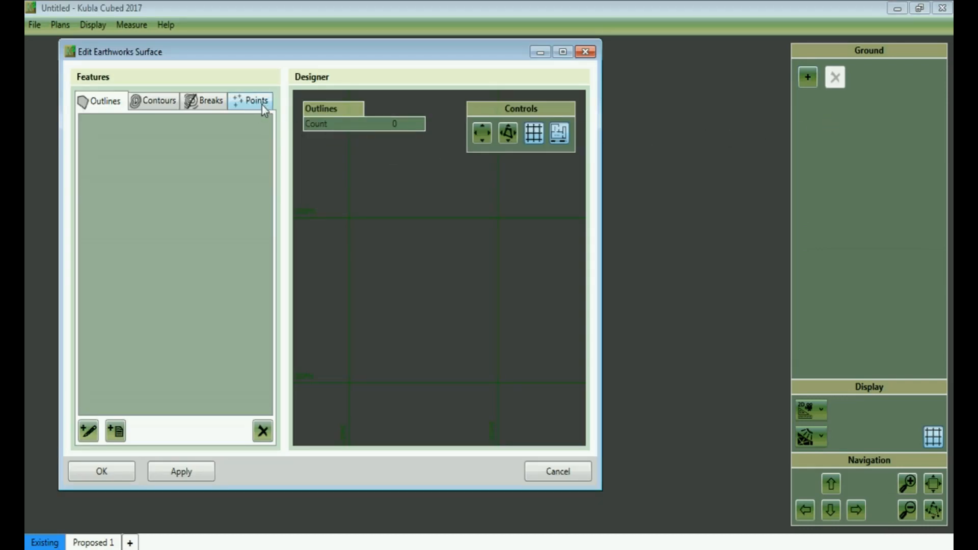
pyautogui.click(253, 100)
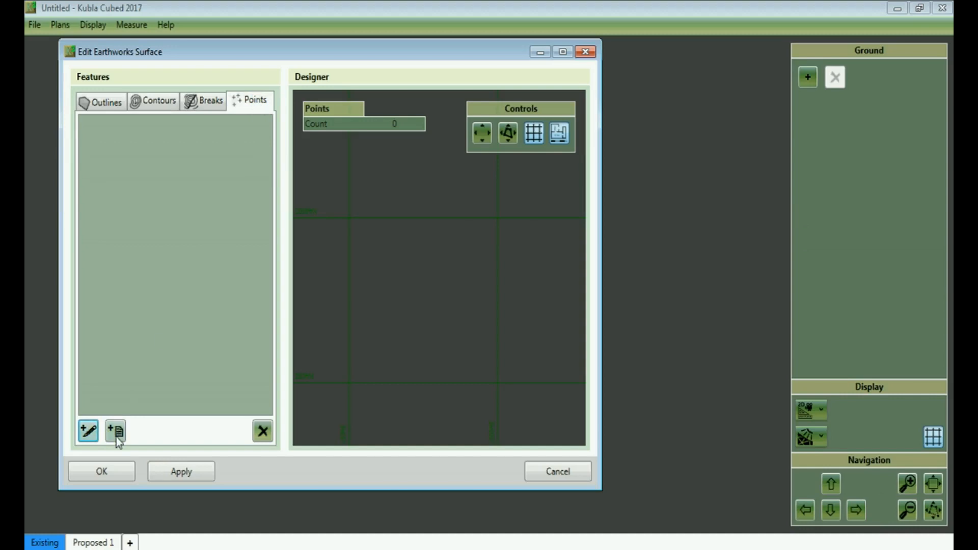
pyautogui.moveTo(116, 431)
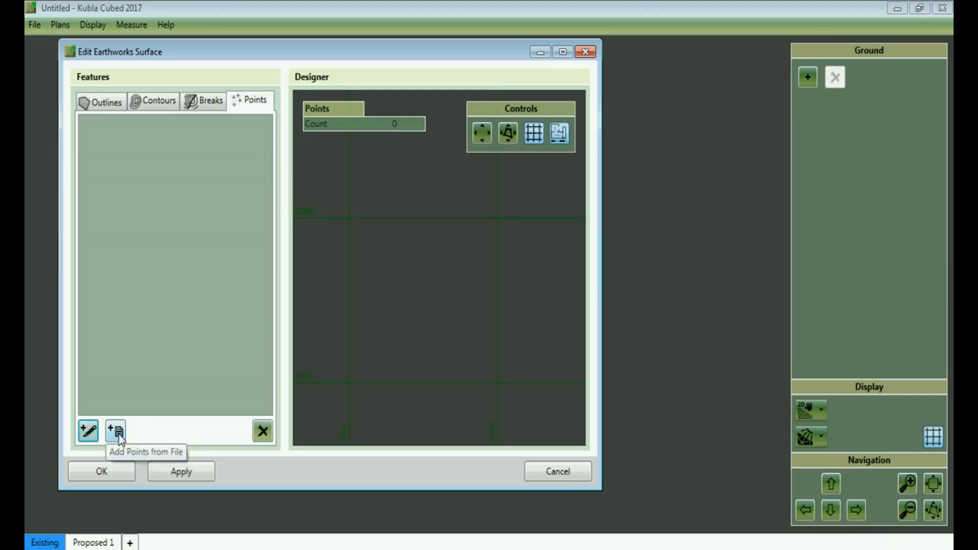
# Load the 720 survey points from Survey.csv into the surface, accepting the preview
pyautogui.click(114, 432)
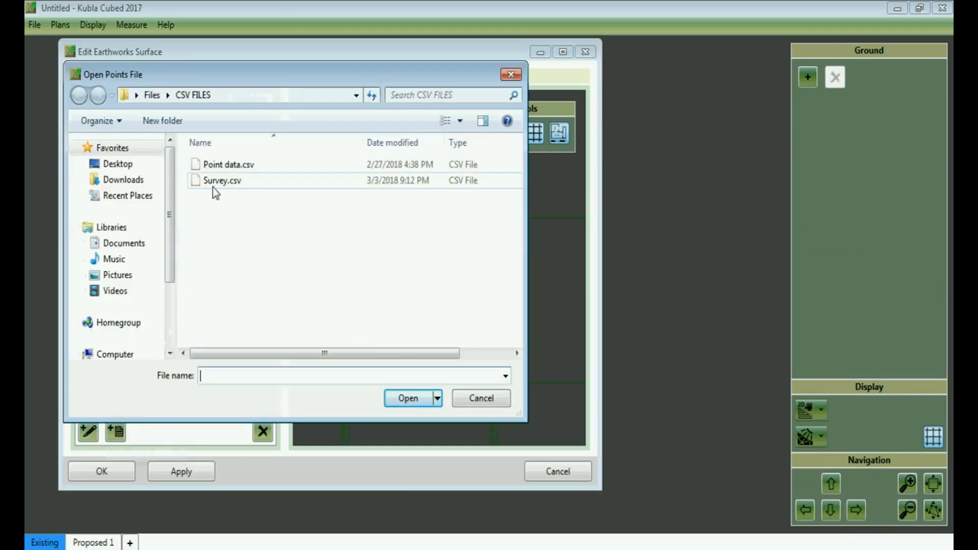
pyautogui.moveTo(217, 191)
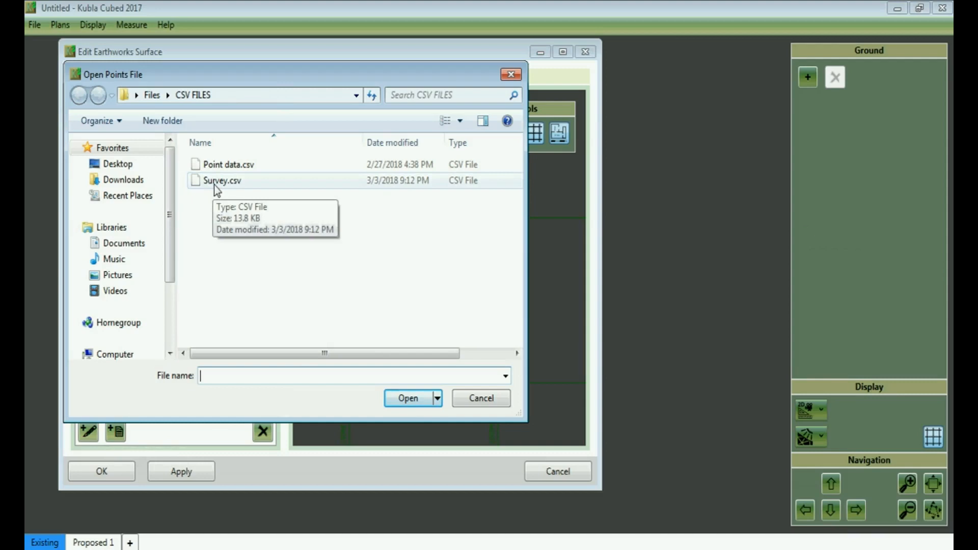
pyautogui.moveTo(240, 194)
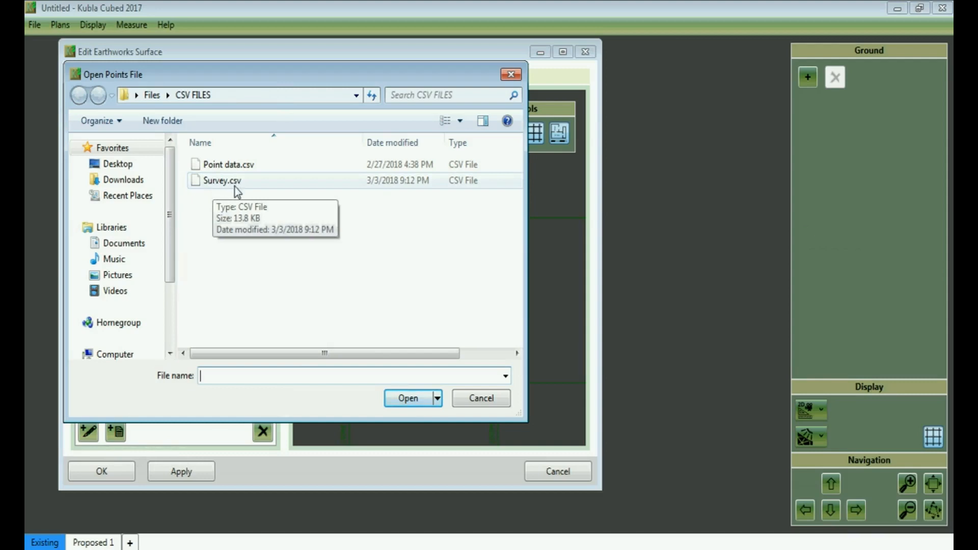
pyautogui.click(220, 182)
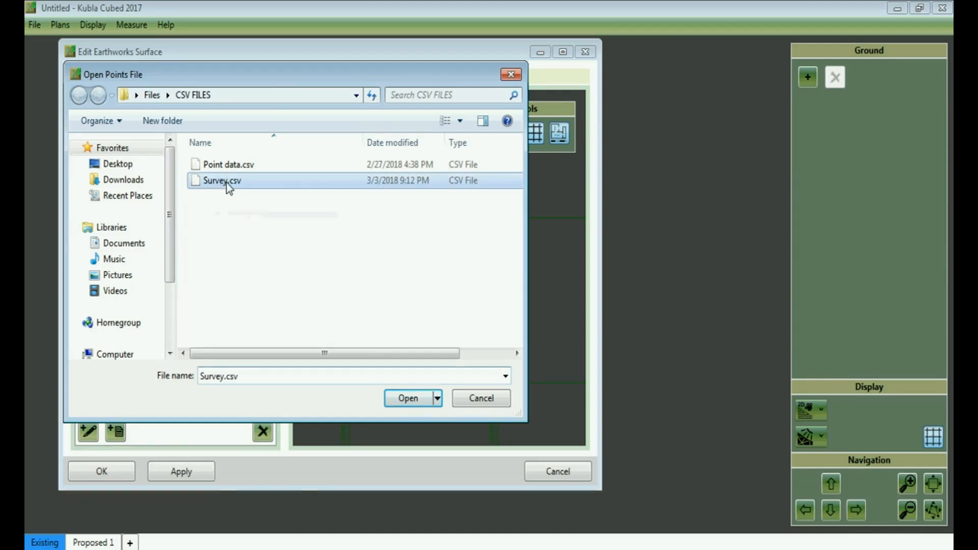
pyautogui.click(407, 398)
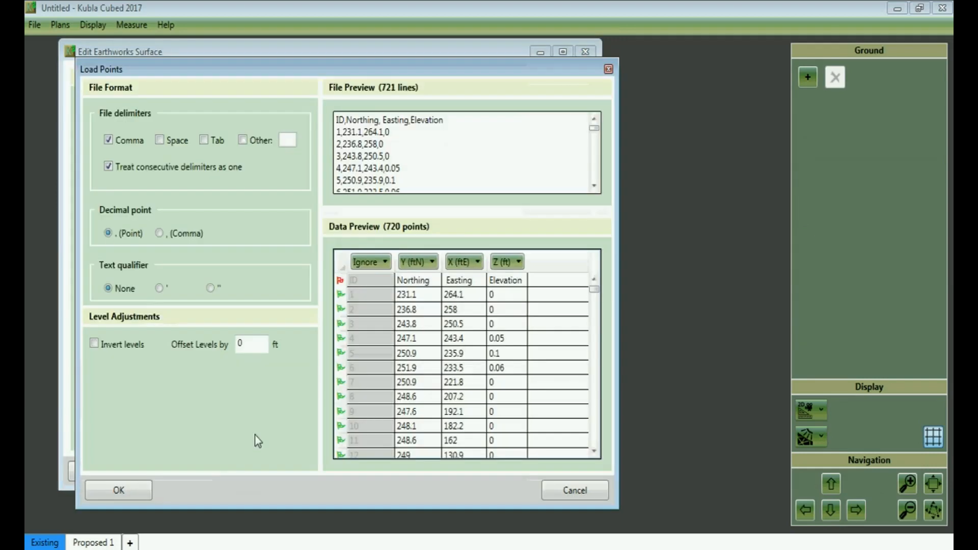
pyautogui.moveTo(439, 340)
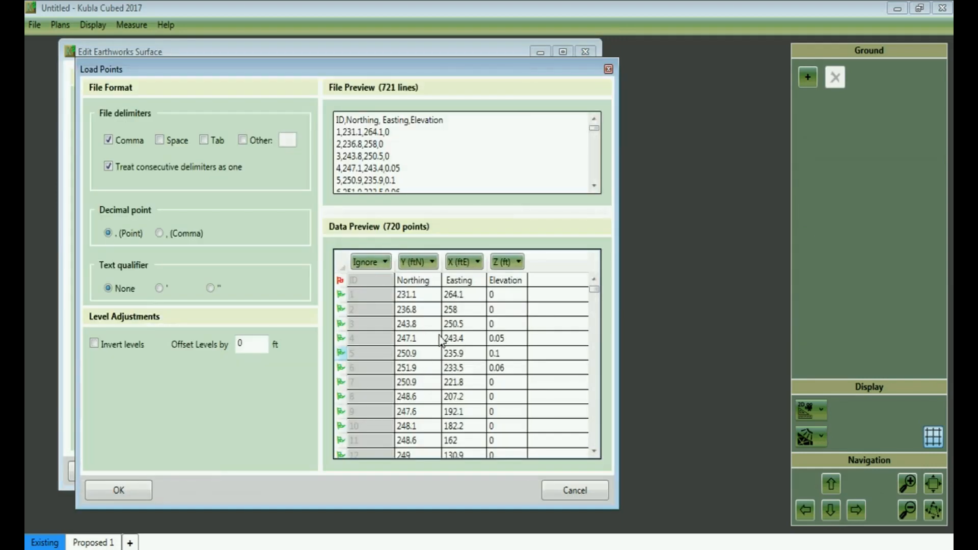
pyautogui.moveTo(427, 287)
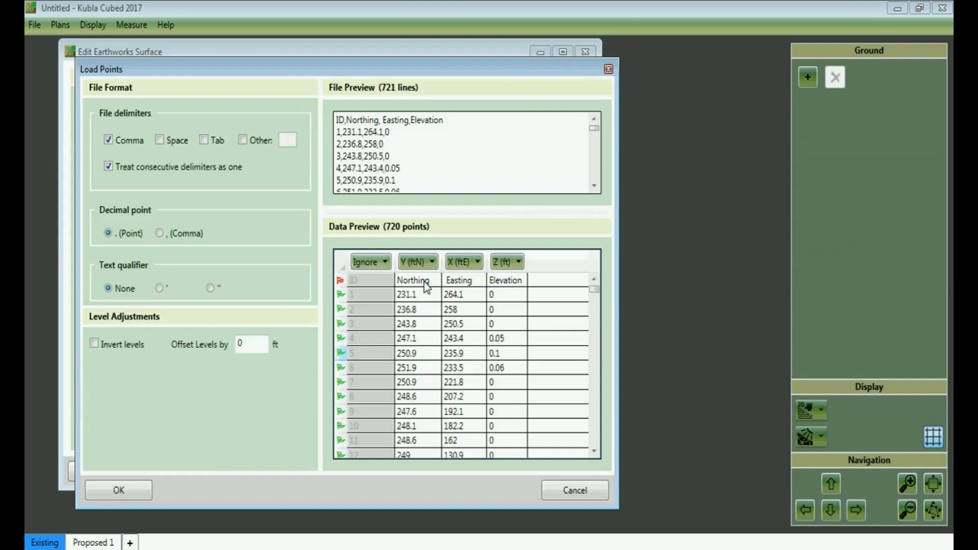
pyautogui.moveTo(424, 293)
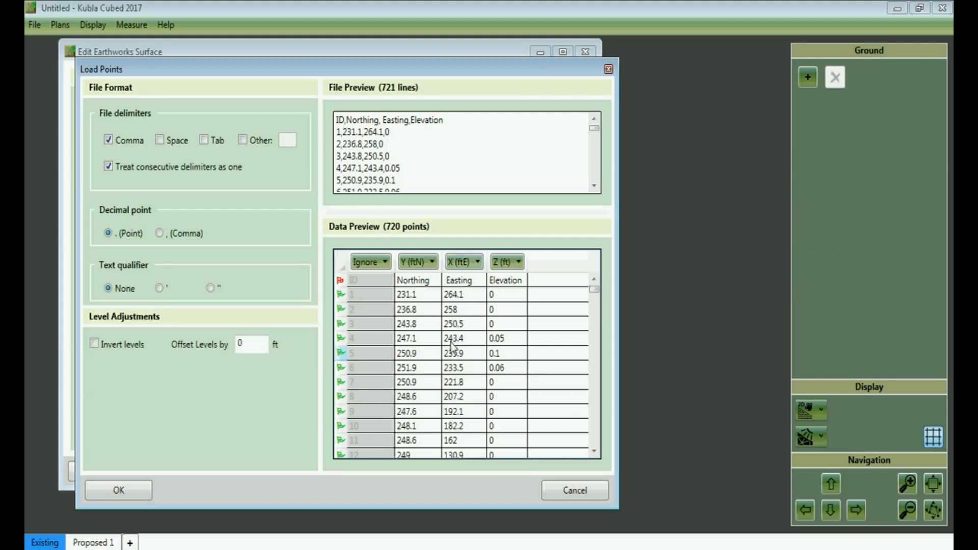
pyautogui.moveTo(141, 499)
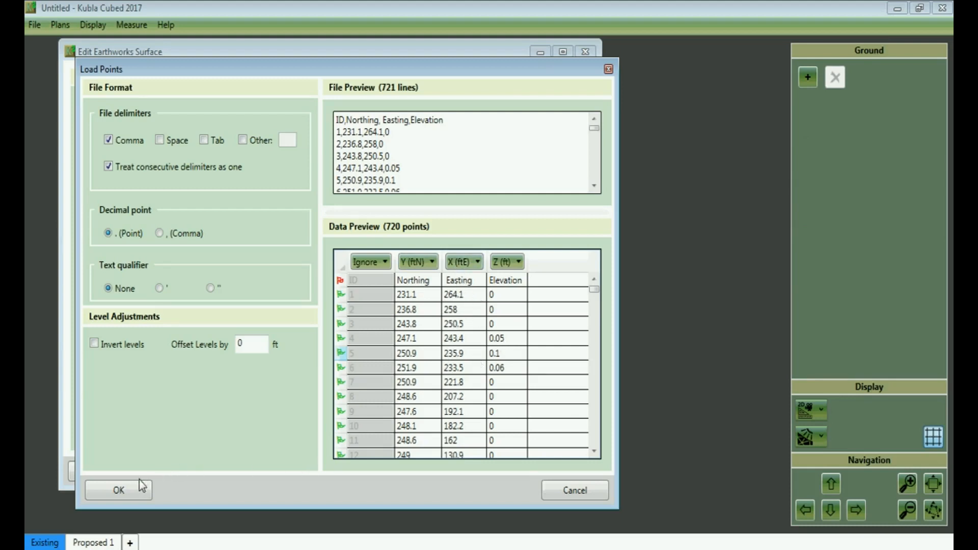
pyautogui.click(118, 504)
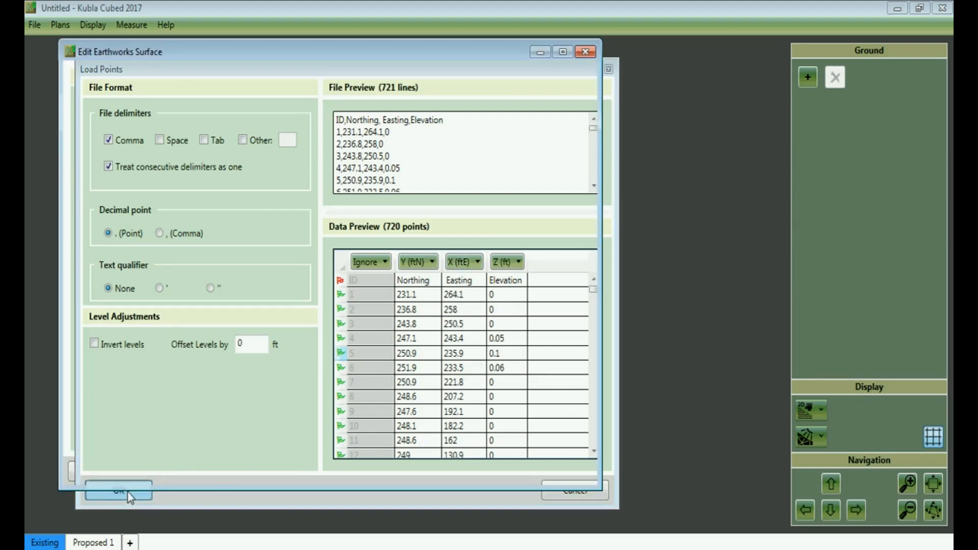
# Add an Automatic outline with the default tolerance and apply it to build the surface
pyautogui.click(118, 503)
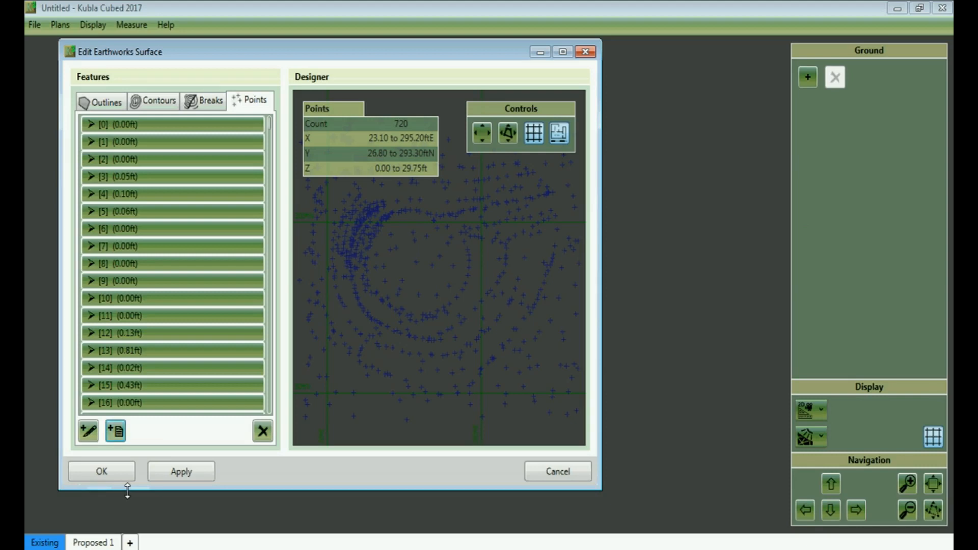
pyautogui.moveTo(113, 216)
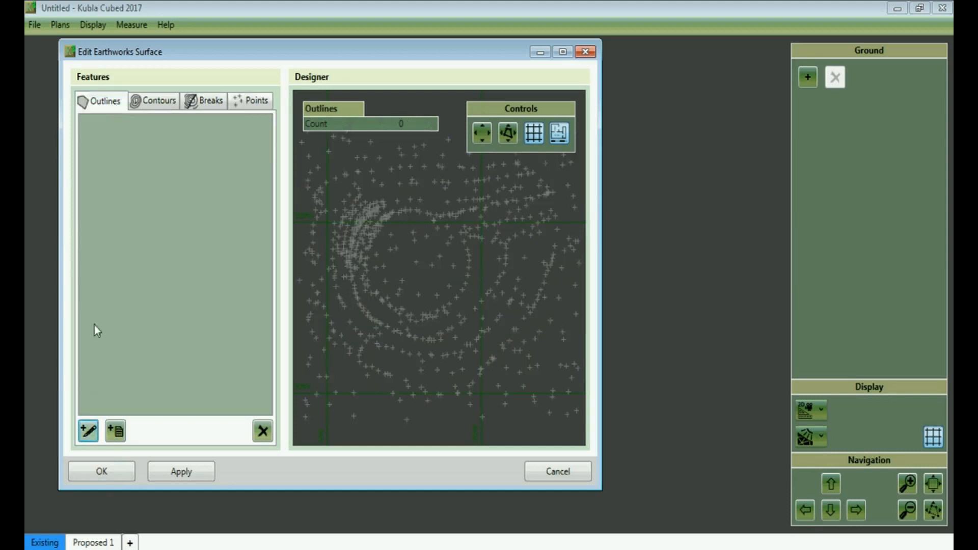
pyautogui.moveTo(88, 431)
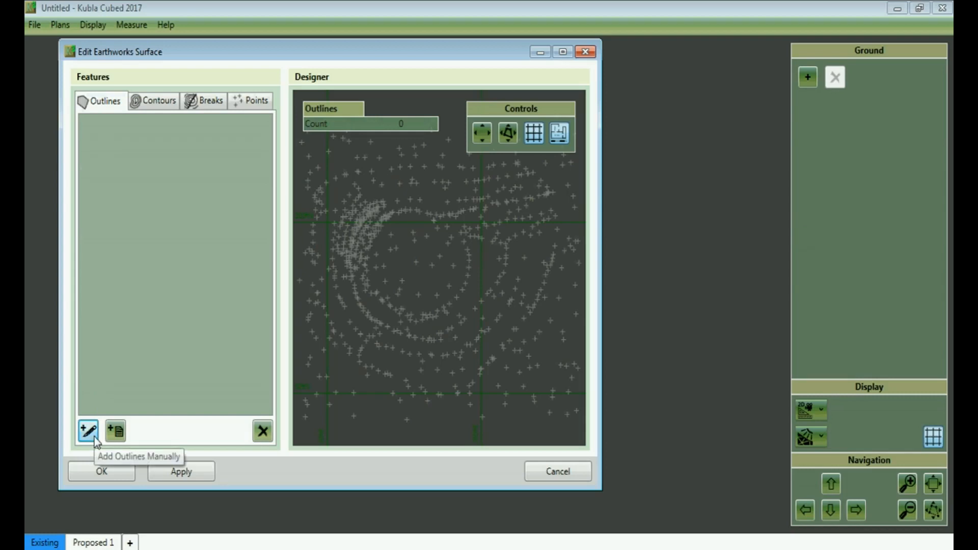
pyautogui.click(88, 430)
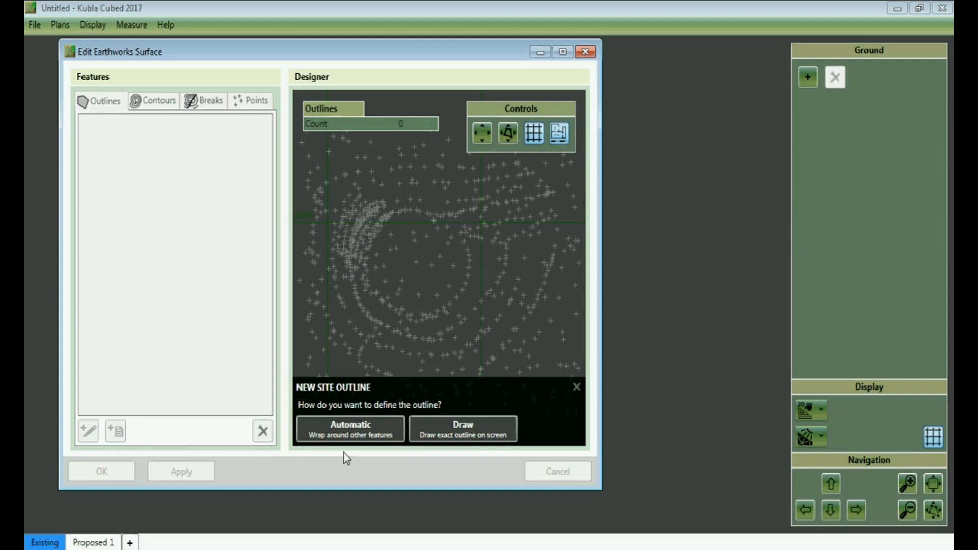
pyautogui.click(352, 429)
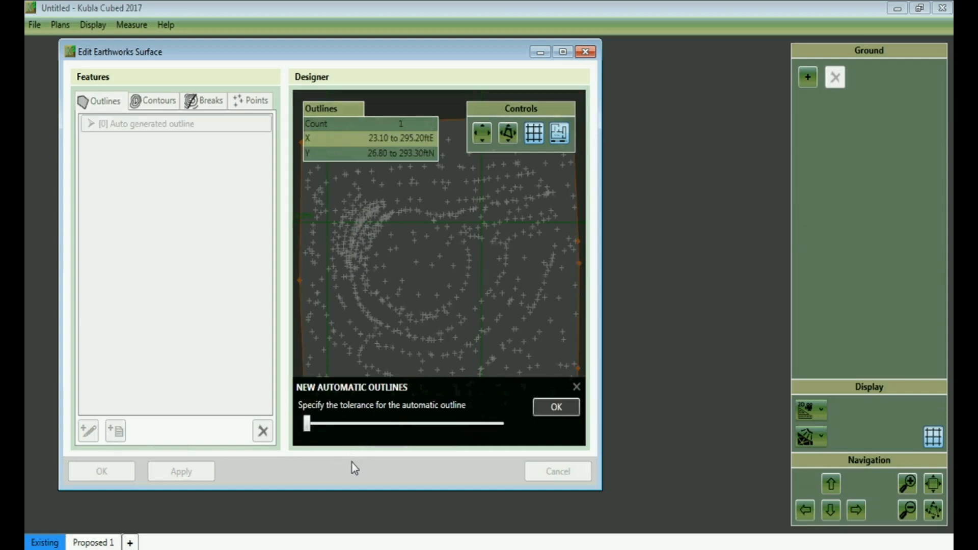
pyautogui.moveTo(499, 458)
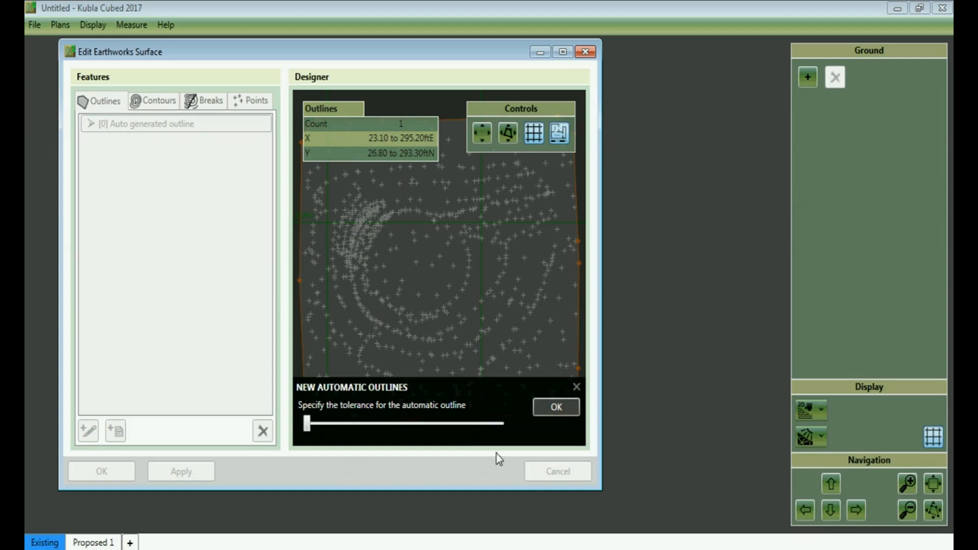
pyautogui.moveTo(534, 449)
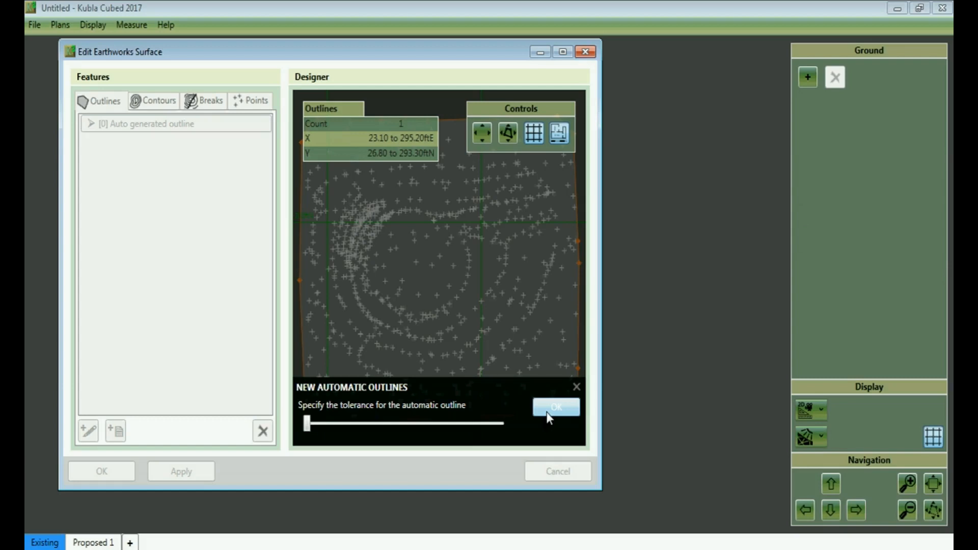
pyautogui.click(556, 407)
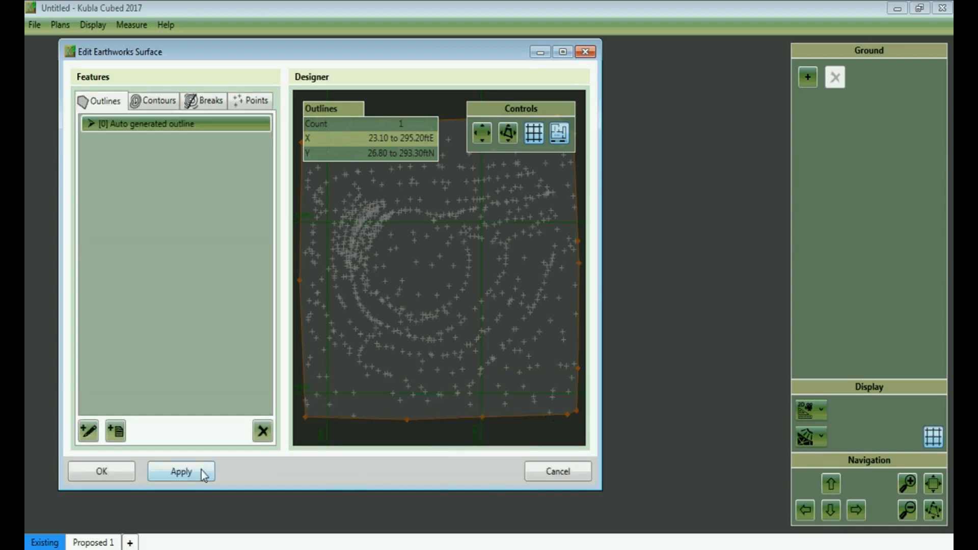
pyautogui.click(182, 470)
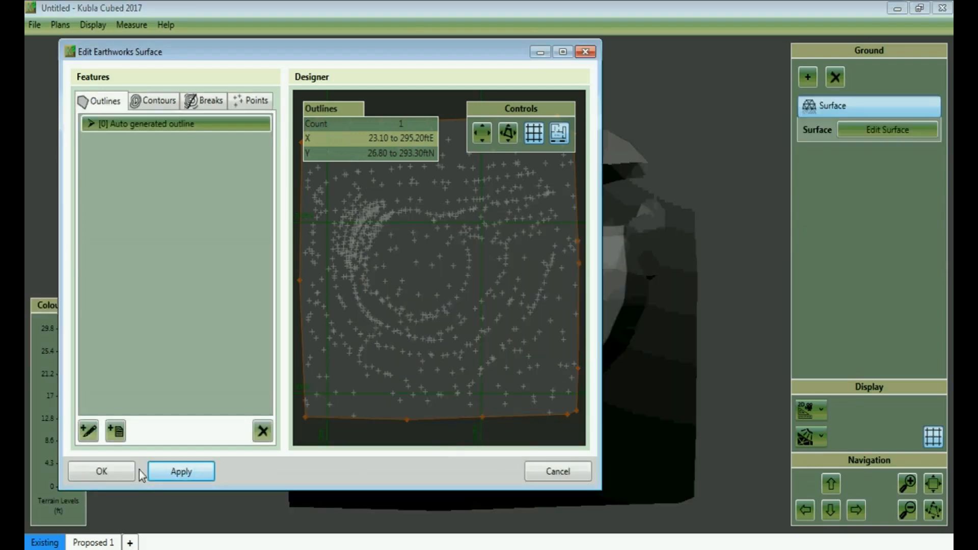
# Accept the surface editor and switch the display to 3D Orbit View
pyautogui.click(102, 471)
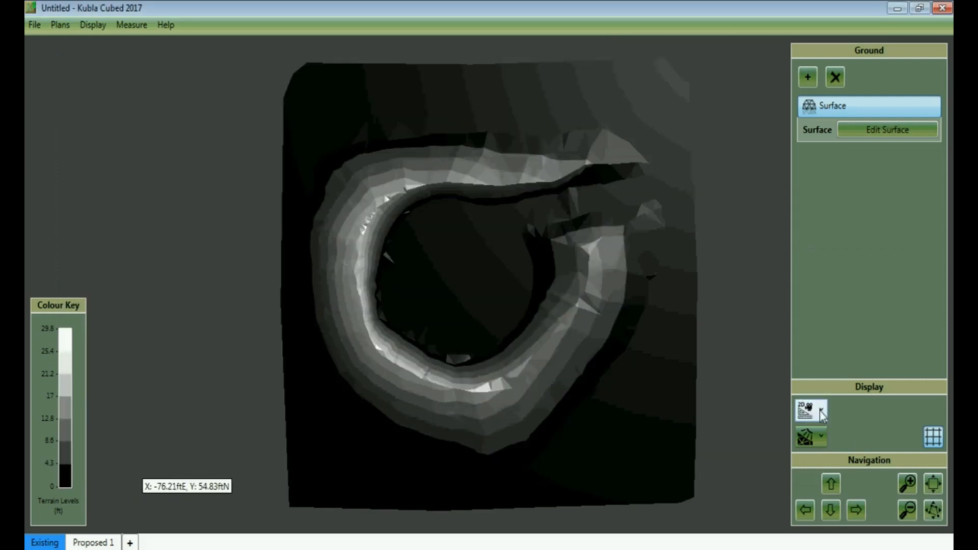
pyautogui.click(819, 419)
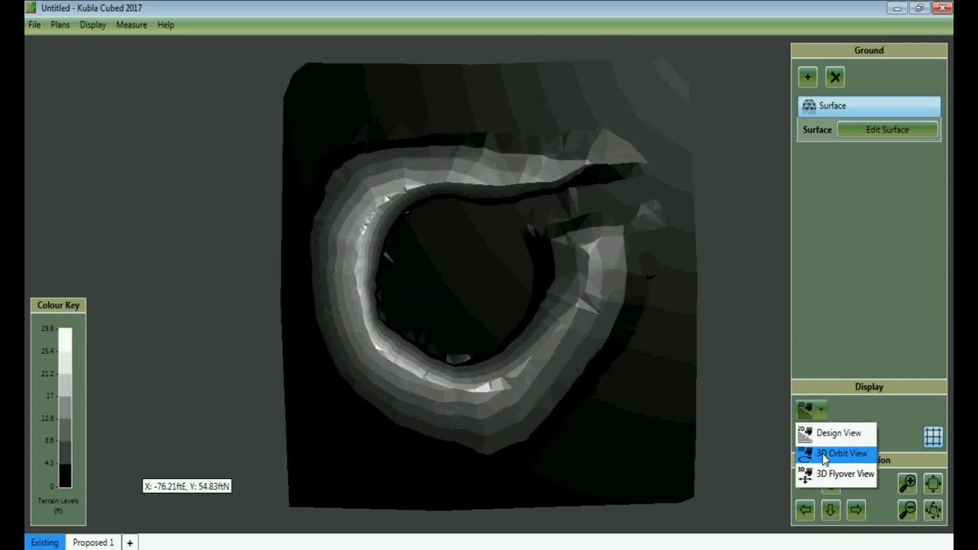
pyautogui.click(835, 450)
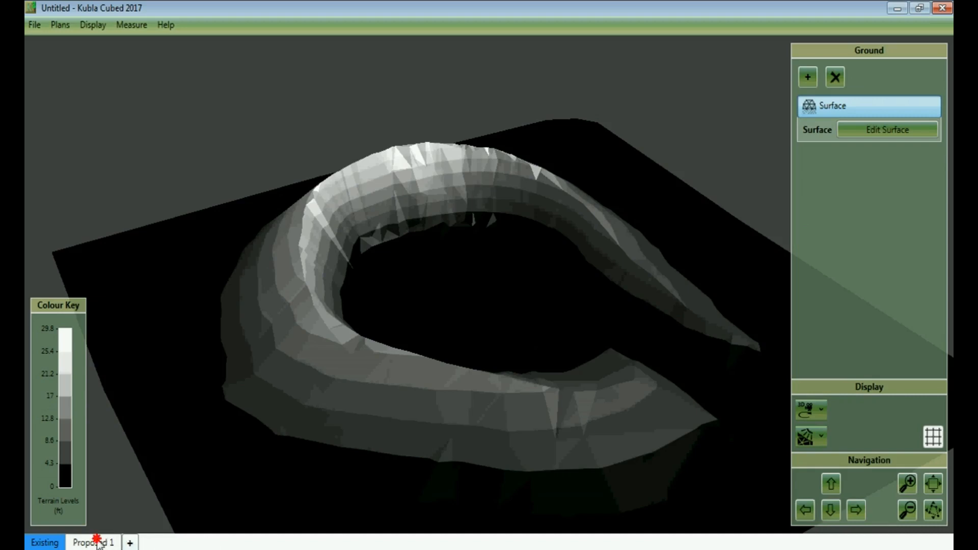
# Draw a zero-level platform around the pile on Proposed 1 (8,878.47 yd³ cut), then return to Existing
pyautogui.click(93, 541)
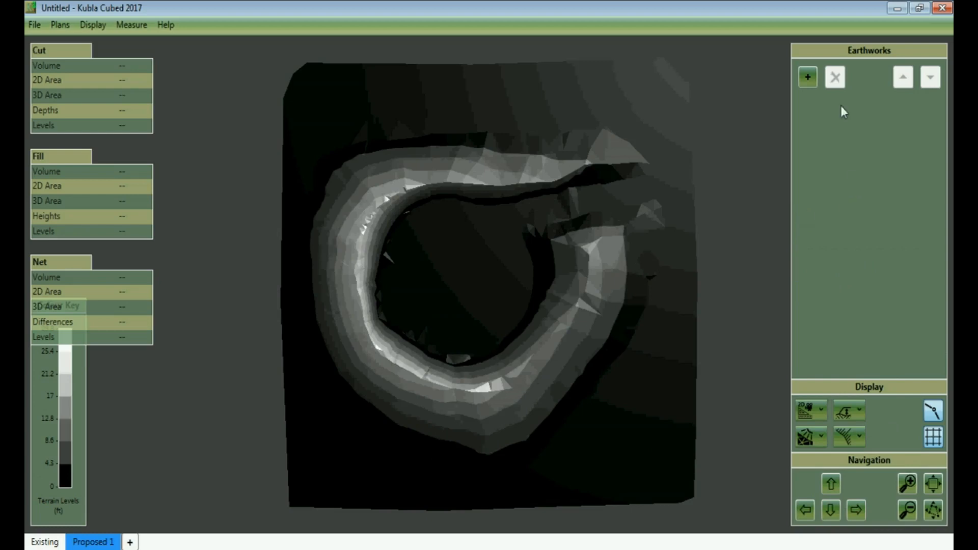
pyautogui.click(806, 77)
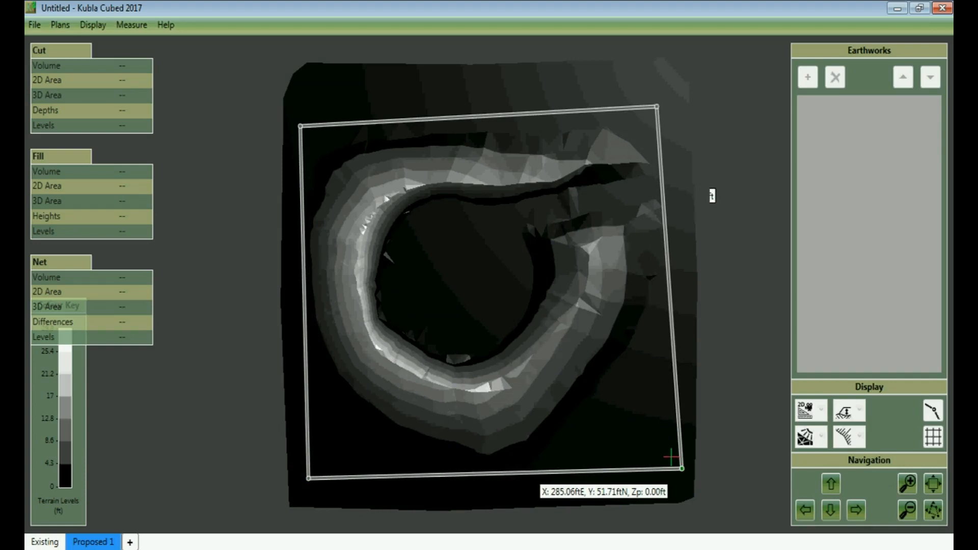
pyautogui.click(806, 77)
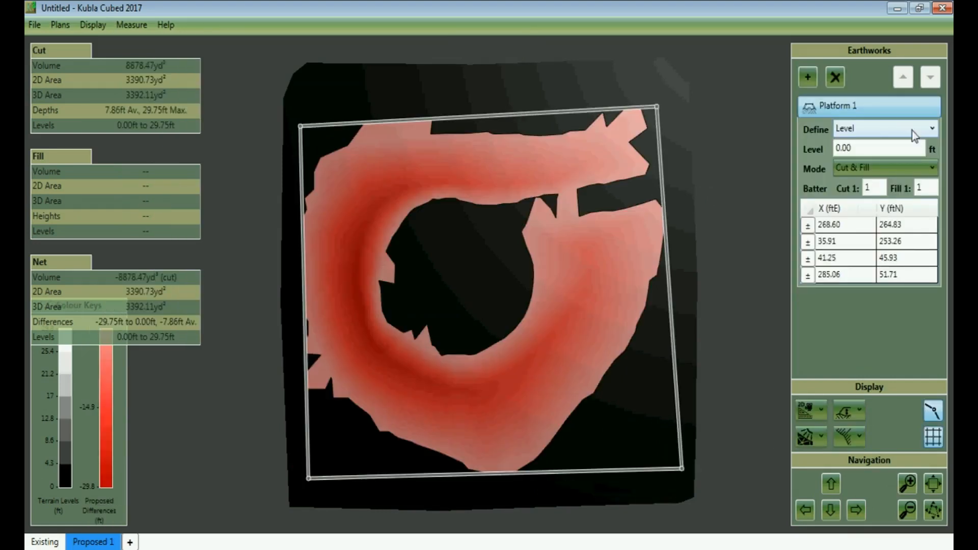
pyautogui.moveTo(885, 164)
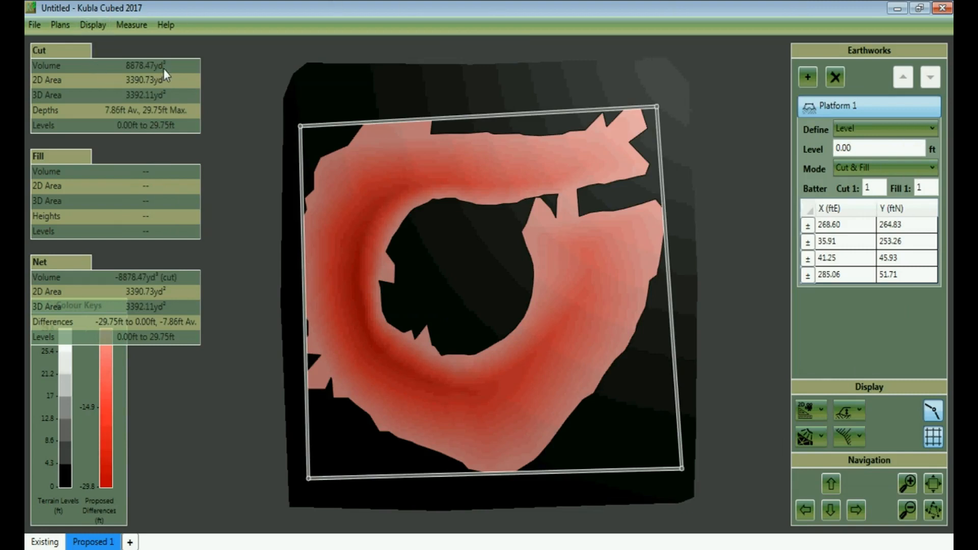
pyautogui.moveTo(136, 76)
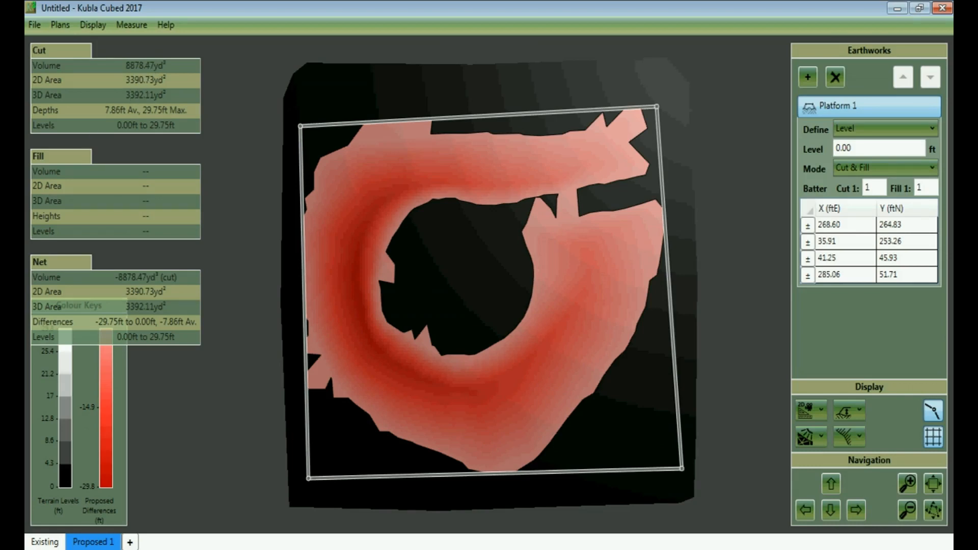
pyautogui.click(39, 541)
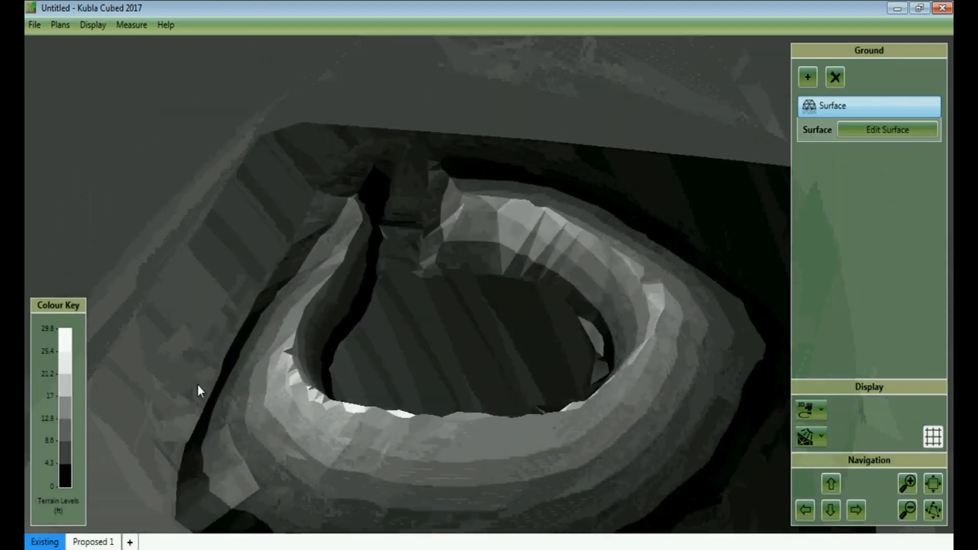
# Orbit the model to view the pile surface from a lower angle
pyautogui.moveTo(200, 390); pyautogui.dragTo(437, 337)
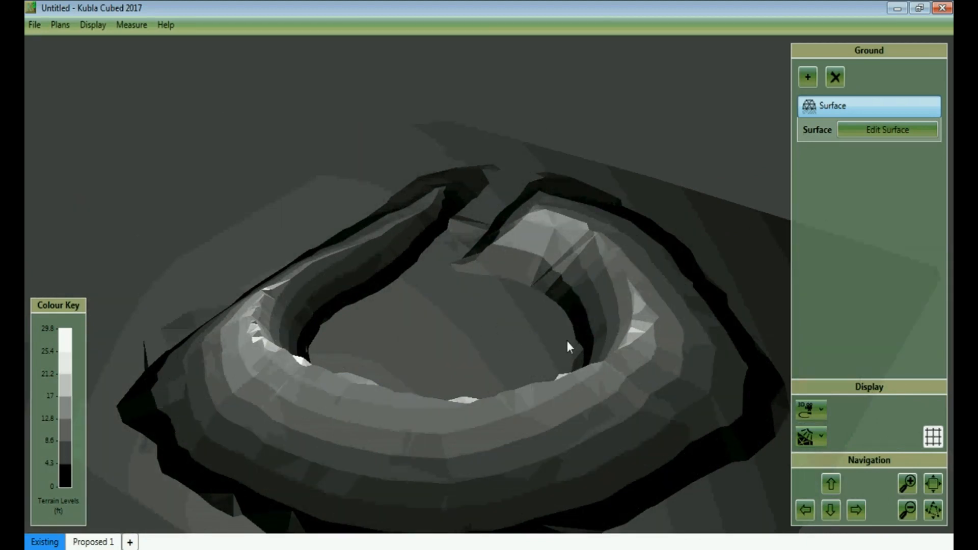
pyautogui.moveTo(601, 332)
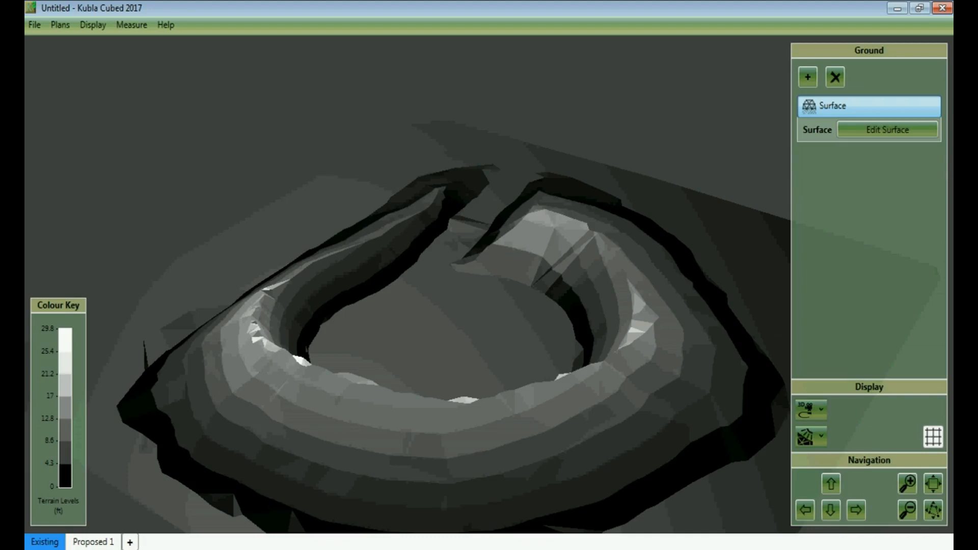
# Delete the existing ground surface and create a new Feature Surface
pyautogui.click(835, 78)
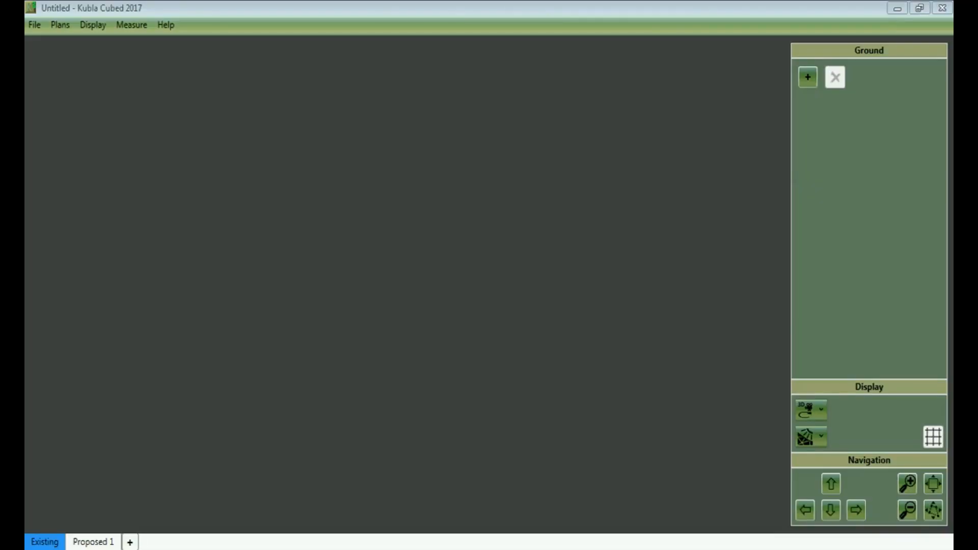
pyautogui.moveTo(788, 120)
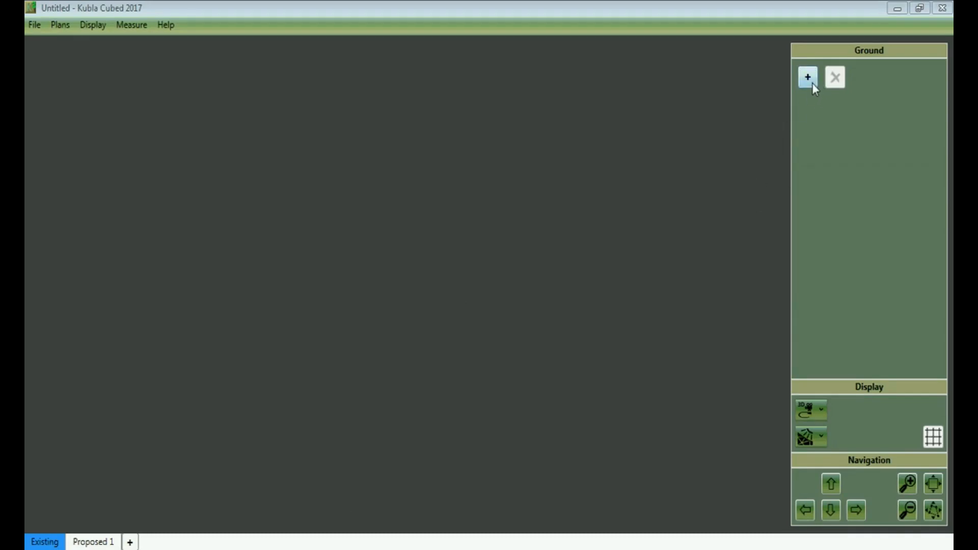
pyautogui.click(807, 78)
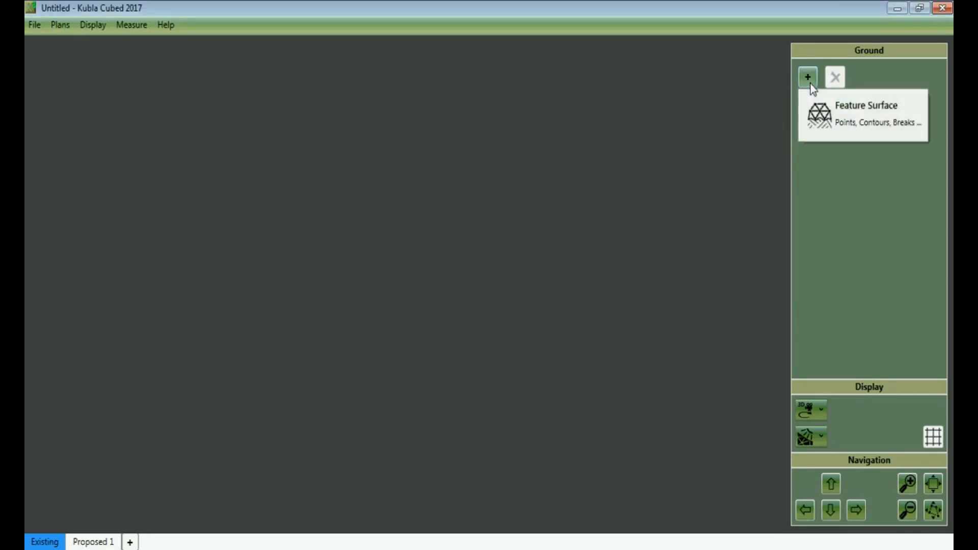
pyautogui.click(859, 112)
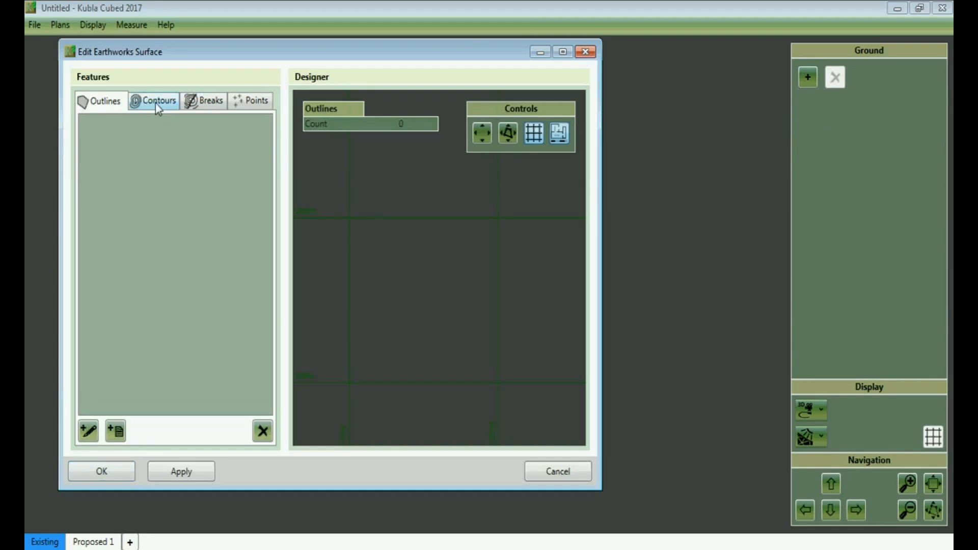
# Load Contour Lines.dxf from the DXF folder into the surface's contours and accept the 47-line preview
pyautogui.click(156, 100)
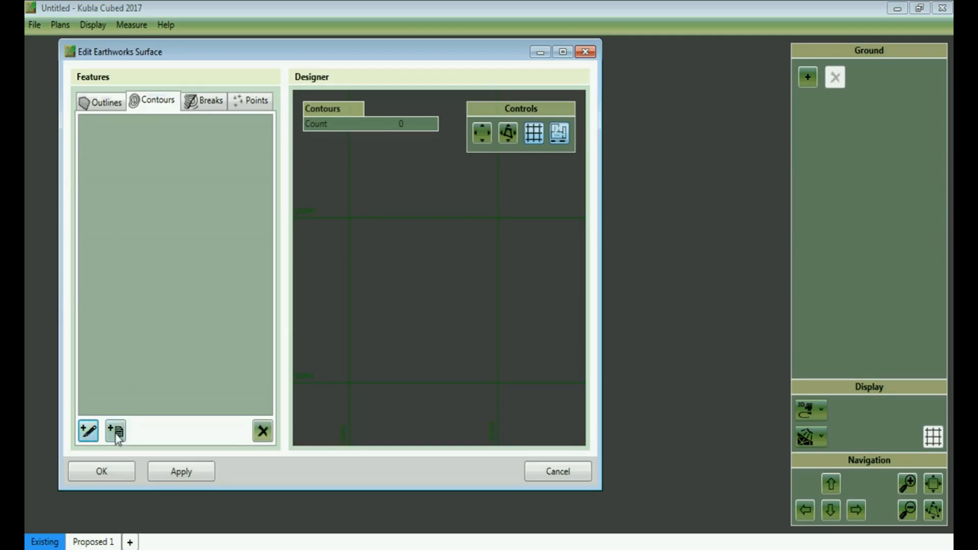
pyautogui.moveTo(113, 432)
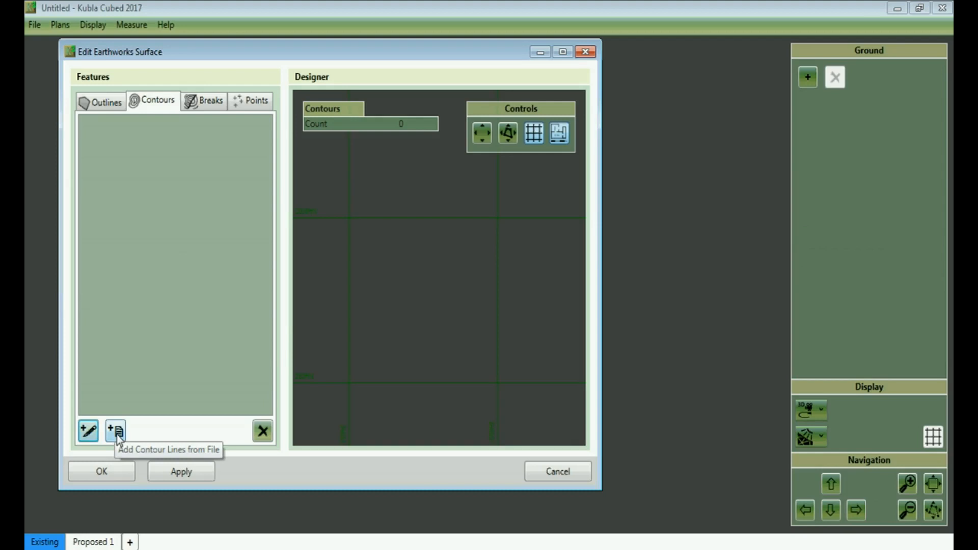
pyautogui.click(115, 432)
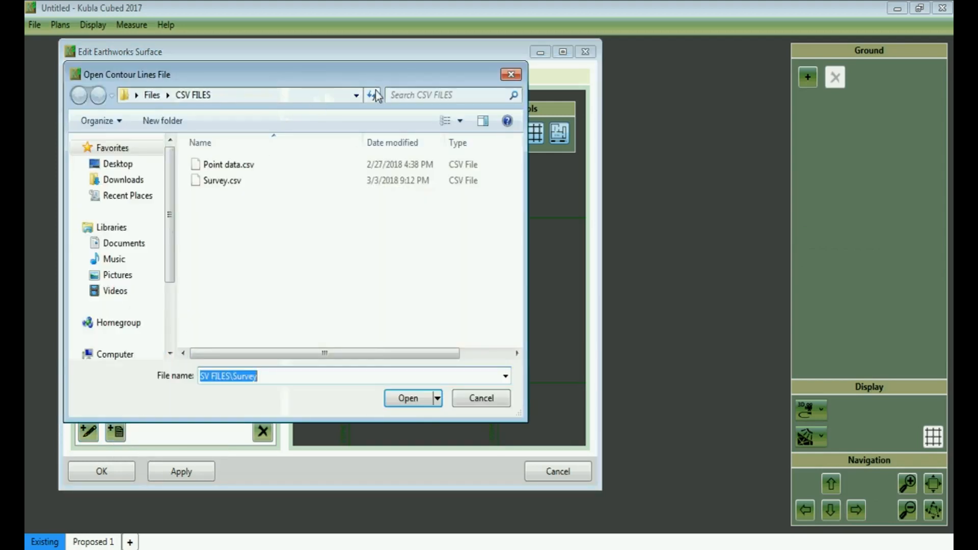
pyautogui.click(79, 96)
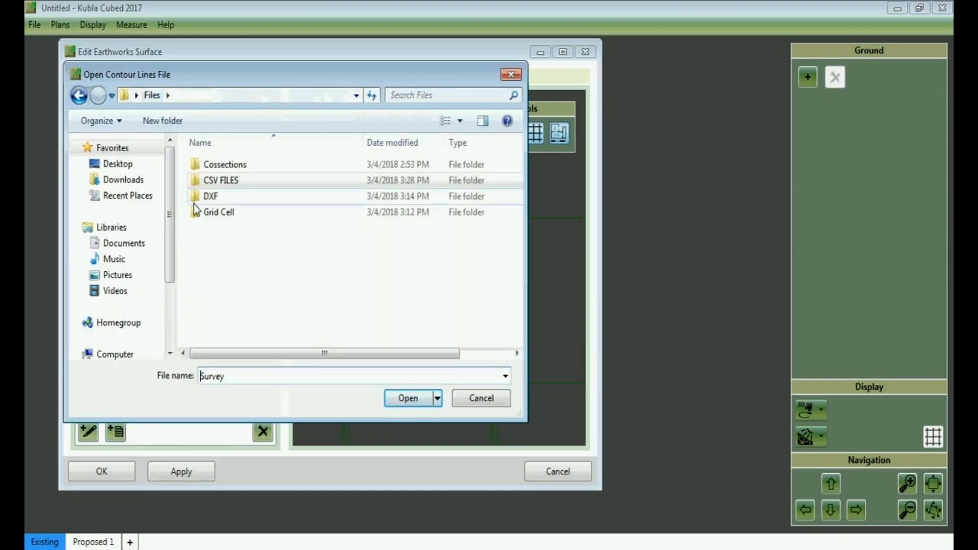
pyautogui.doubleClick(210, 196)
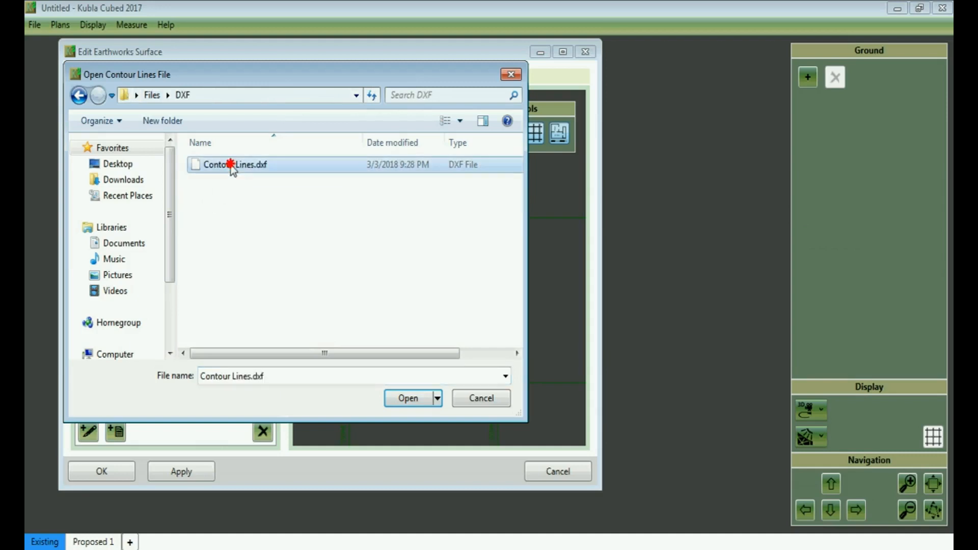
pyautogui.click(408, 397)
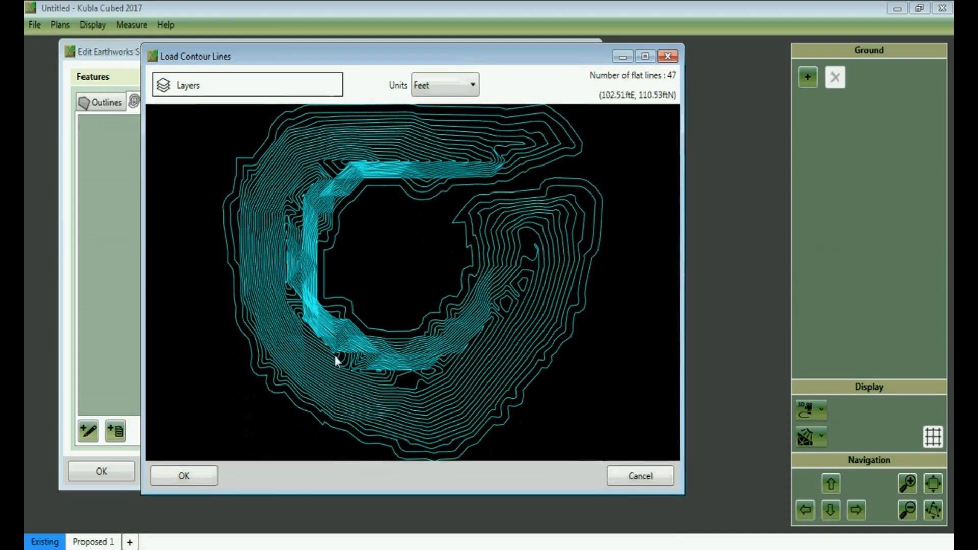
pyautogui.moveTo(398, 389)
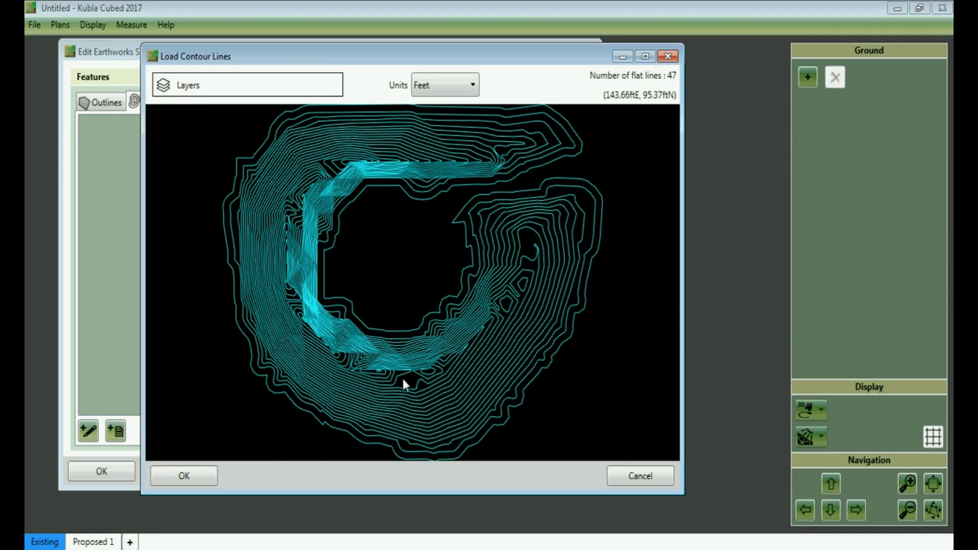
pyautogui.moveTo(366, 371)
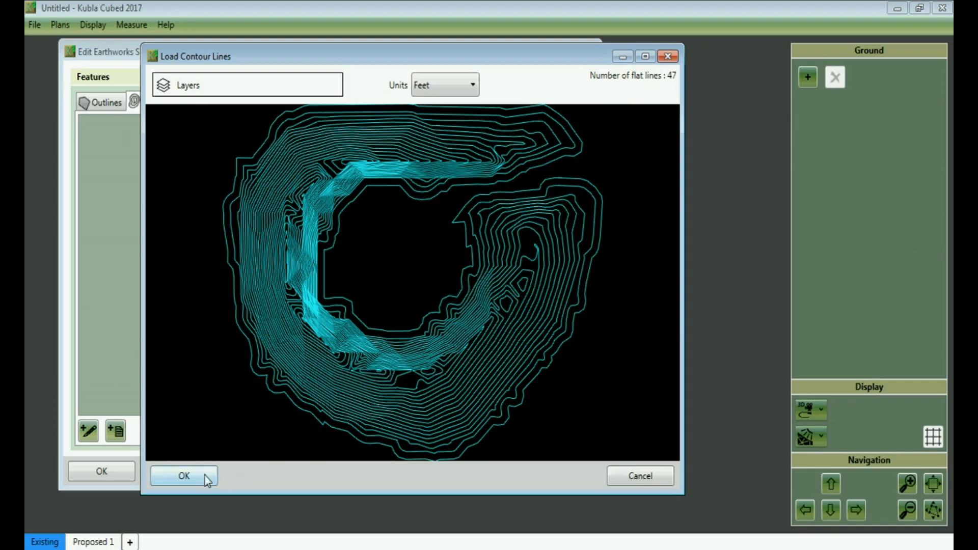
pyautogui.click(183, 477)
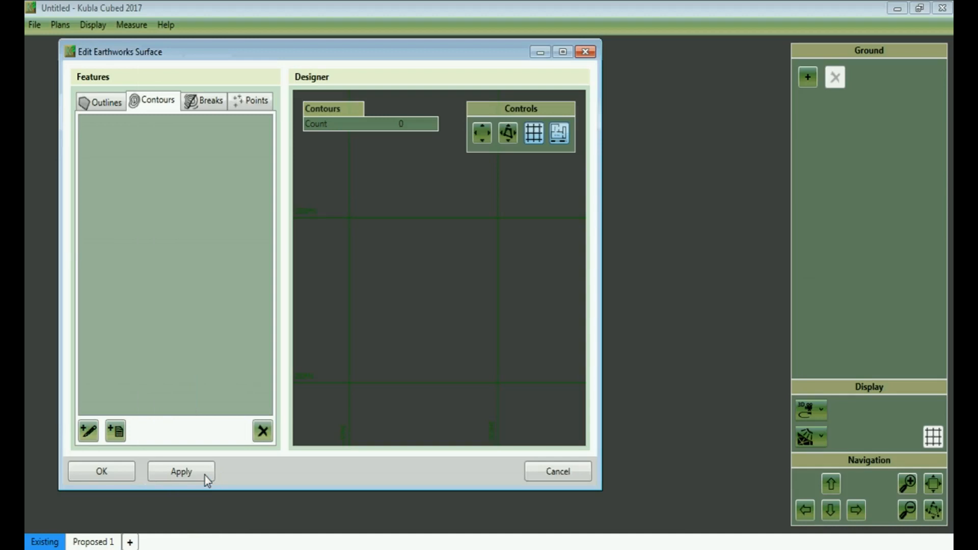
# Apply the loaded contours, then add an Automatic outline wrapping them with the default tolerance
pyautogui.click(182, 471)
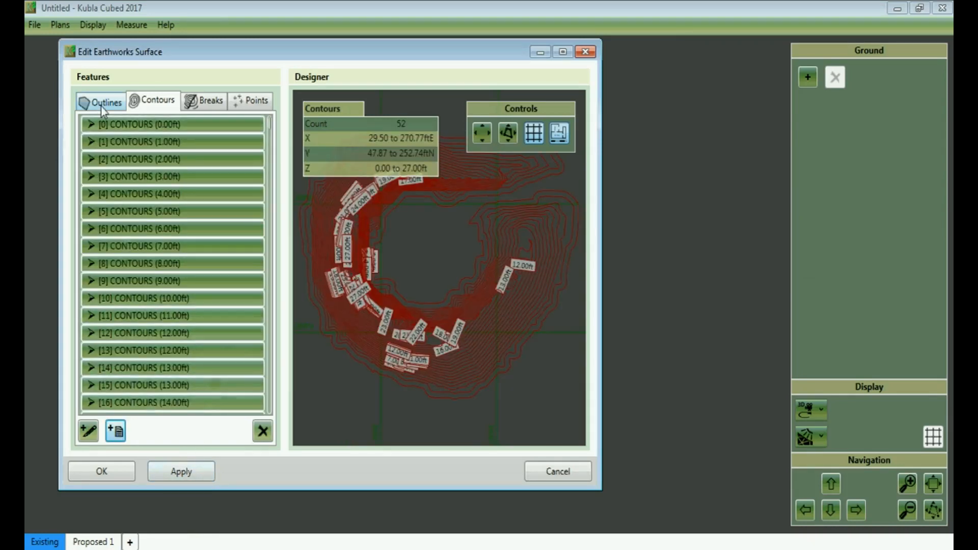
pyautogui.click(104, 100)
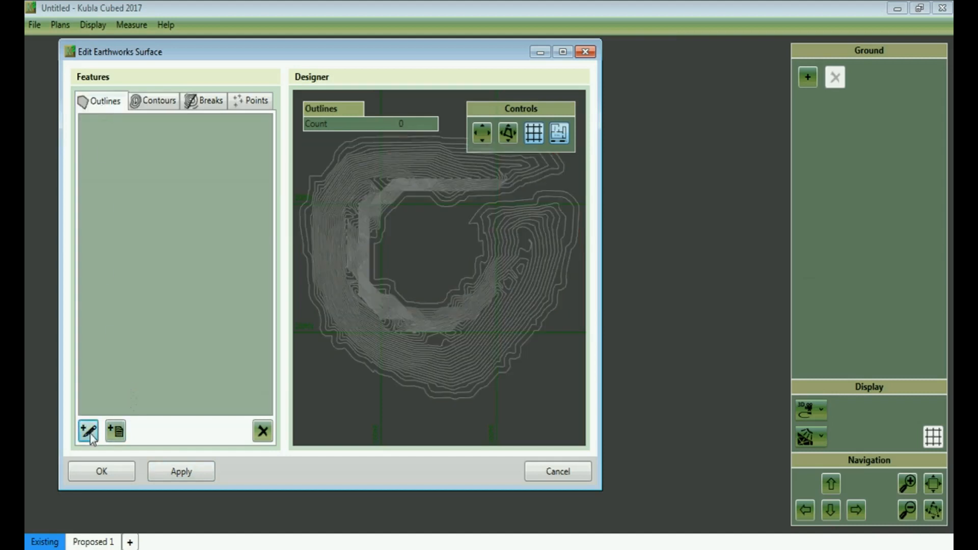
pyautogui.click(87, 431)
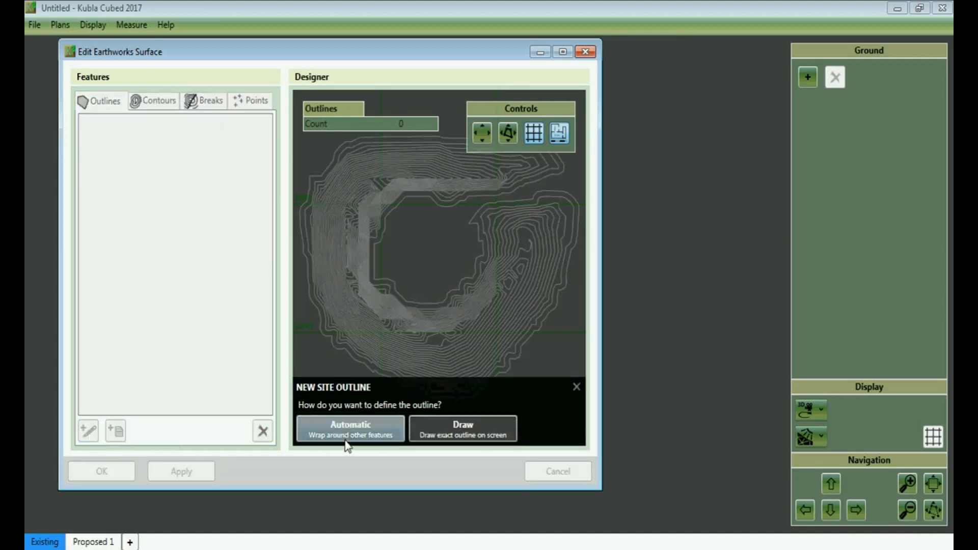
pyautogui.click(351, 429)
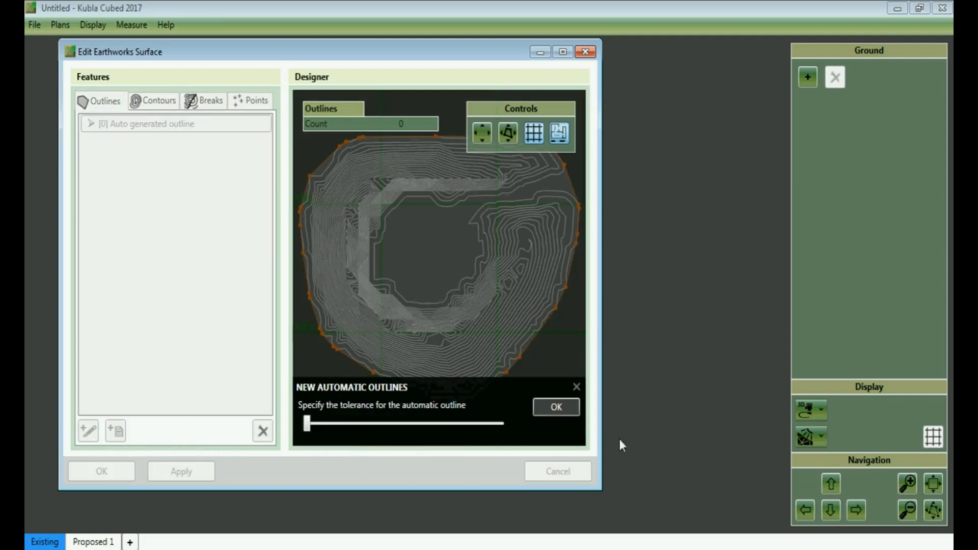
pyautogui.click(556, 407)
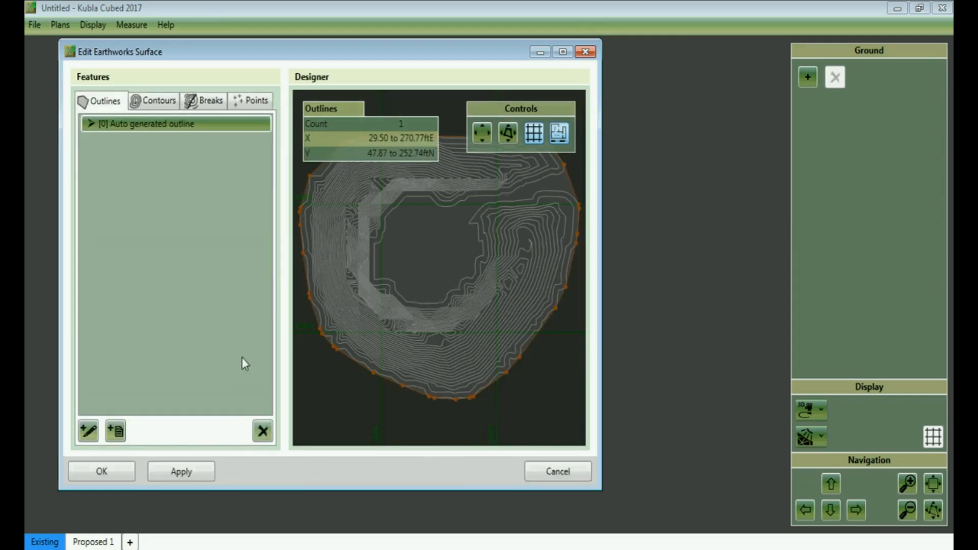
pyautogui.moveTo(218, 342)
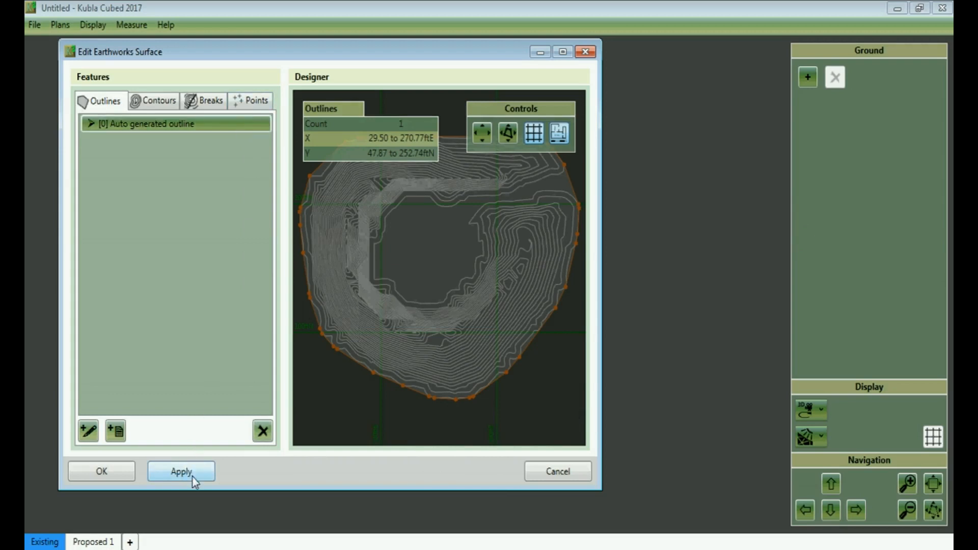
pyautogui.click(182, 471)
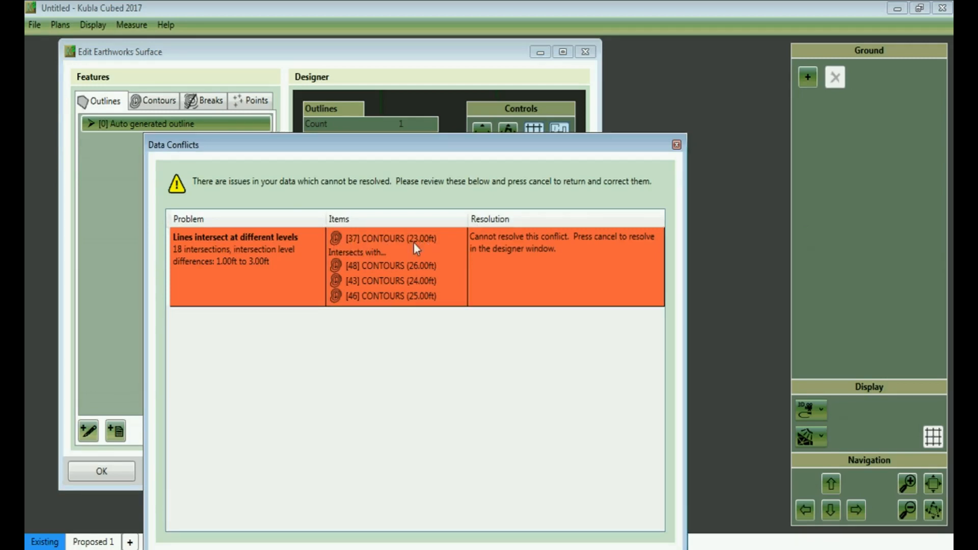
pyautogui.moveTo(357, 266)
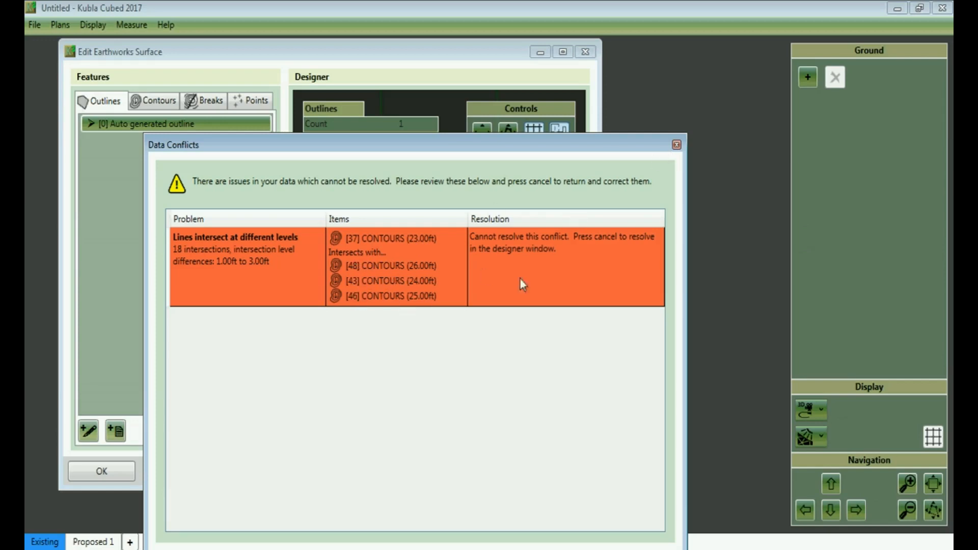
pyautogui.click(676, 144)
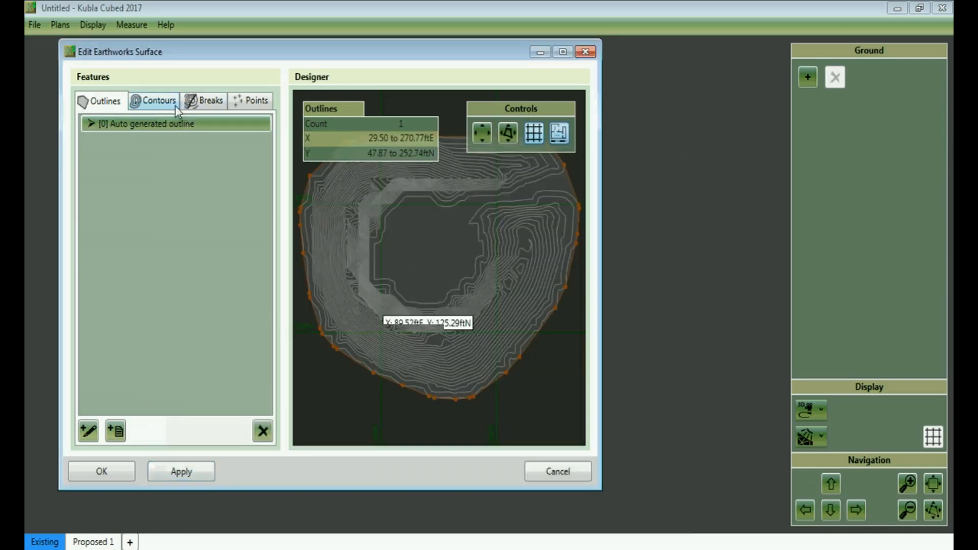
# Untick Closed on contour [37] CONTOURS (23.00ft) and apply to regenerate the surface
pyautogui.click(158, 100)
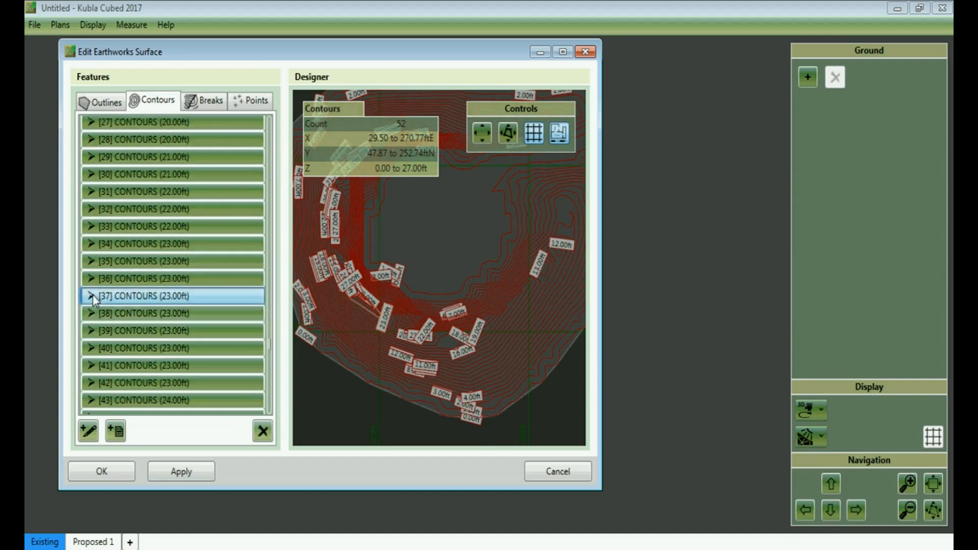
pyautogui.click(91, 296)
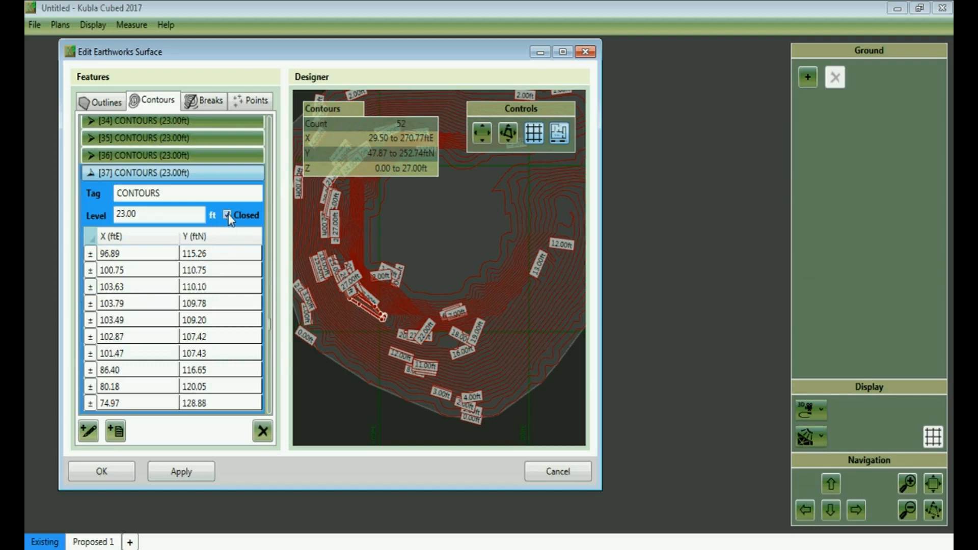
pyautogui.click(227, 215)
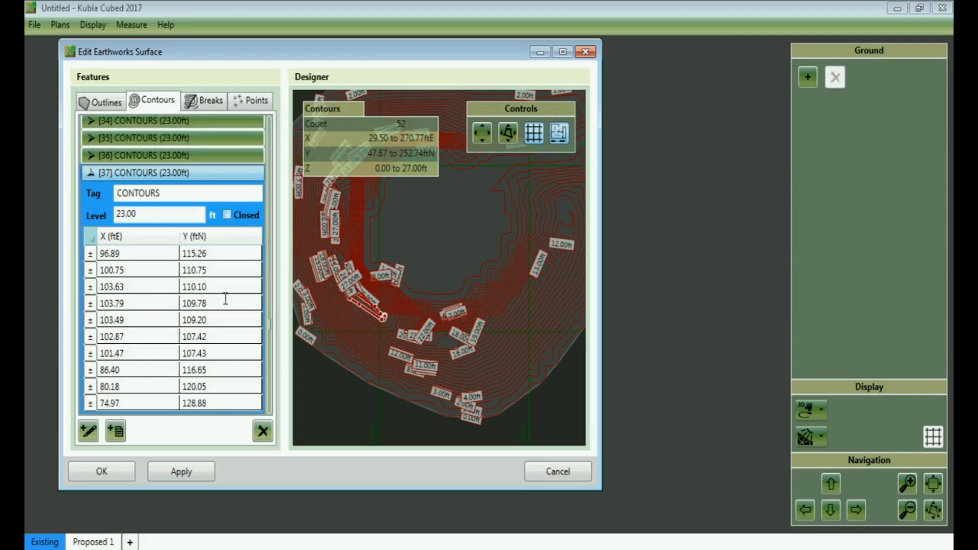
pyautogui.click(182, 470)
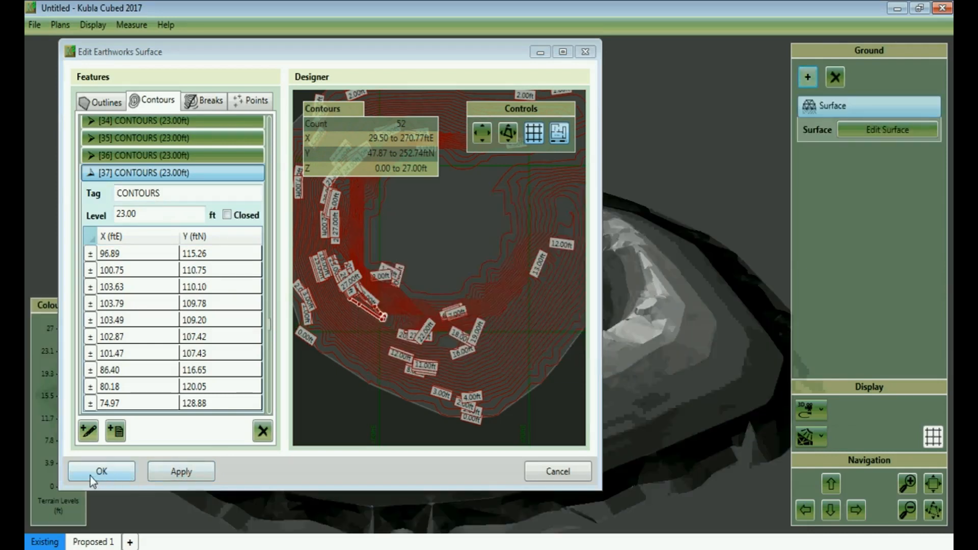
# Build the contour surface with OK, then delete it to leave the Existing plan empty
pyautogui.click(101, 471)
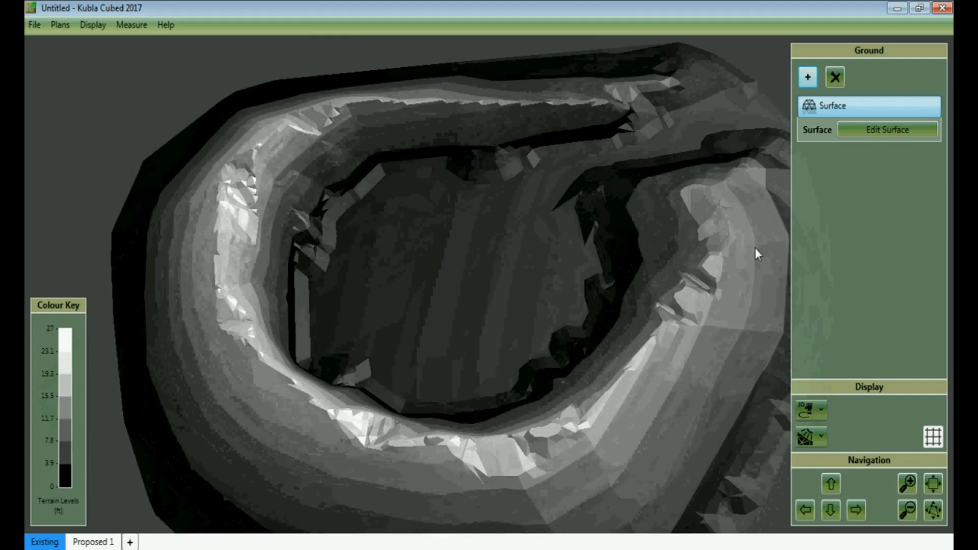
pyautogui.click(835, 77)
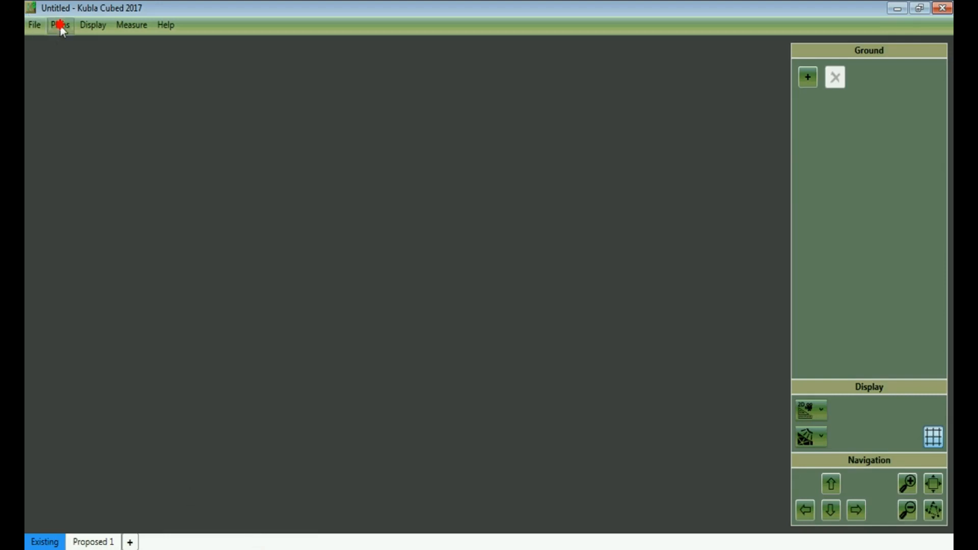
# Add the PILE SAMPLE image as a new site plan via Plans > Add Image\PDF File
pyautogui.click(59, 25)
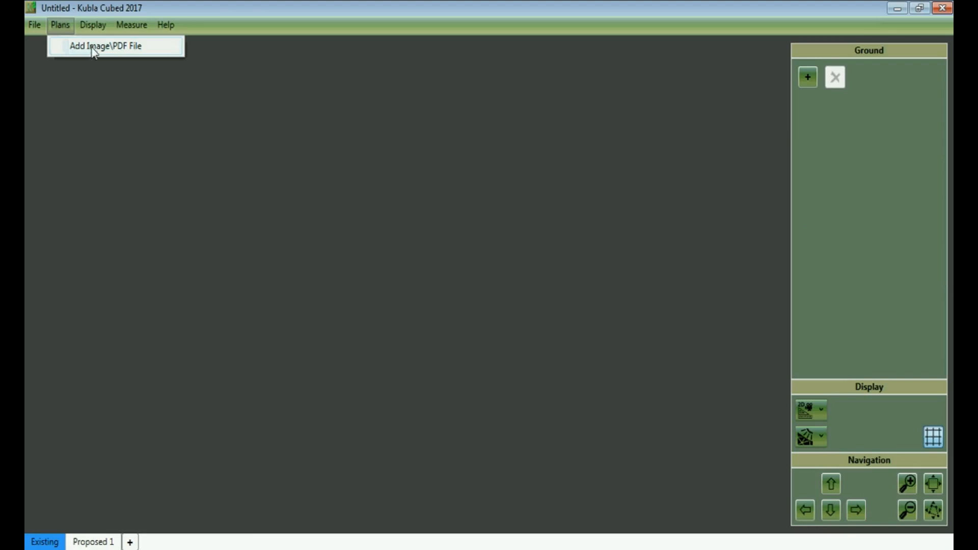
pyautogui.click(102, 45)
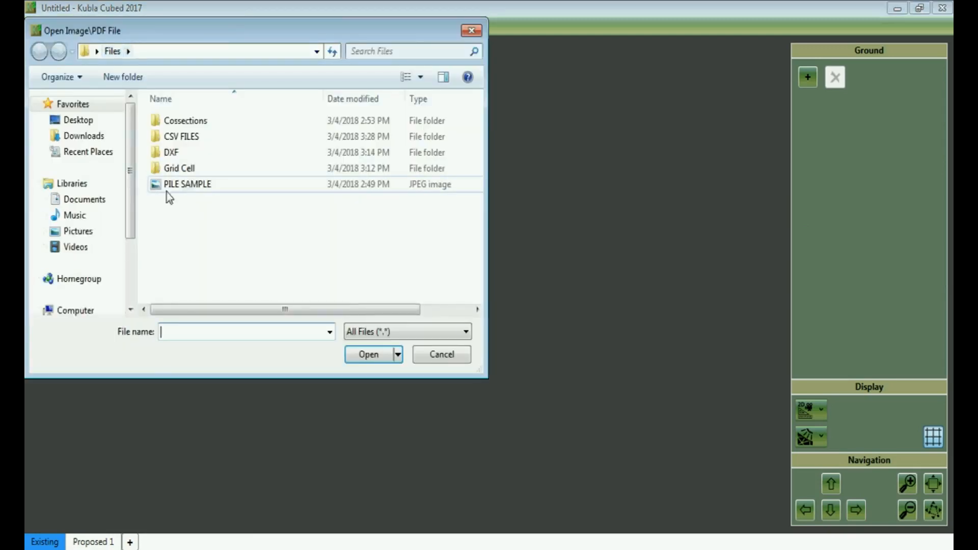
pyautogui.click(187, 183)
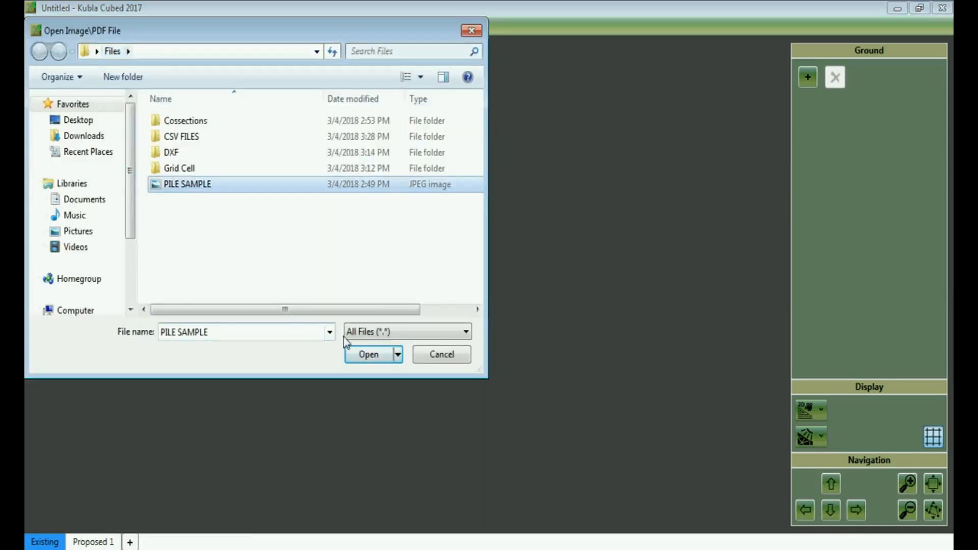
pyautogui.click(369, 354)
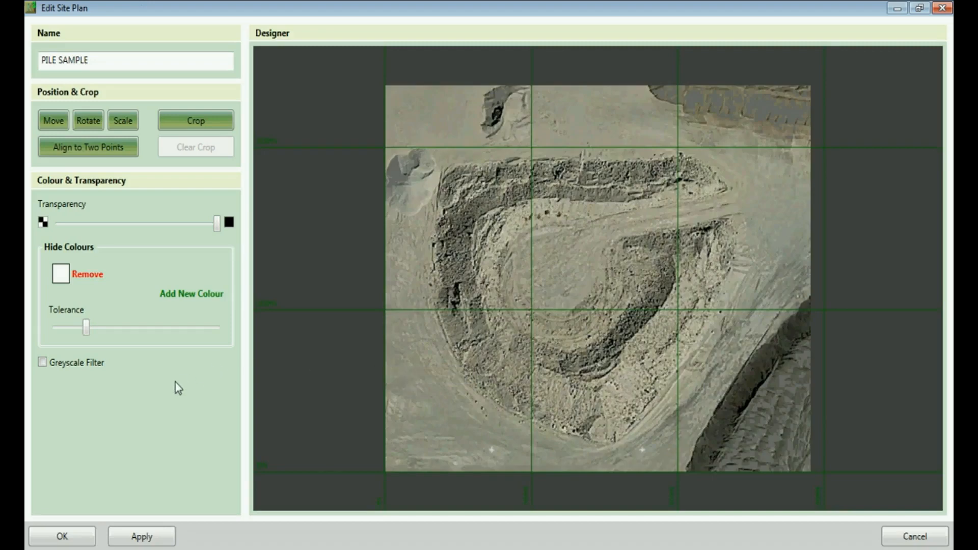
pyautogui.moveTo(490, 475)
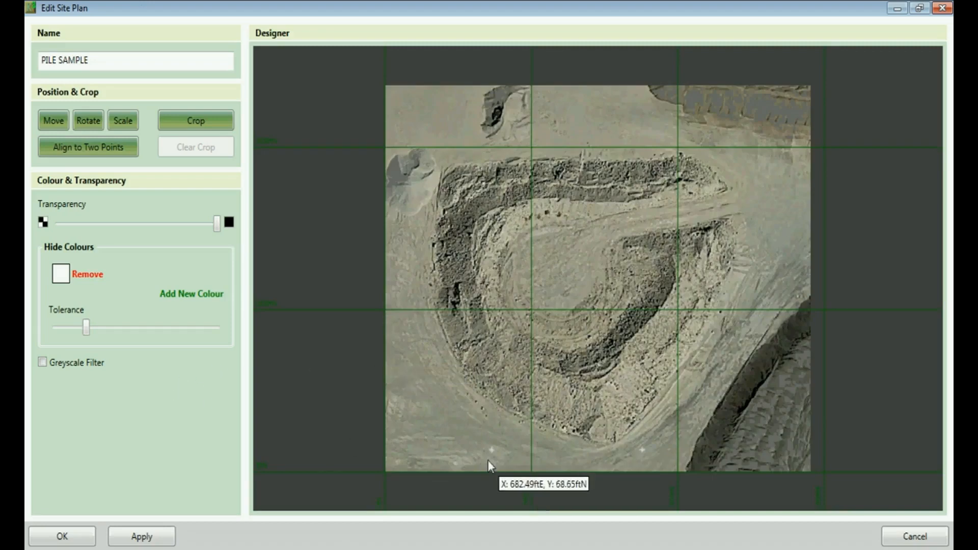
pyautogui.moveTo(494, 471)
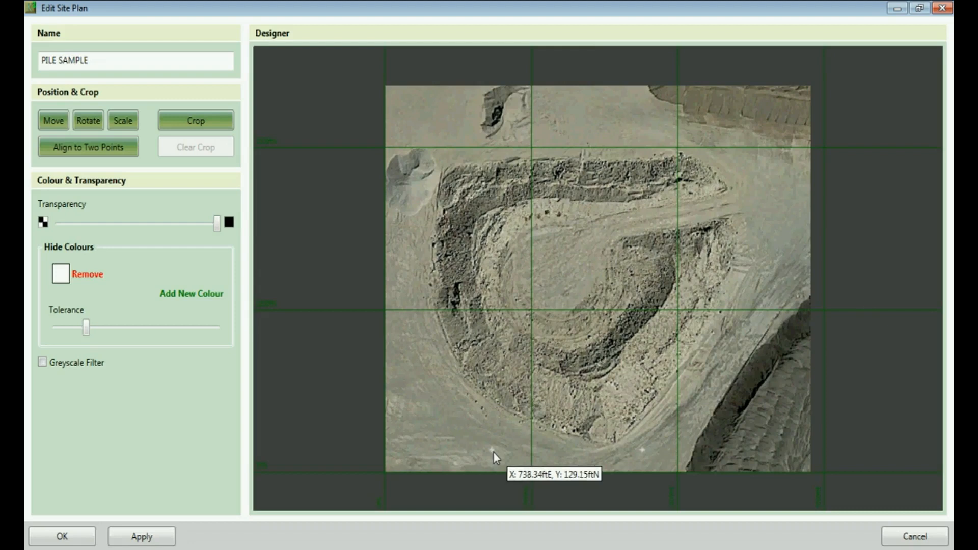
pyautogui.moveTo(496, 458)
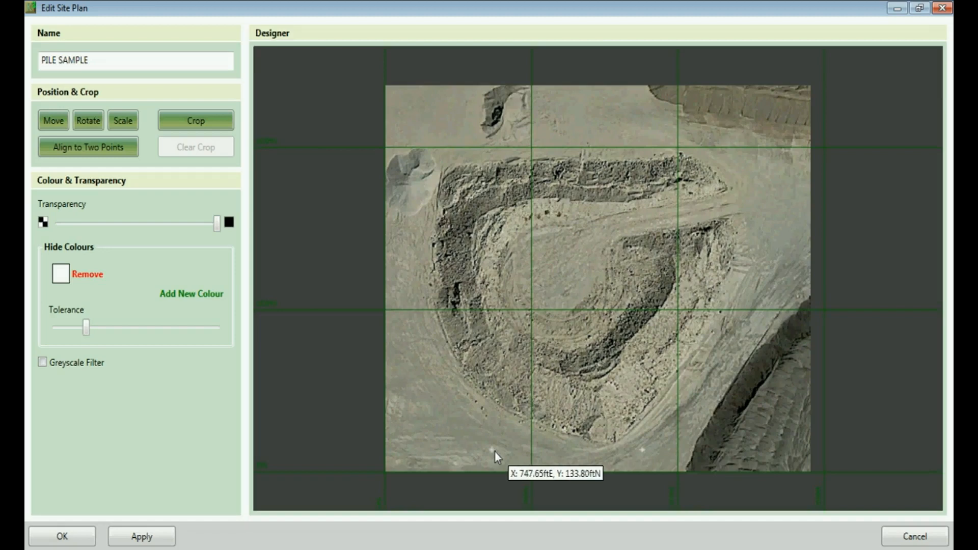
pyautogui.moveTo(644, 461)
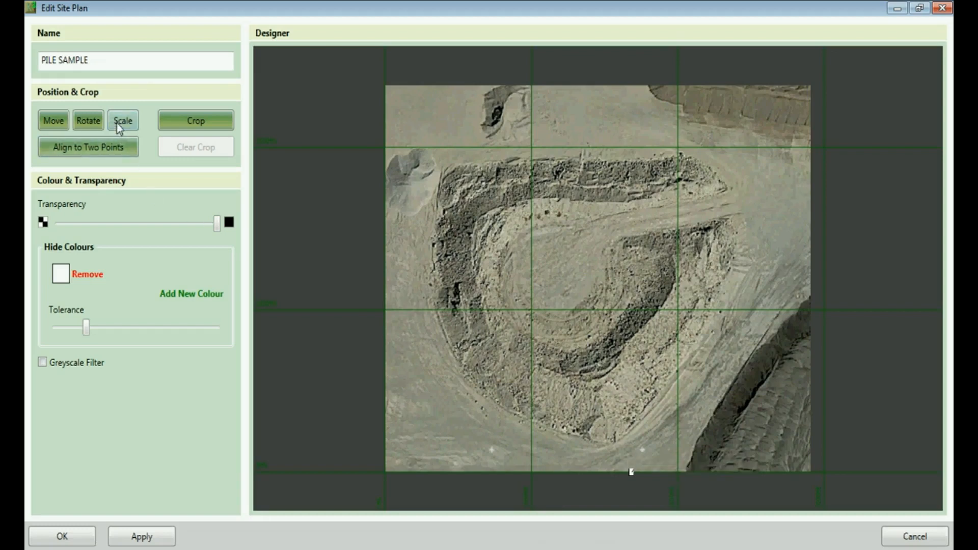
pyautogui.moveTo(133, 120)
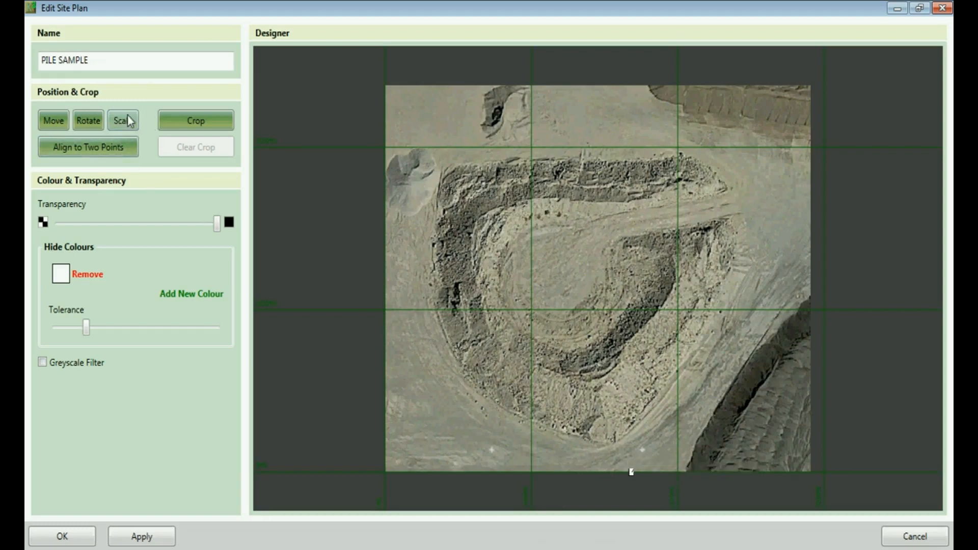
# Draw a reference line over the image's scale bar, set it to 116 ft, and confirm the site plan
pyautogui.click(122, 121)
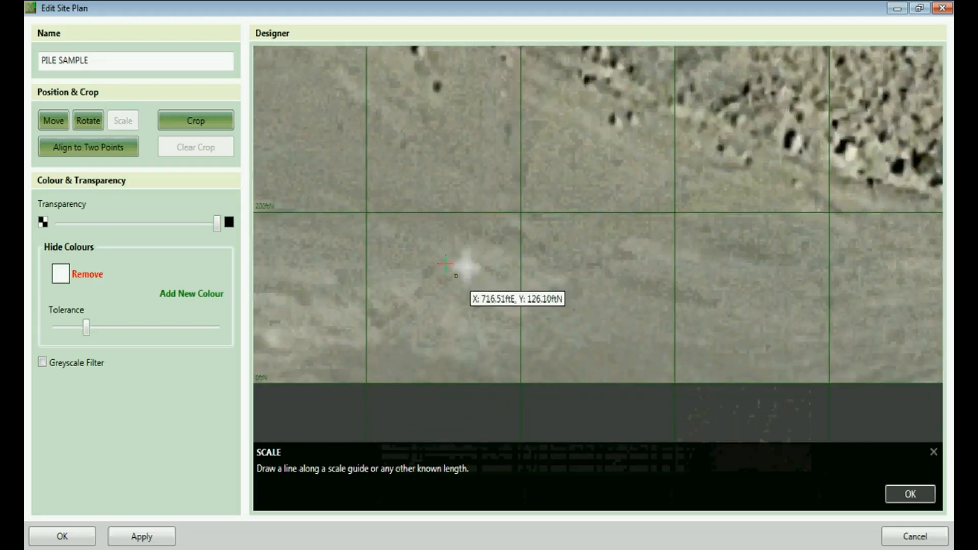
pyautogui.moveTo(490, 288); pyautogui.dragTo(697, 313)
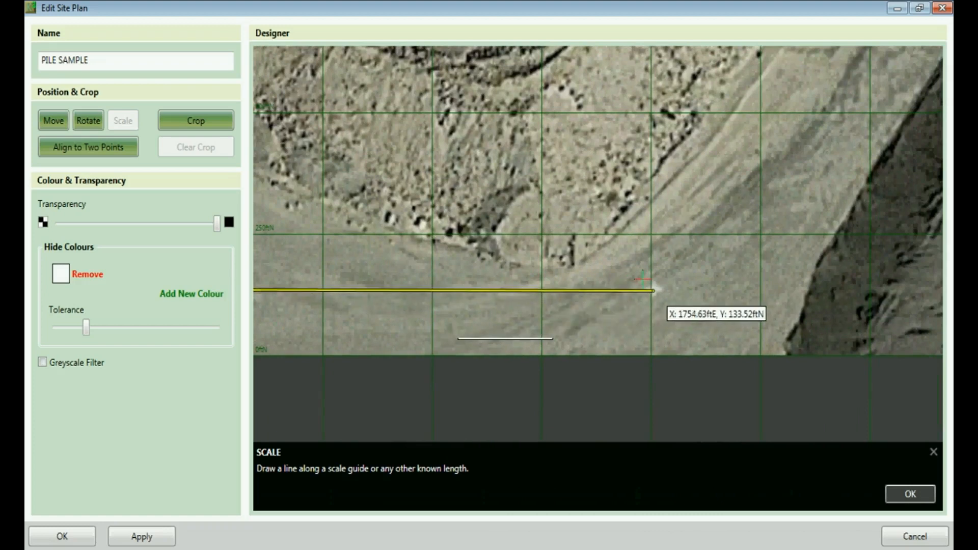
pyautogui.moveTo(255, 291); pyautogui.dragTo(655, 290)
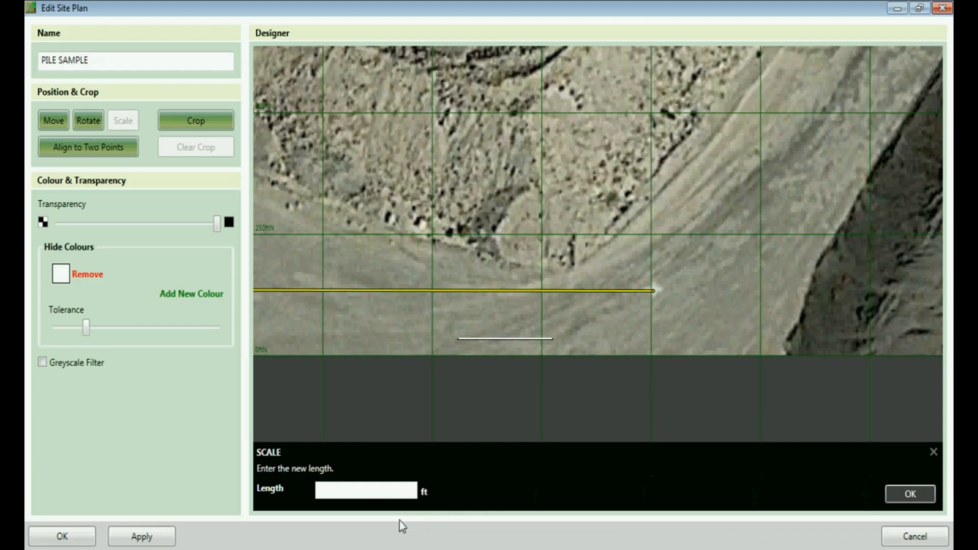
pyautogui.write('116')
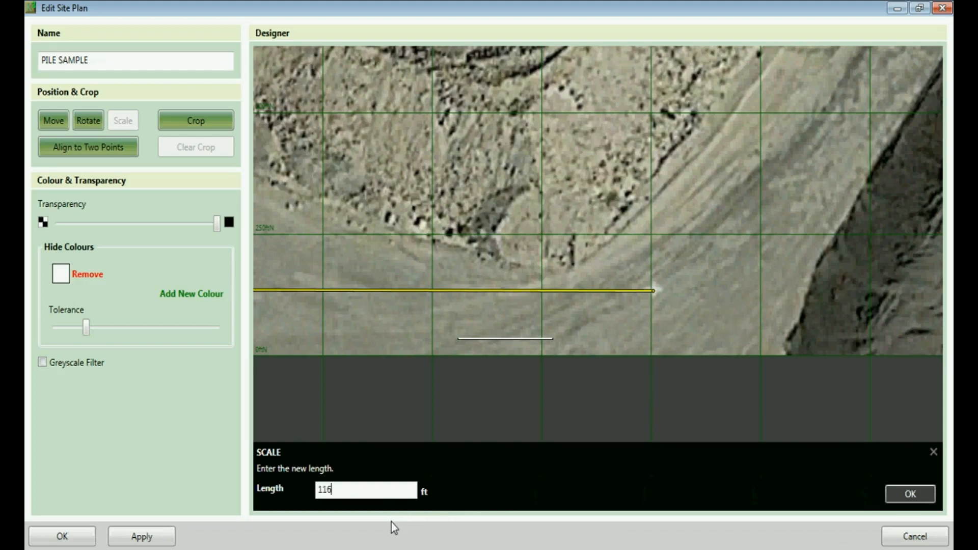
pyautogui.click(910, 507)
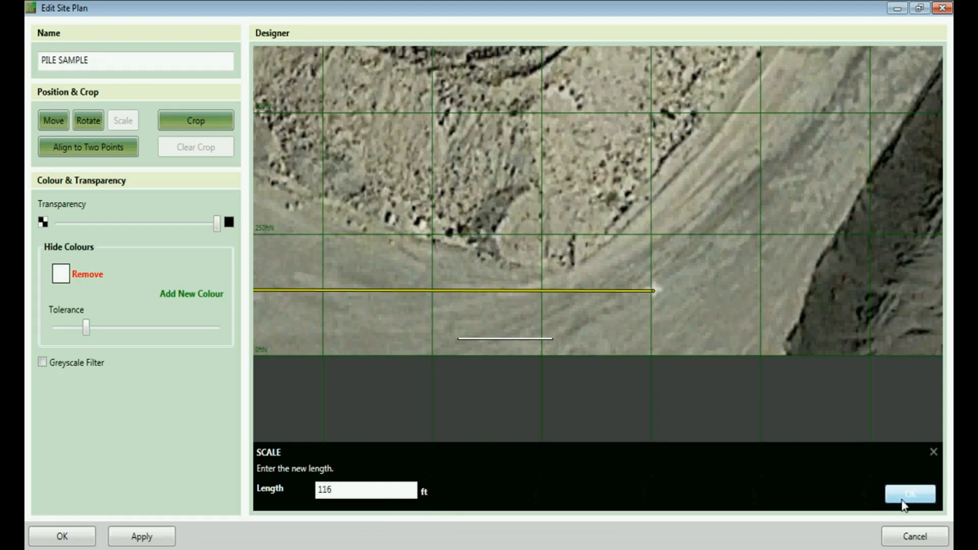
pyautogui.click(910, 494)
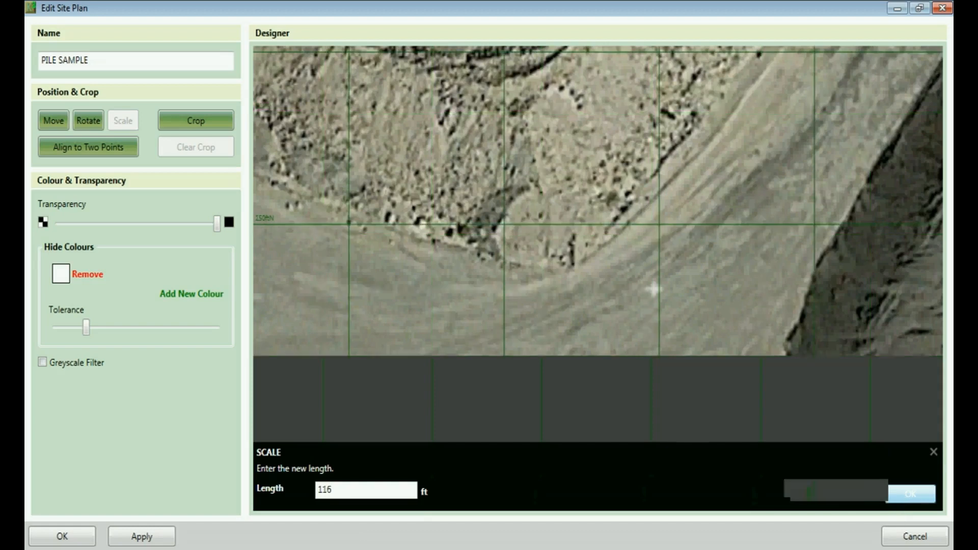
pyautogui.moveTo(56, 491)
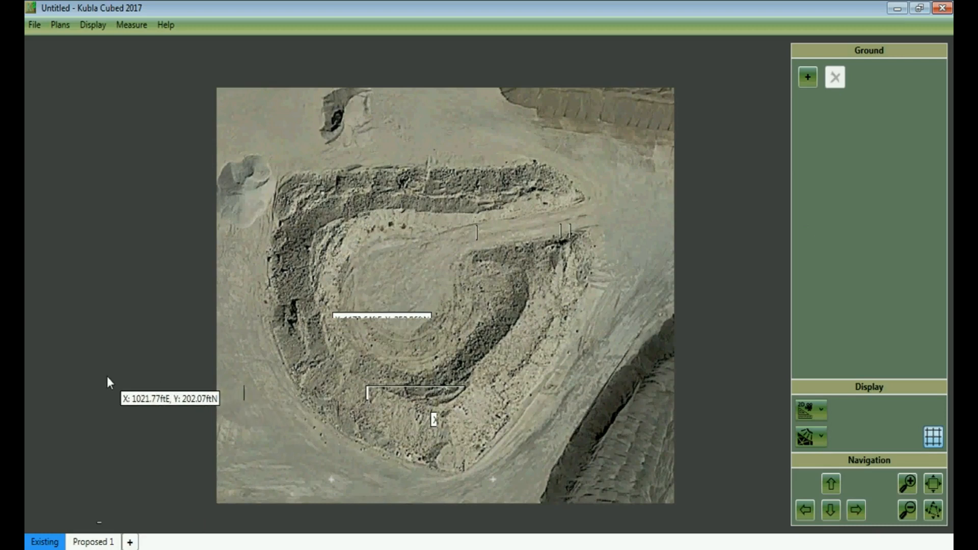
pyautogui.moveTo(809, 78)
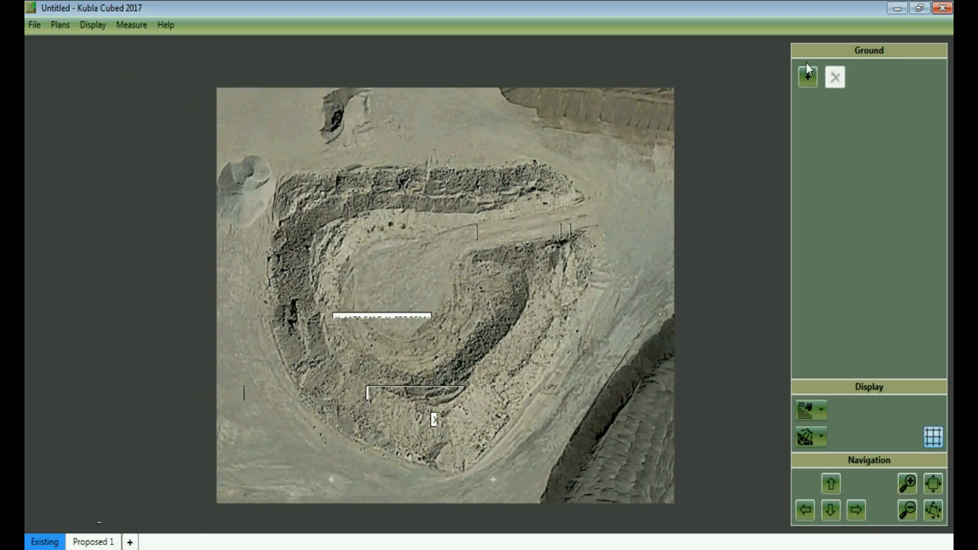
# Add a new ground surface and start Add Contour Lines Manually on its Contours list
pyautogui.click(807, 77)
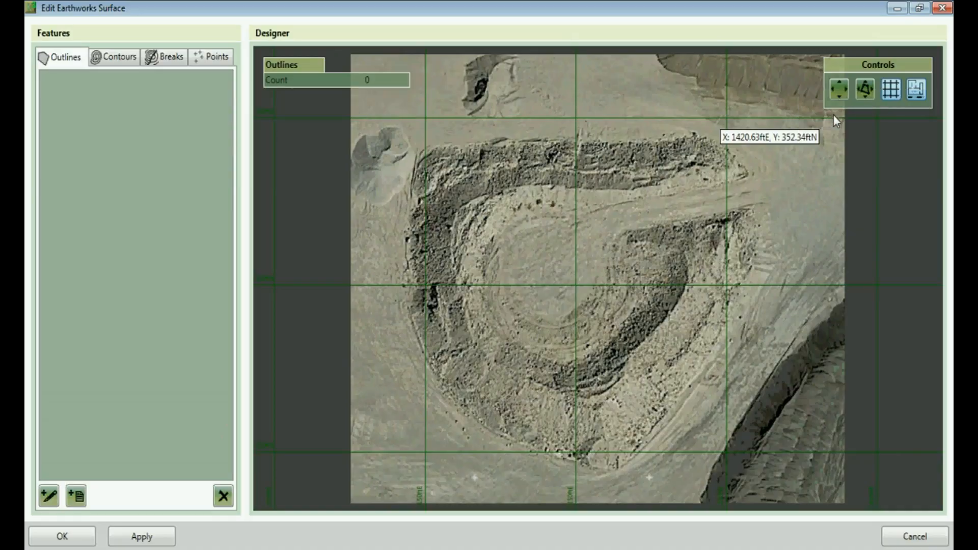
pyautogui.click(118, 57)
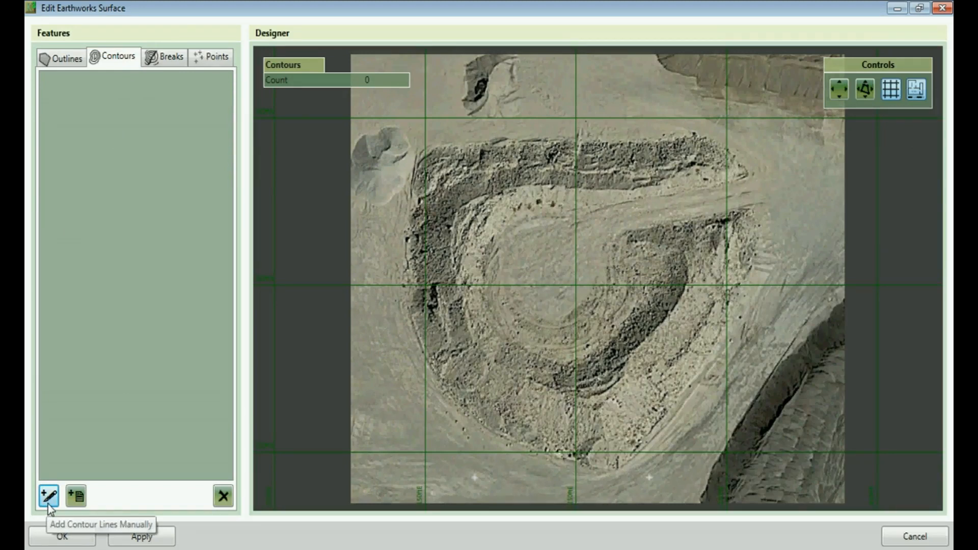
pyautogui.moveTo(51, 506)
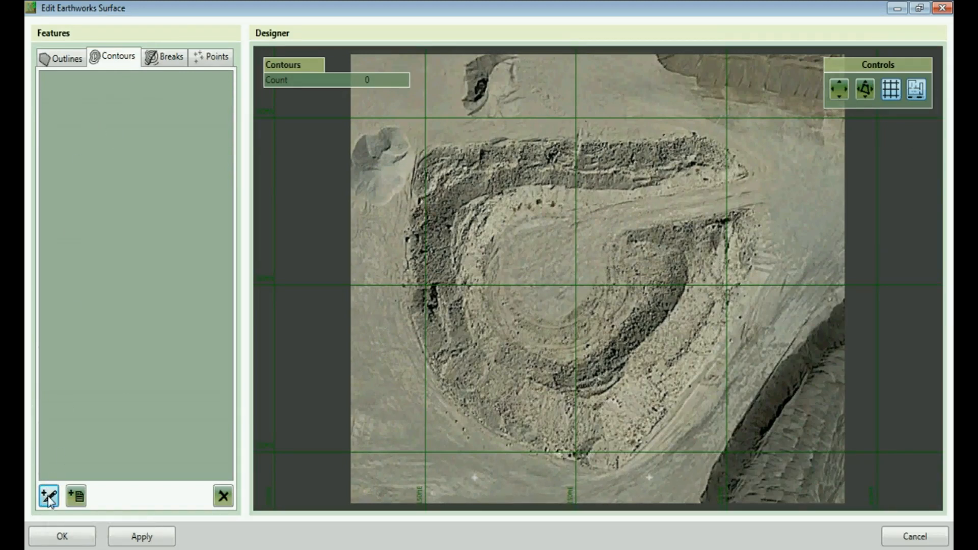
pyautogui.click(46, 498)
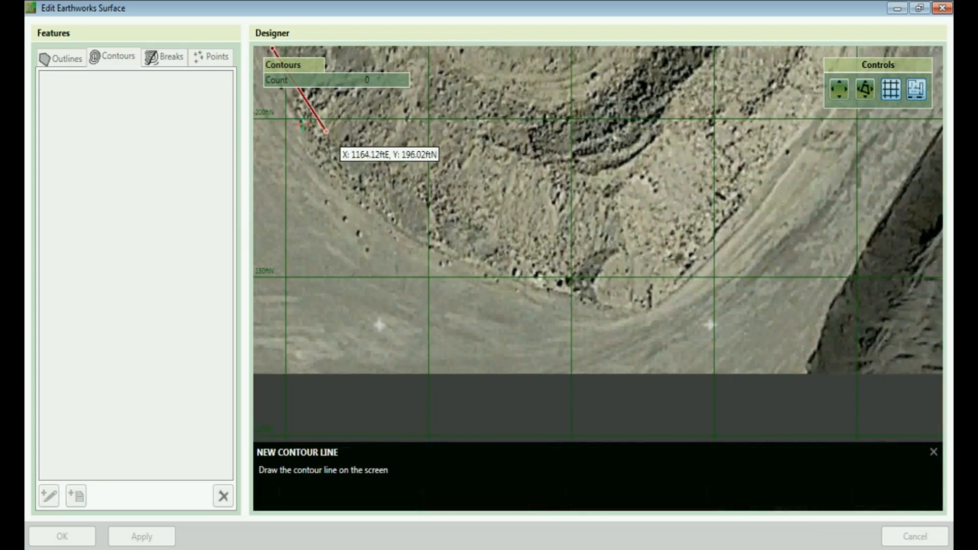
# Trace points around the pile base, tick Closed, and finish the contour at level 0 ft
pyautogui.click(642, 313)
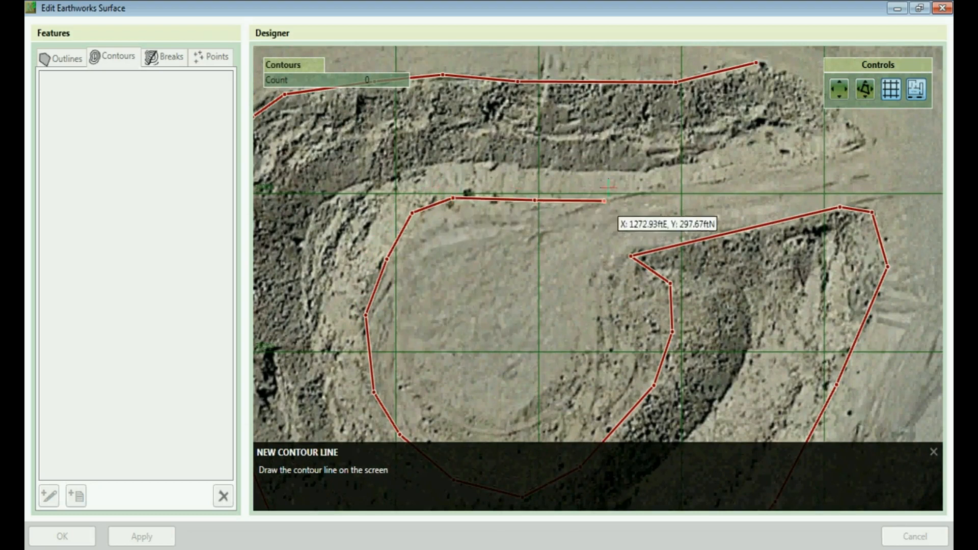
pyautogui.click(871, 144)
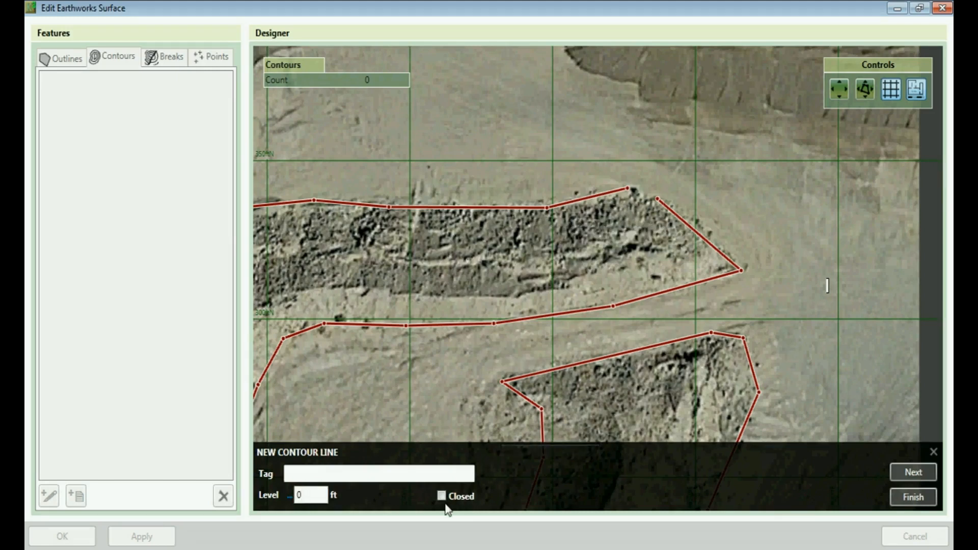
pyautogui.click(442, 496)
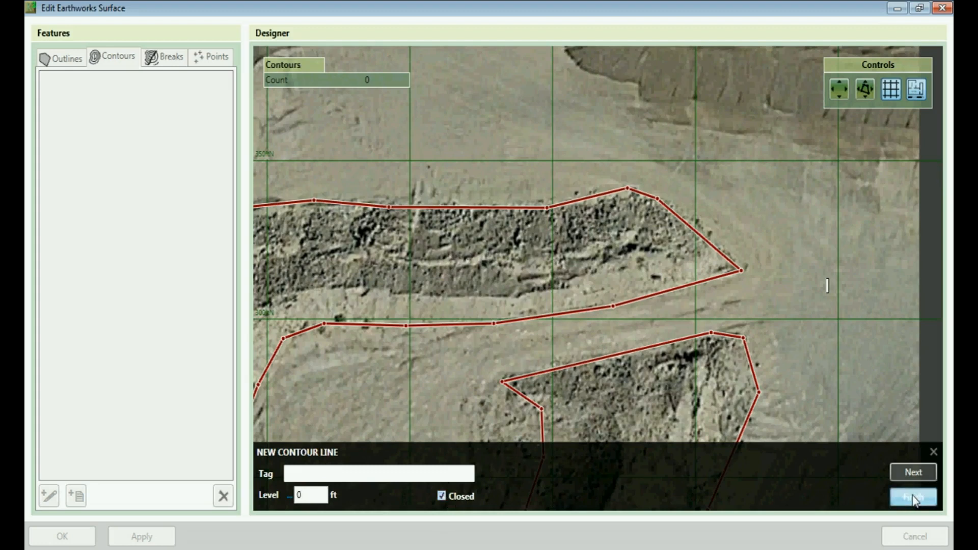
pyautogui.click(915, 498)
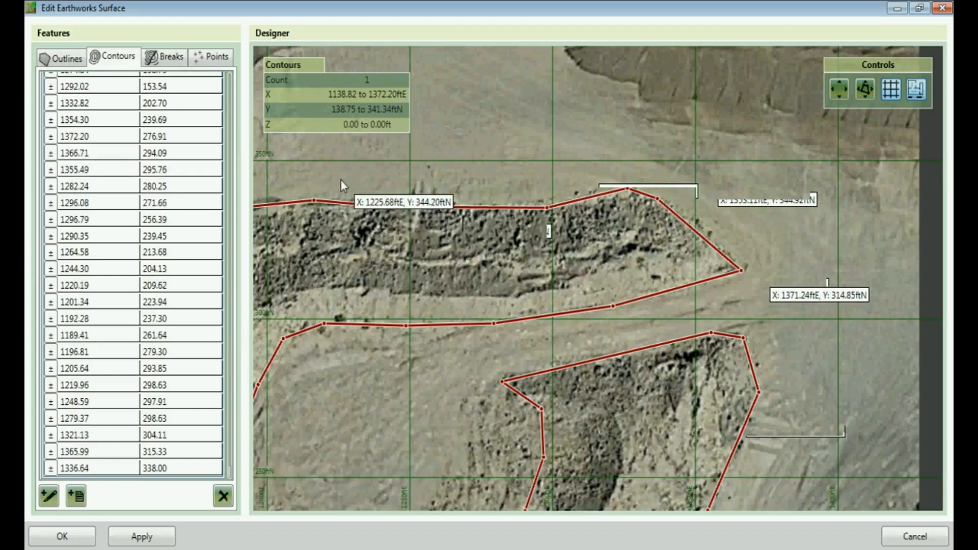
pyautogui.moveTo(329, 186)
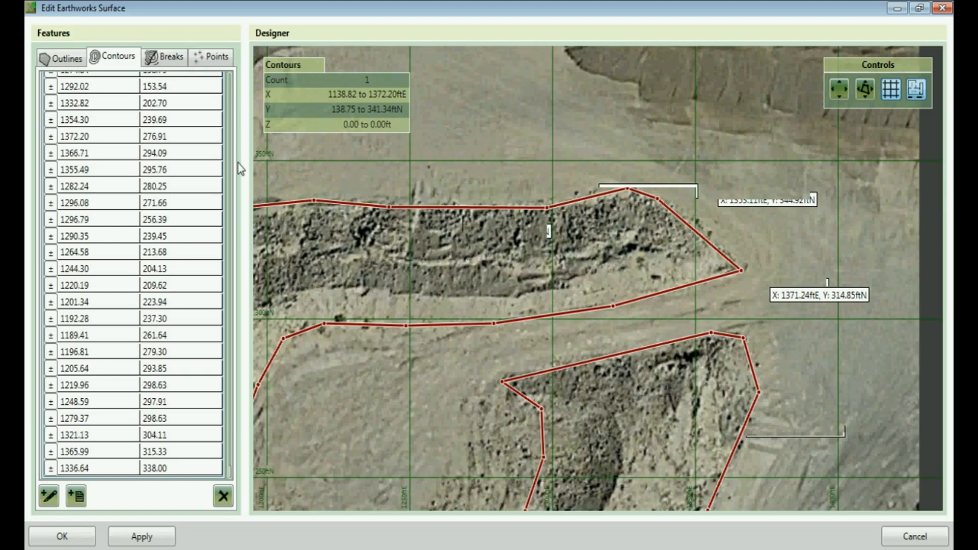
pyautogui.moveTo(427, 227)
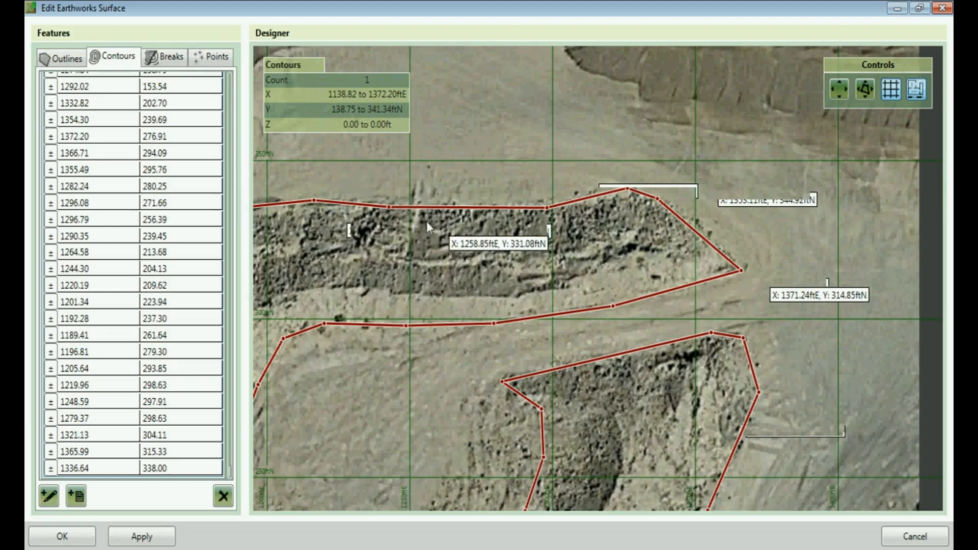
pyautogui.moveTo(404, 243)
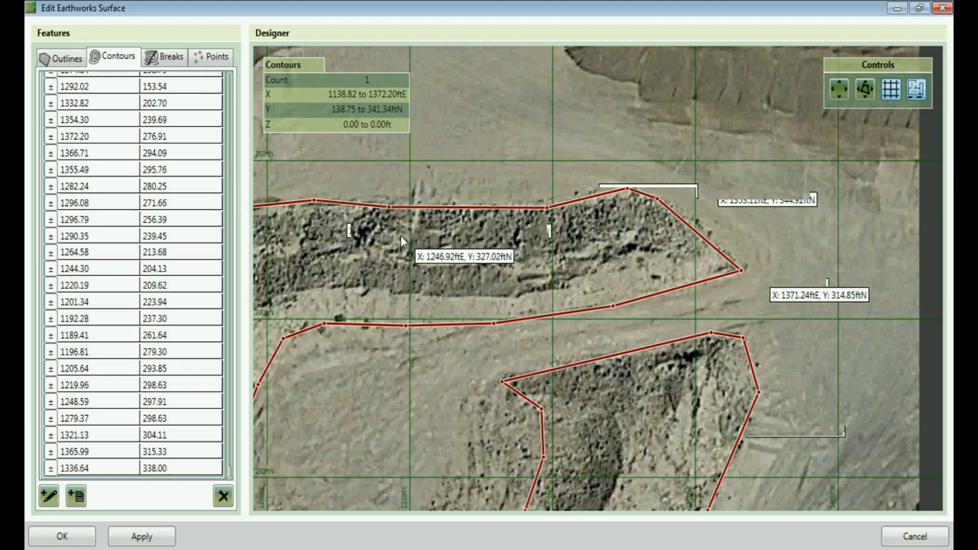
pyautogui.moveTo(385, 266)
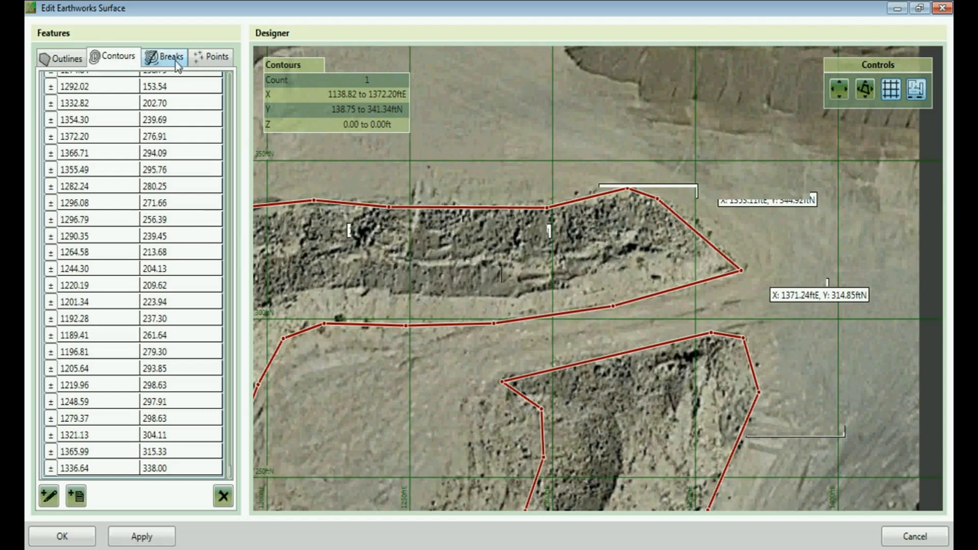
# Begin a manually drawn break line from the Breaks list
pyautogui.click(165, 57)
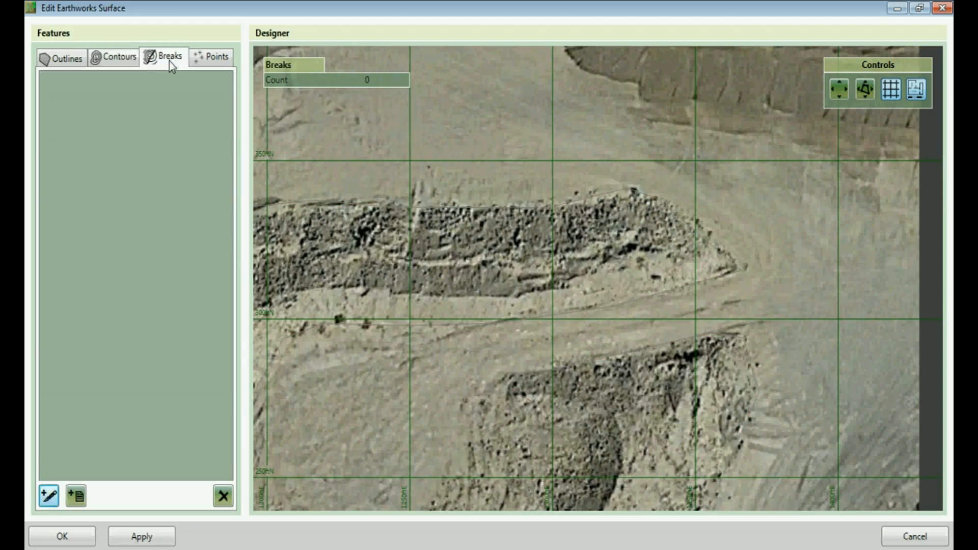
pyautogui.moveTo(144, 302)
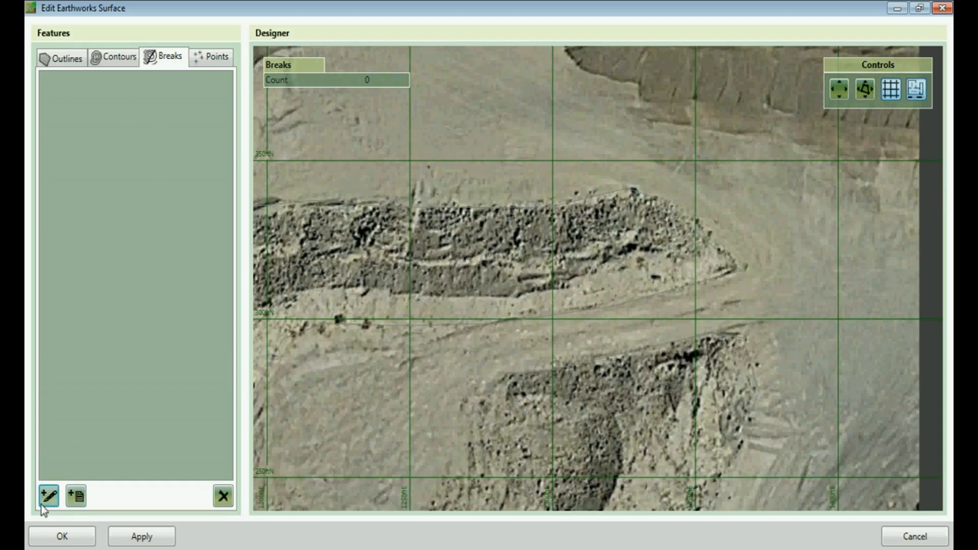
pyautogui.click(47, 495)
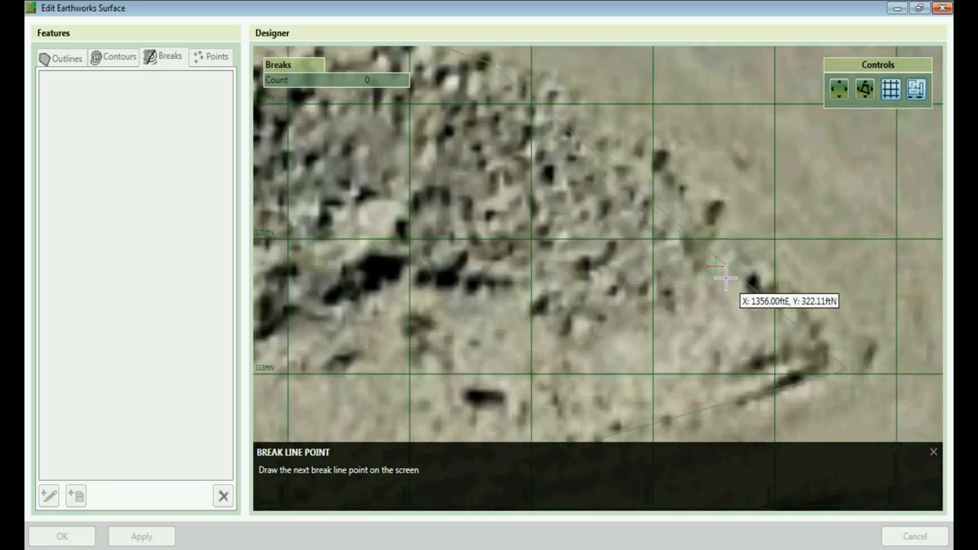
# Place the crest tip point at level 0 and continue westward with interpolated-level points
pyautogui.click(725, 280)
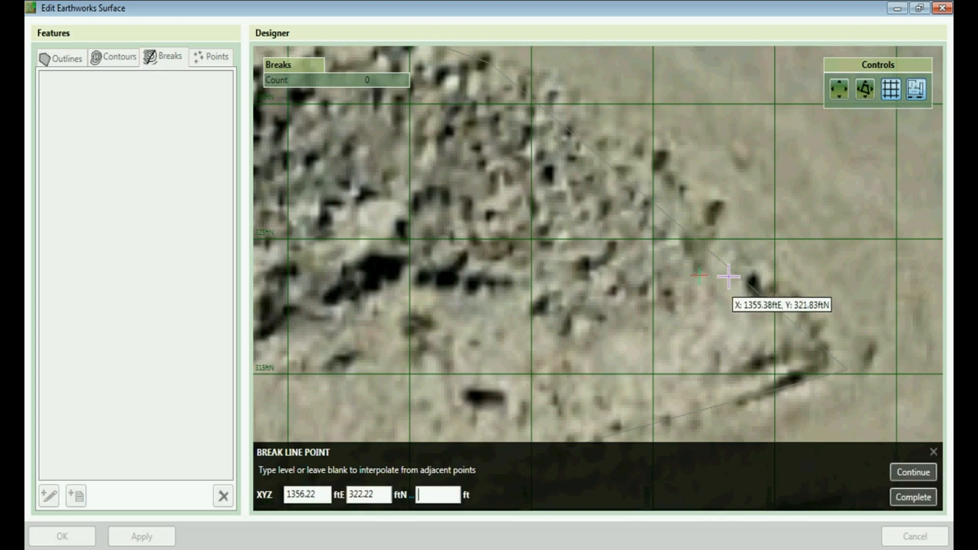
pyautogui.write('0')
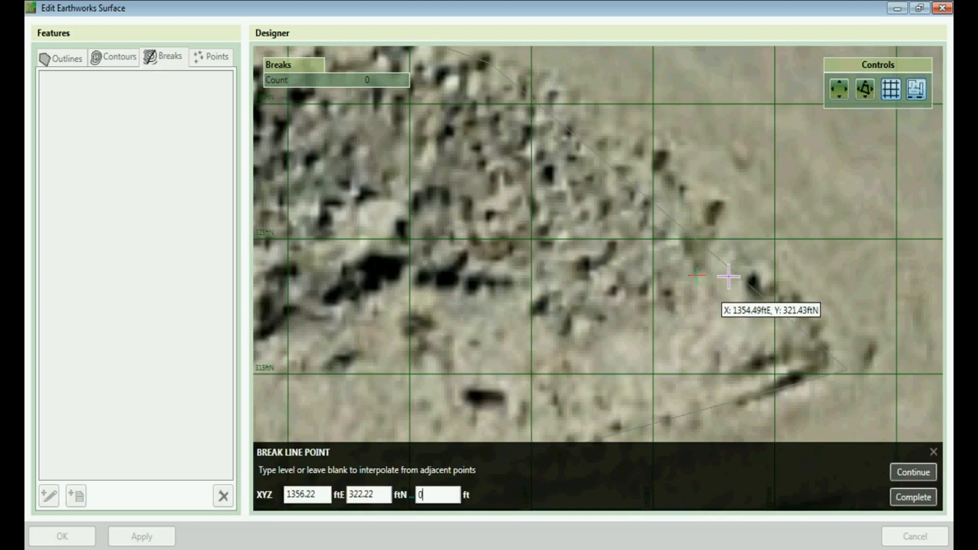
pyautogui.click(912, 473)
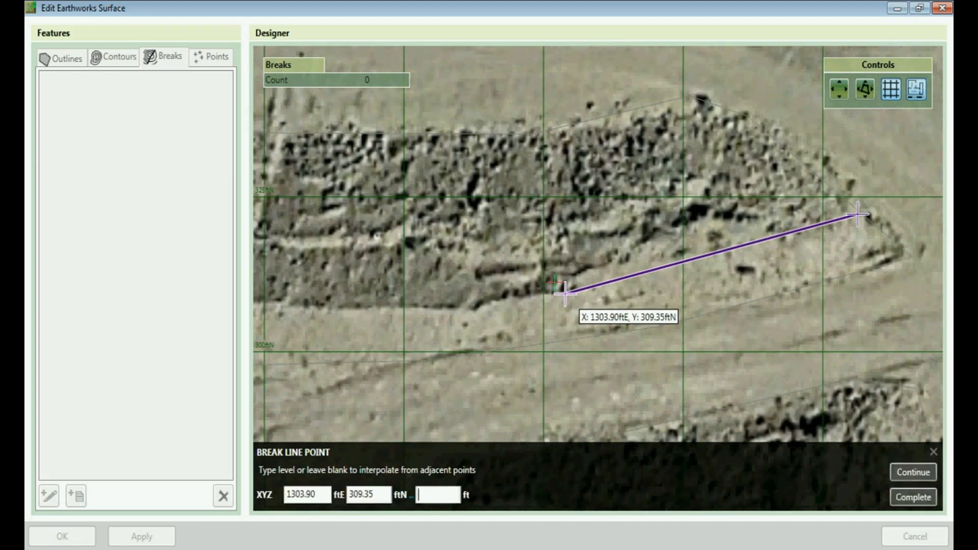
pyautogui.click(915, 472)
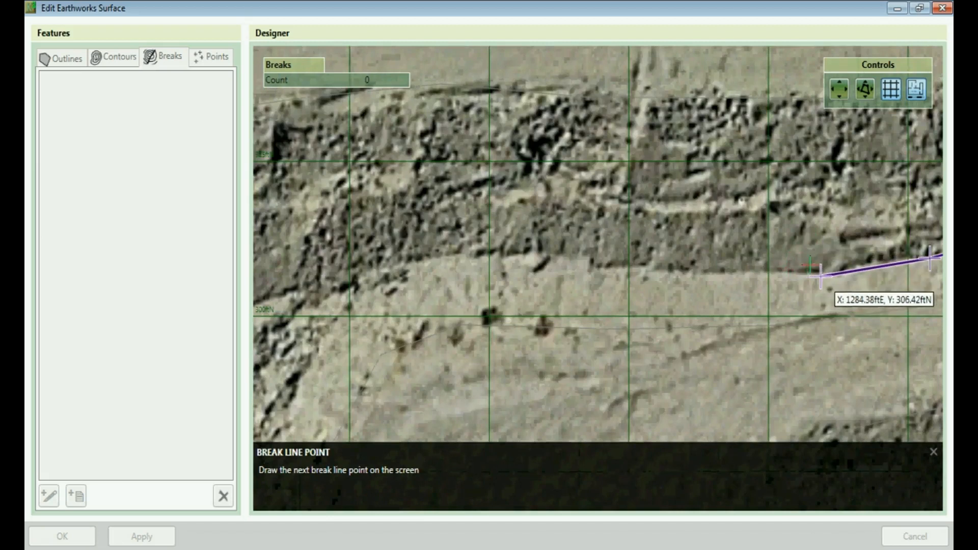
pyautogui.click(822, 278)
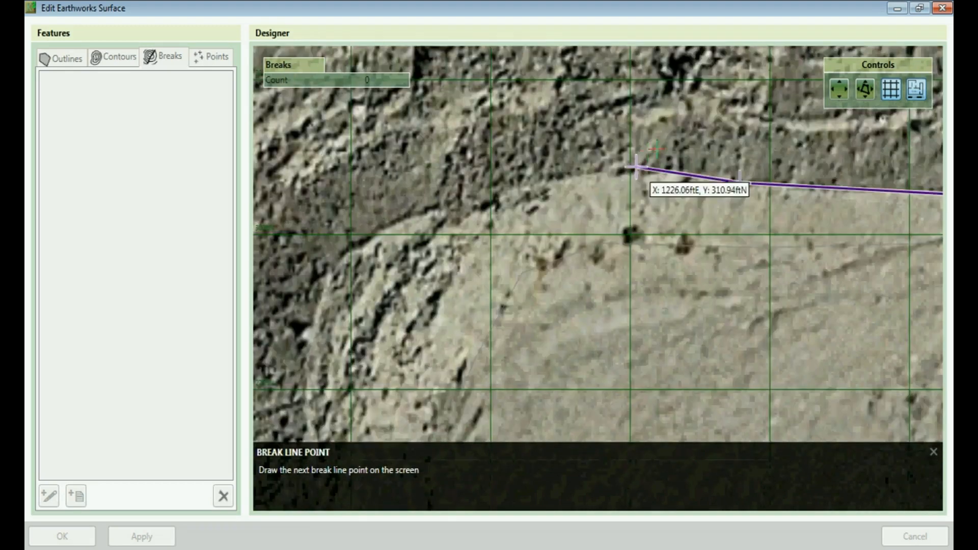
pyautogui.click(648, 173)
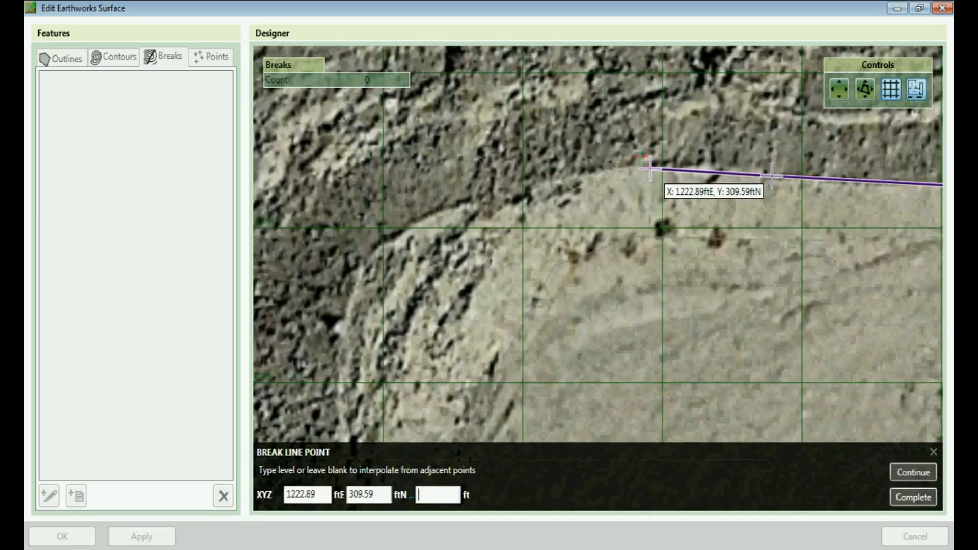
# Wrap the break line south and east around the crest, assigning its points a 25 ft level
pyautogui.click(650, 167)
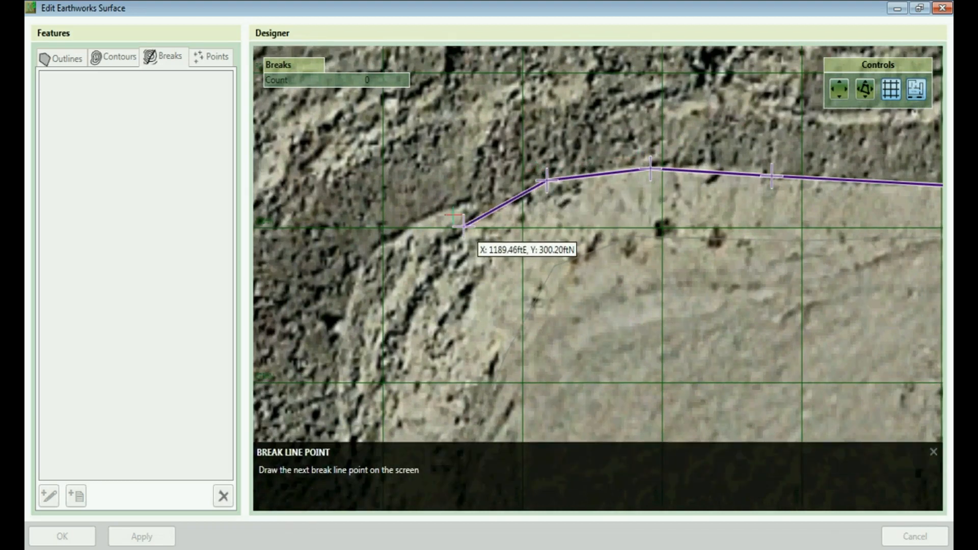
pyautogui.click(460, 224)
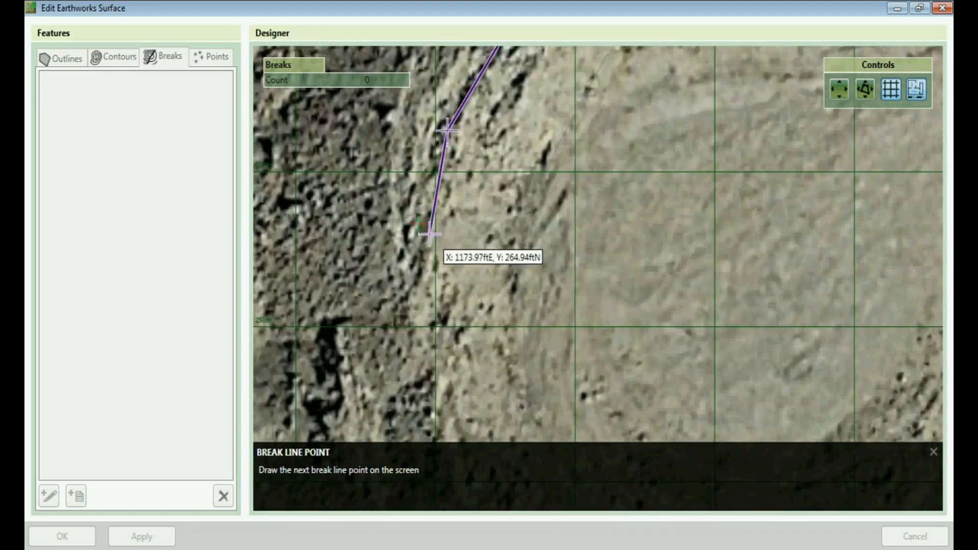
pyautogui.click(429, 240)
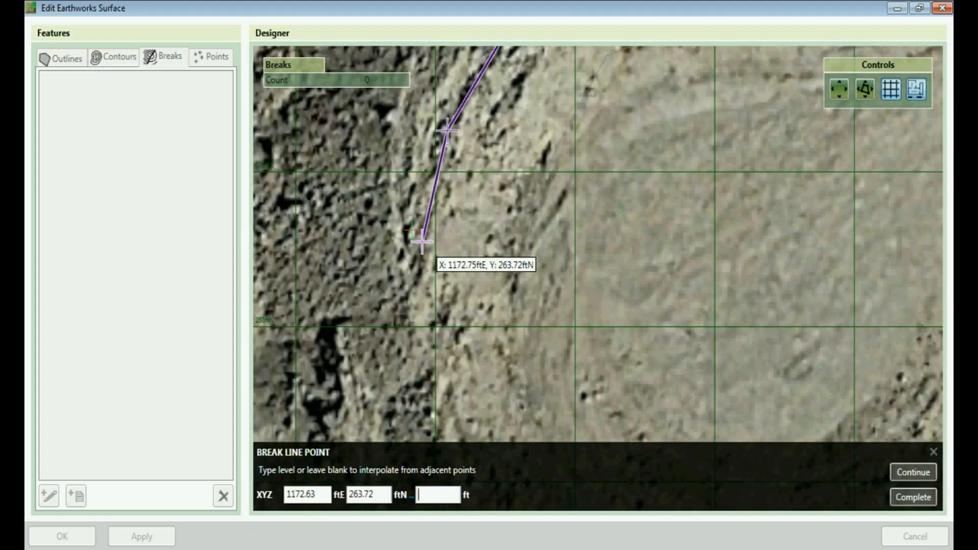
pyautogui.write('2')
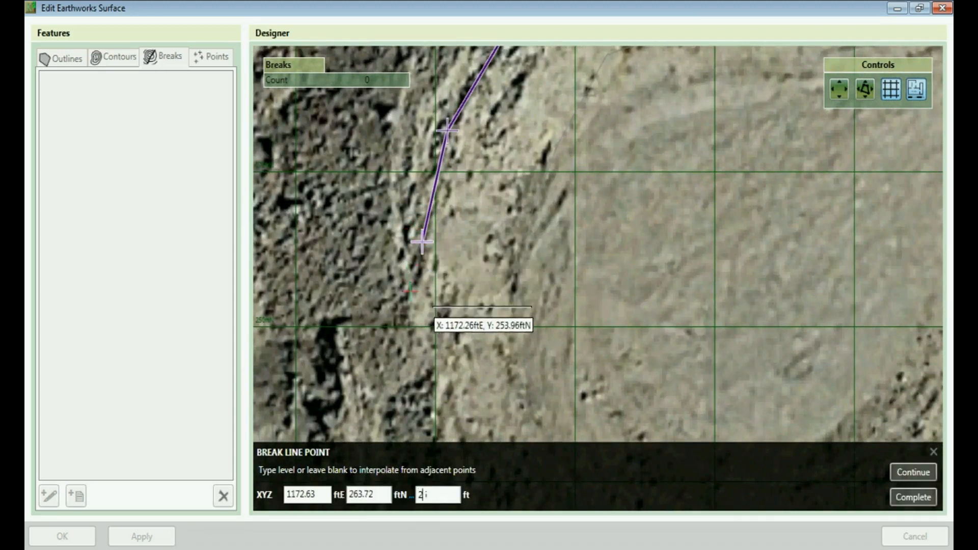
pyautogui.click(915, 473)
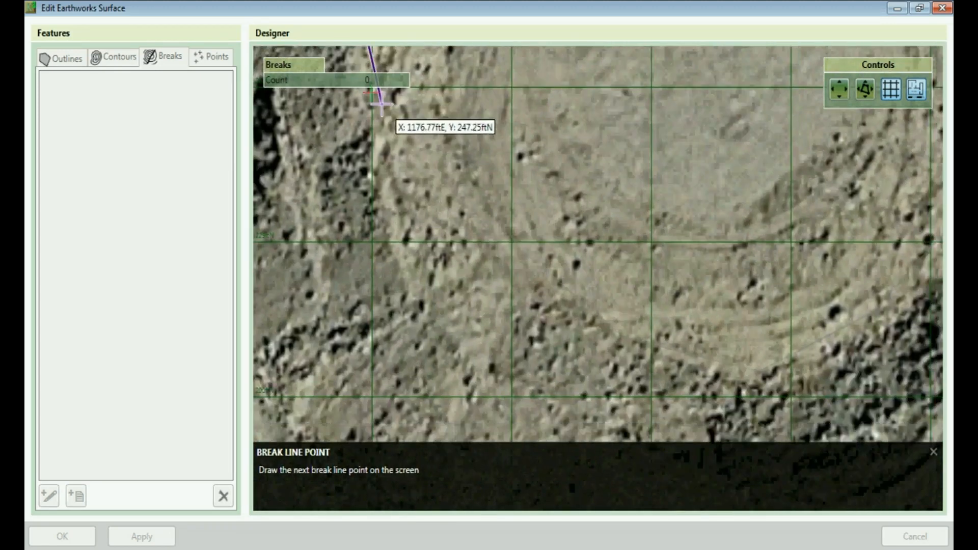
pyautogui.click(381, 152)
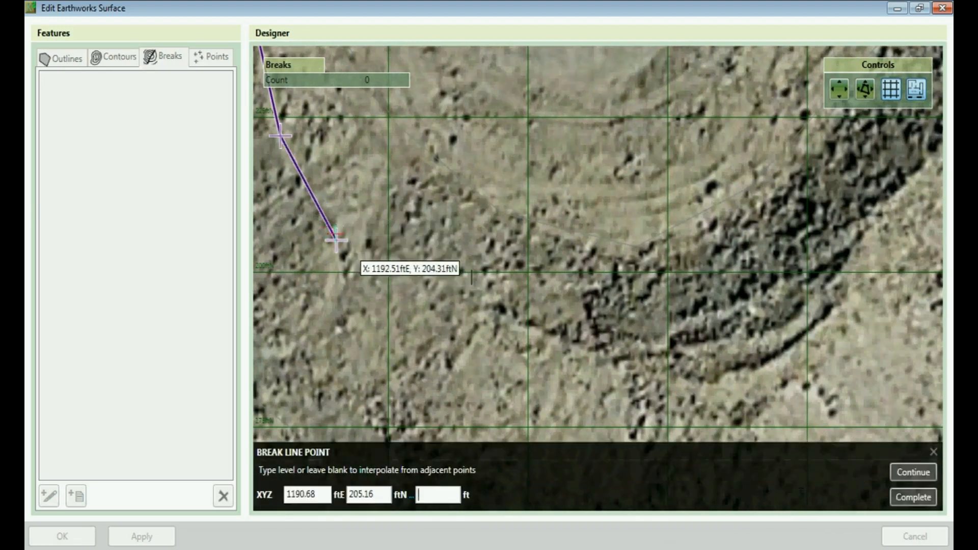
pyautogui.write('25')
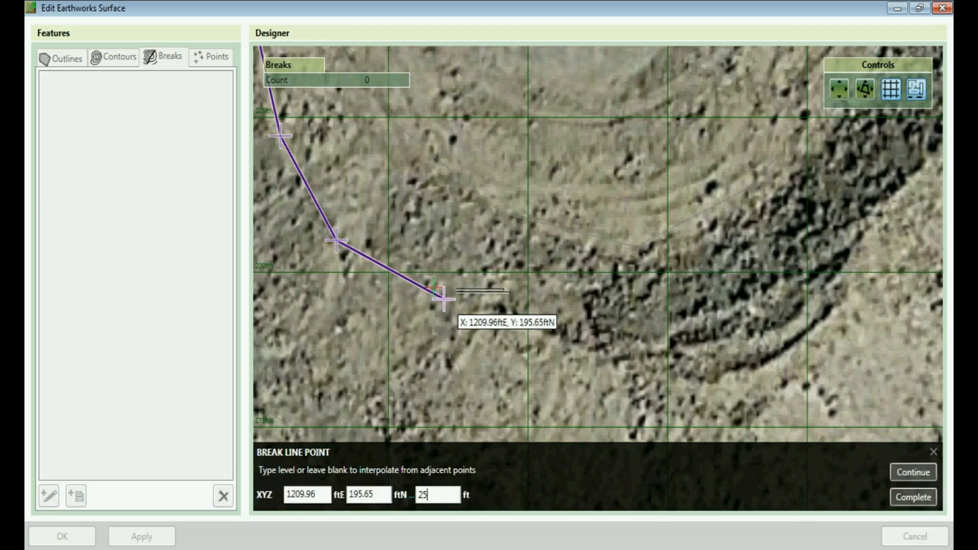
pyautogui.click(552, 339)
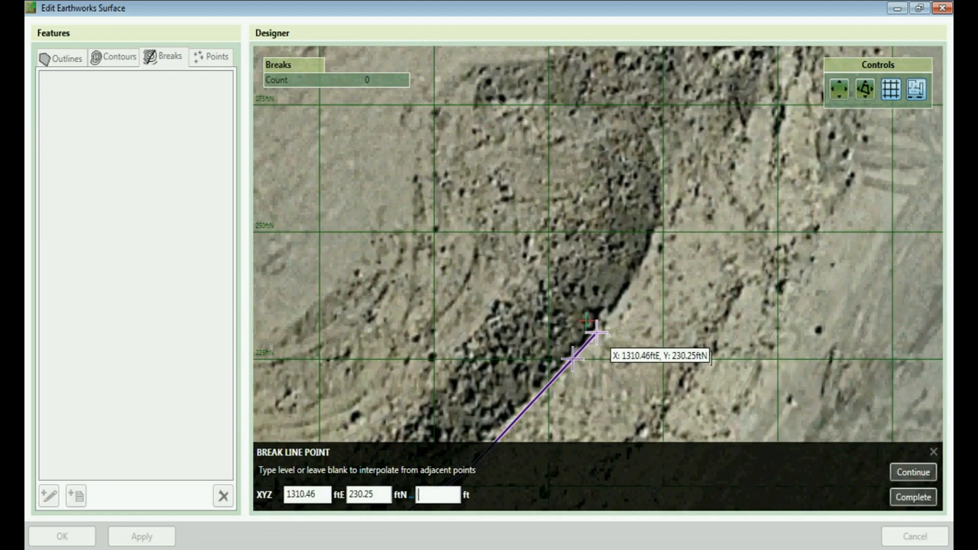
# Carry the line across the northern arm to its eastern tip with interpolated levels
pyautogui.write('25')
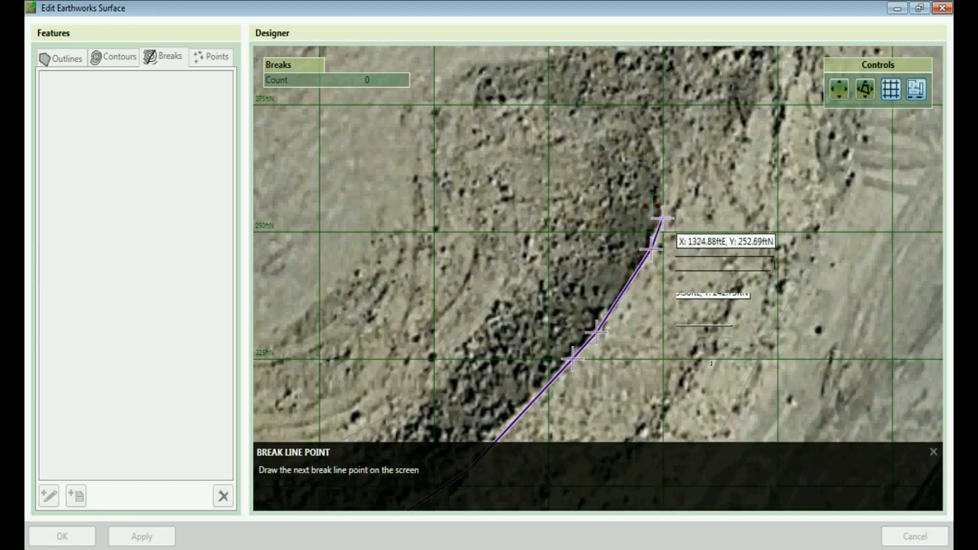
pyautogui.click(654, 145)
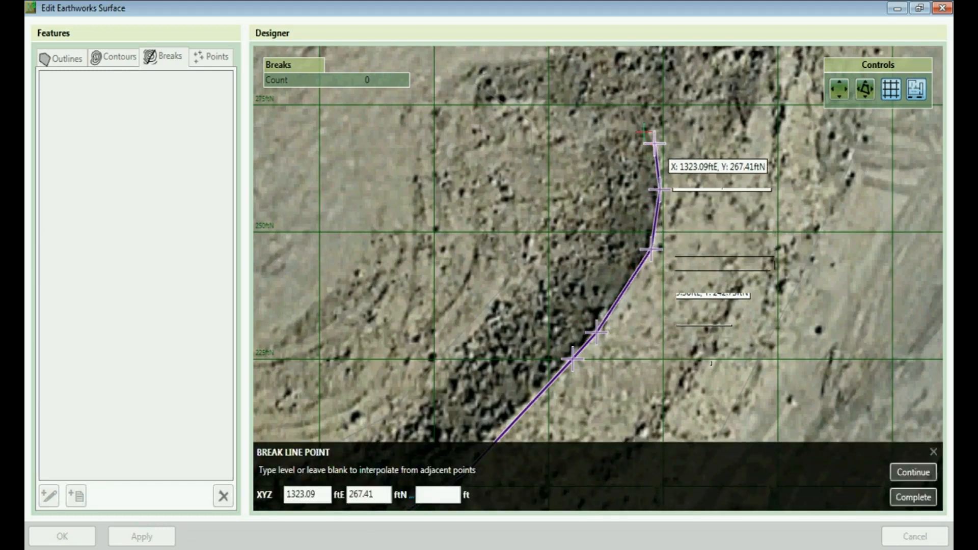
pyautogui.click(915, 472)
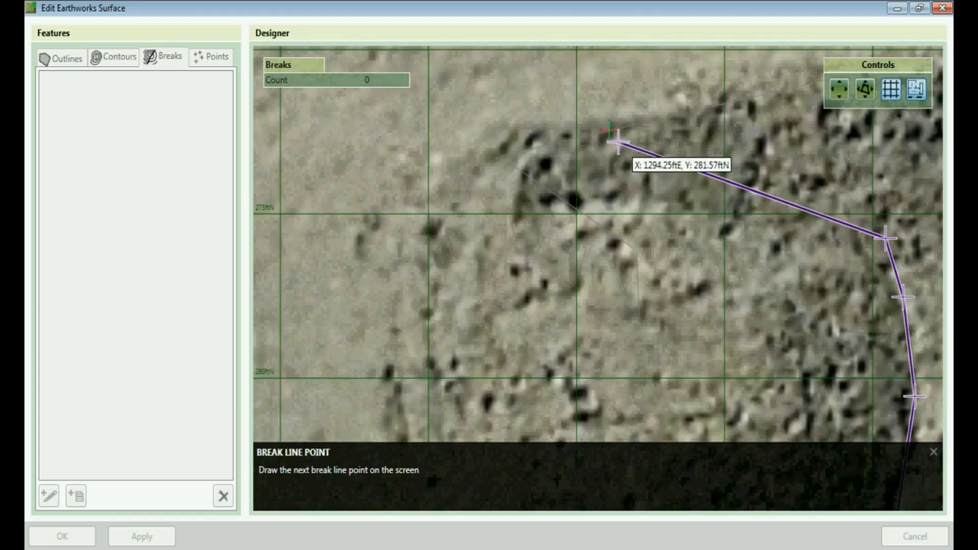
pyautogui.moveTo(544, 161)
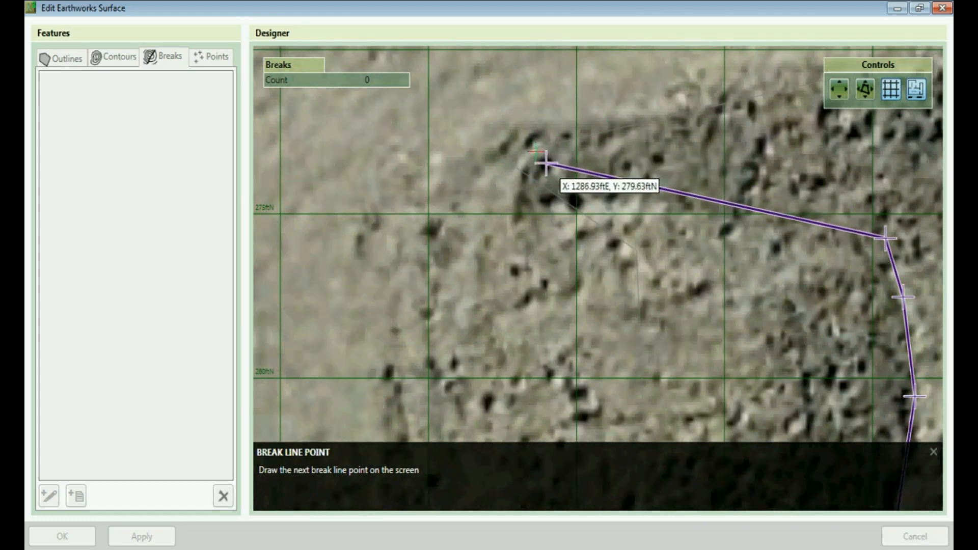
pyautogui.click(517, 163)
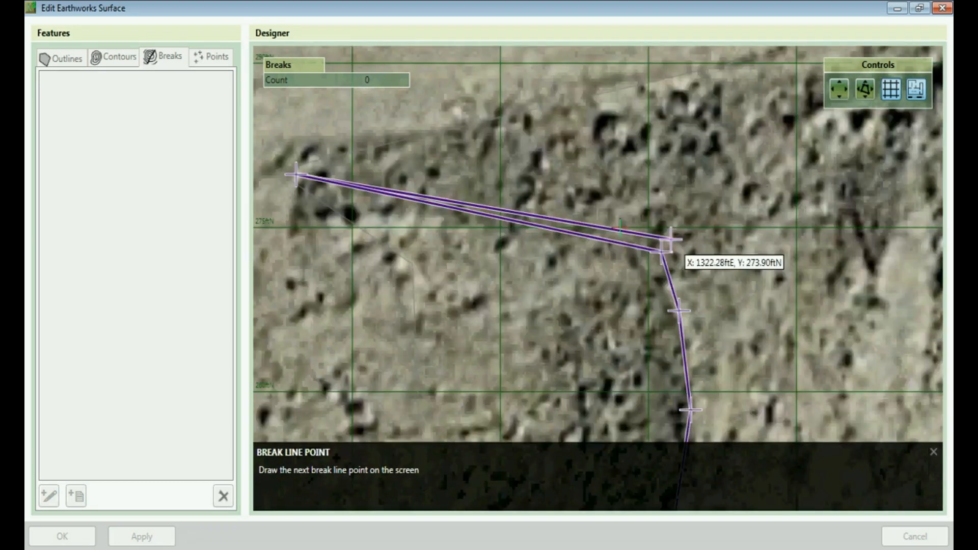
pyautogui.click(664, 246)
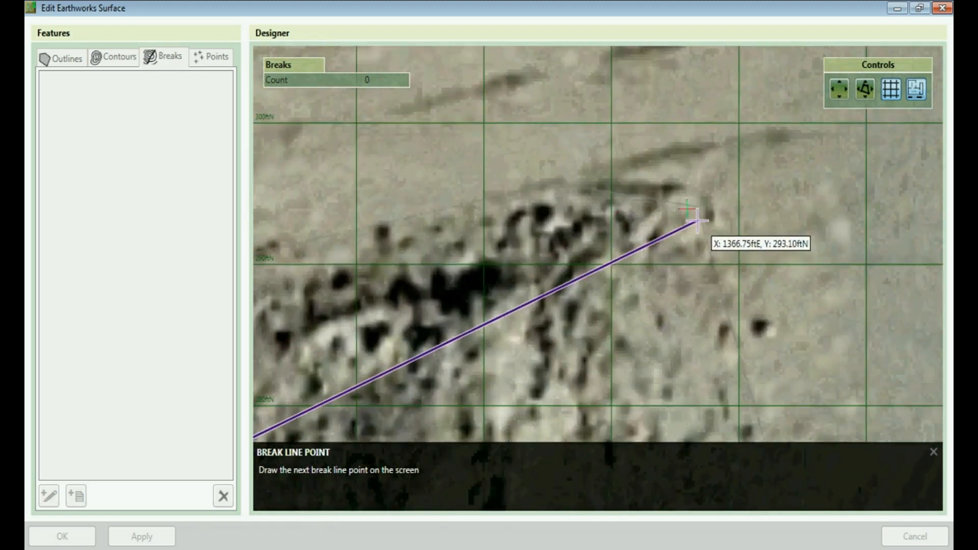
pyautogui.click(696, 225)
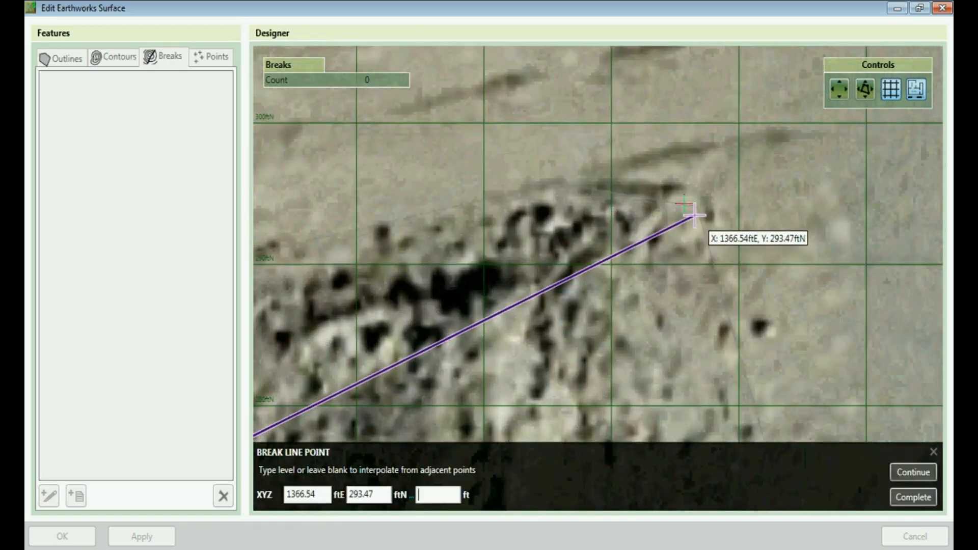
pyautogui.click(915, 473)
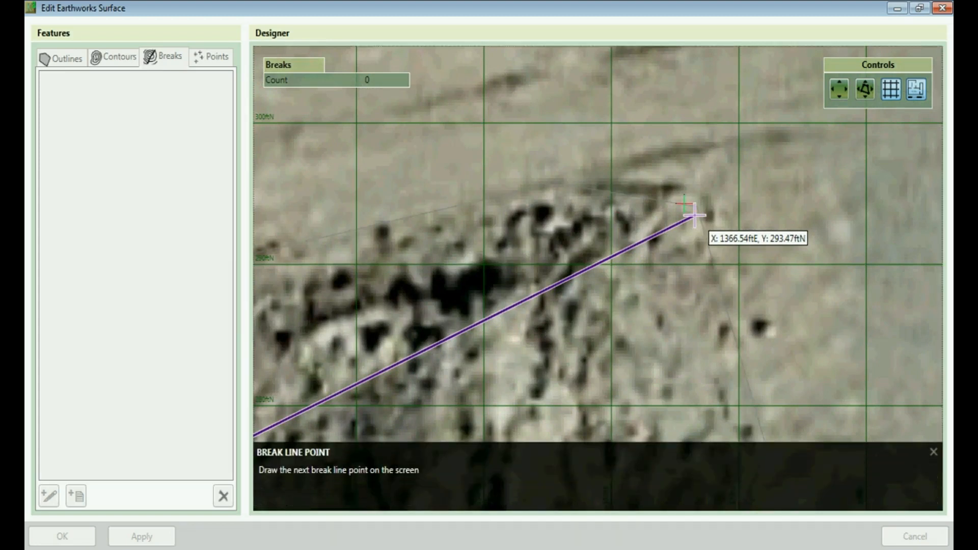
pyautogui.moveTo(698, 243)
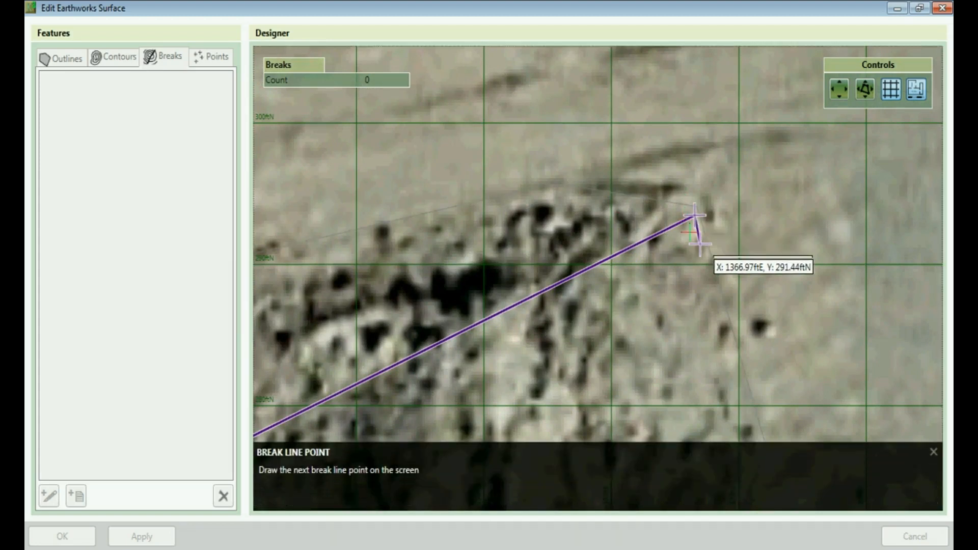
pyautogui.click(696, 228)
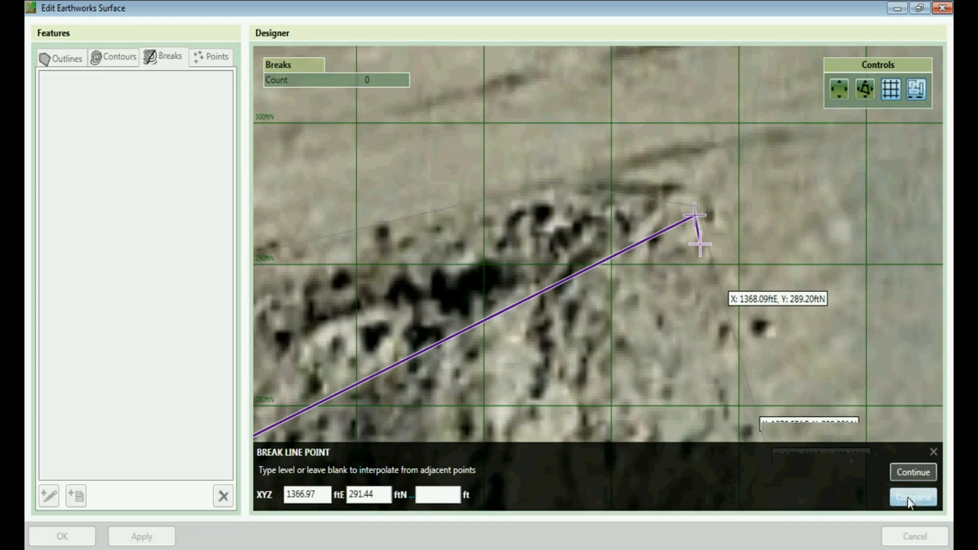
# Complete and save the 0–25 ft crest break line, then go to the outlines list
pyautogui.click(914, 497)
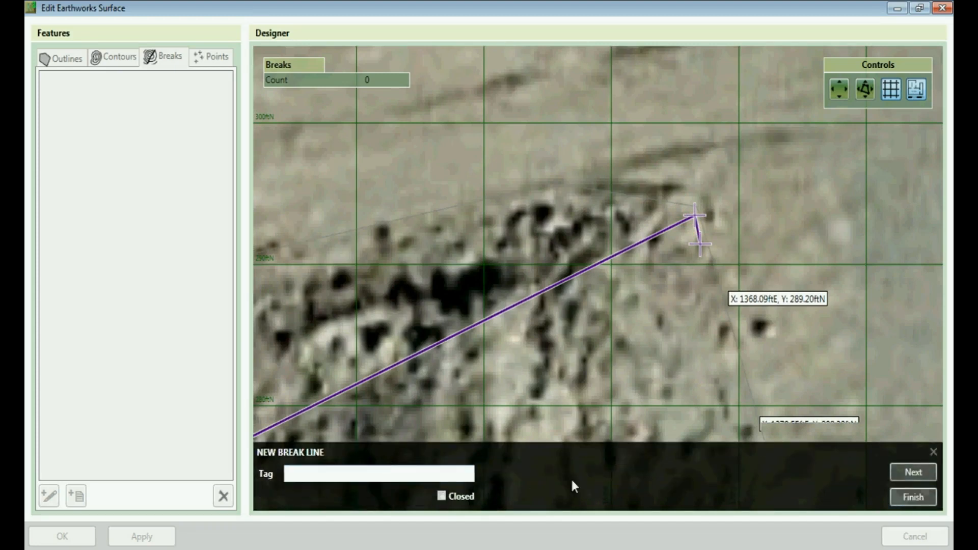
pyautogui.click(917, 497)
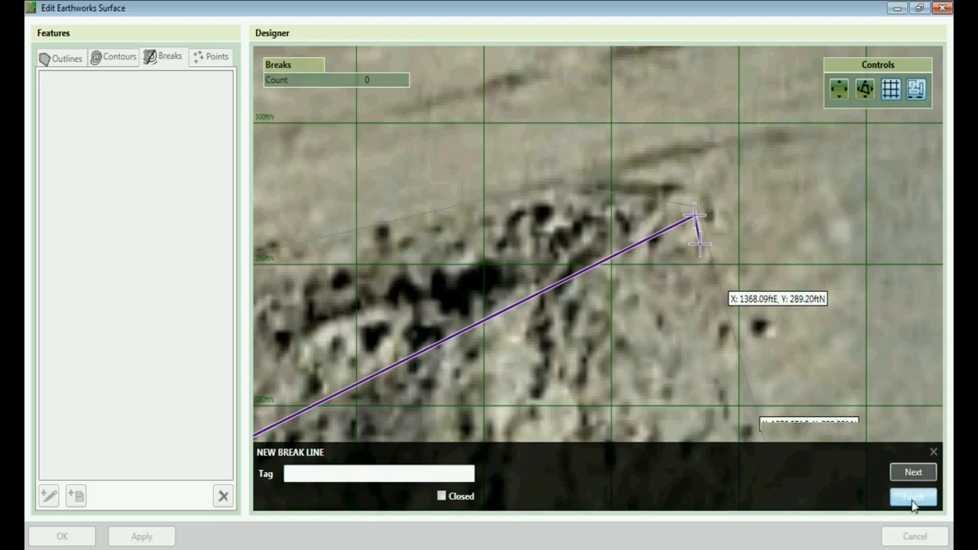
pyautogui.click(912, 497)
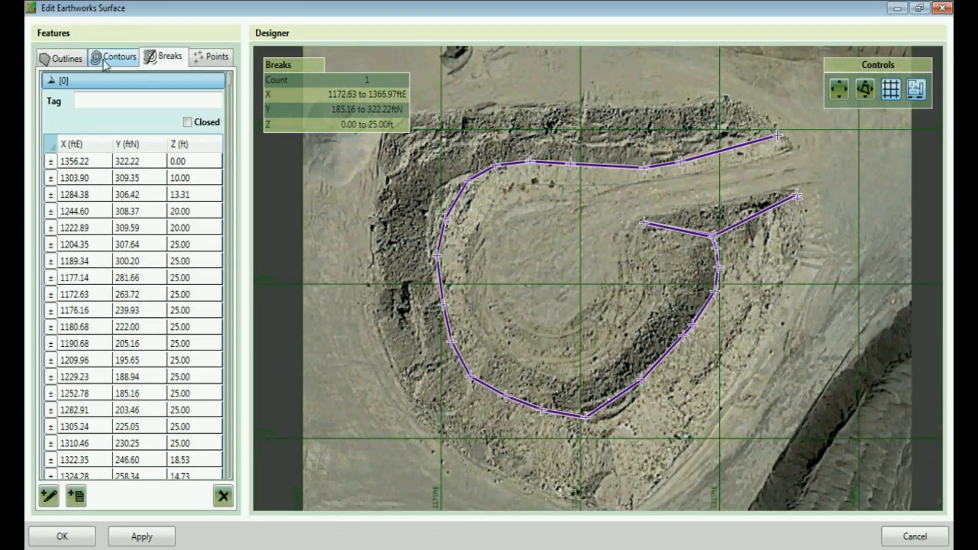
pyautogui.click(119, 57)
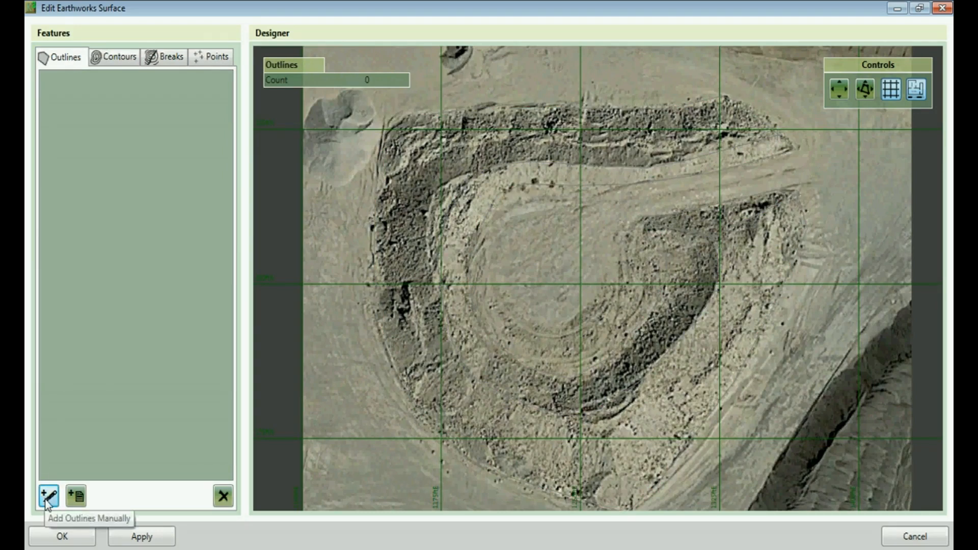
# Generate an Automatic outline at default tolerance, apply it and OK the surface
pyautogui.click(46, 496)
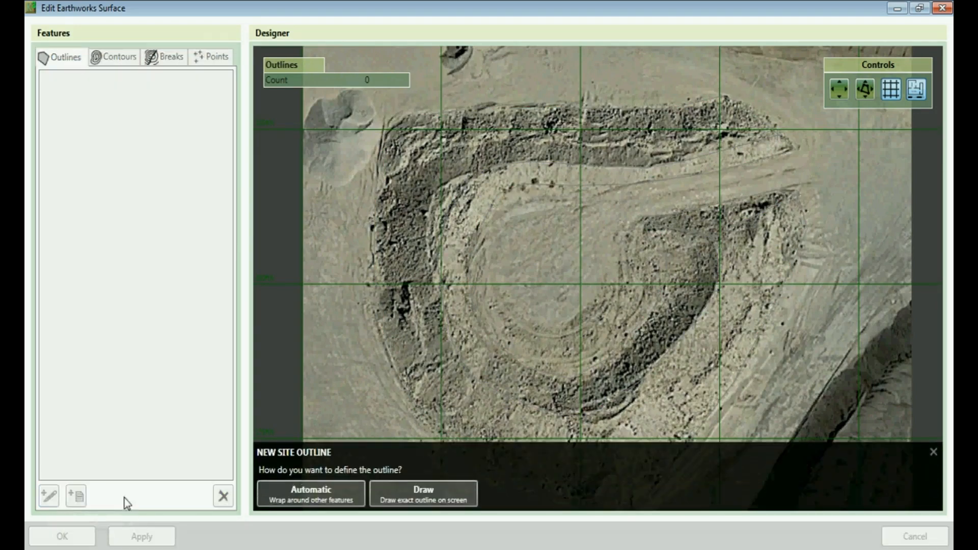
pyautogui.click(309, 494)
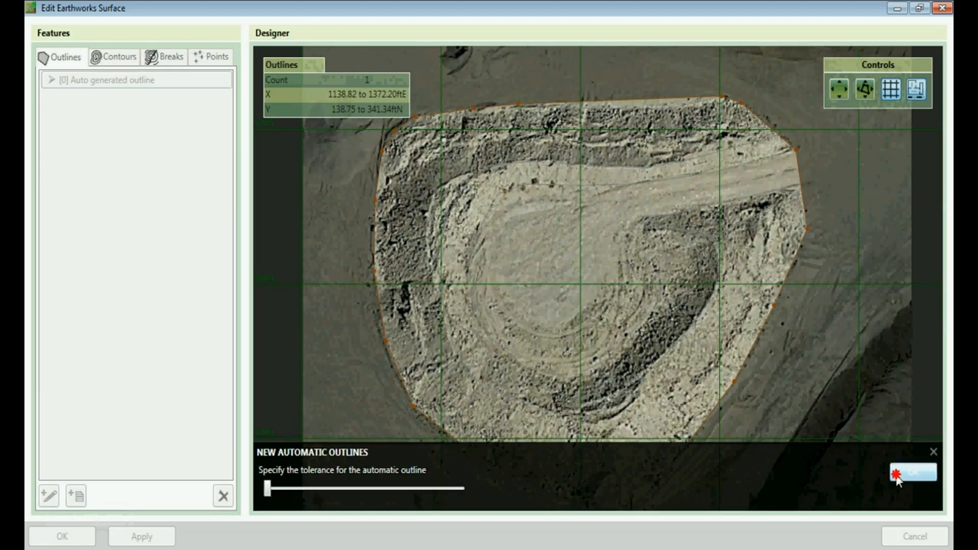
pyautogui.click(915, 473)
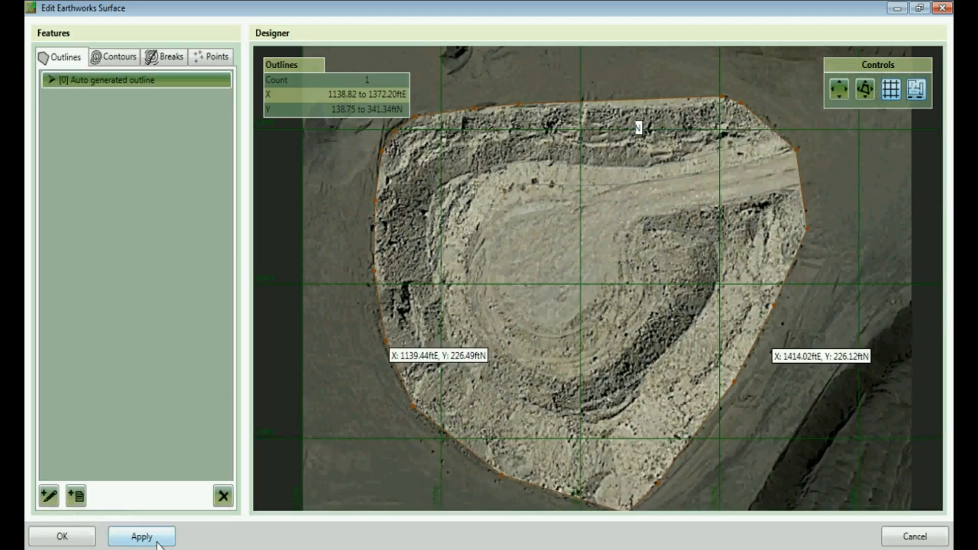
pyautogui.click(144, 535)
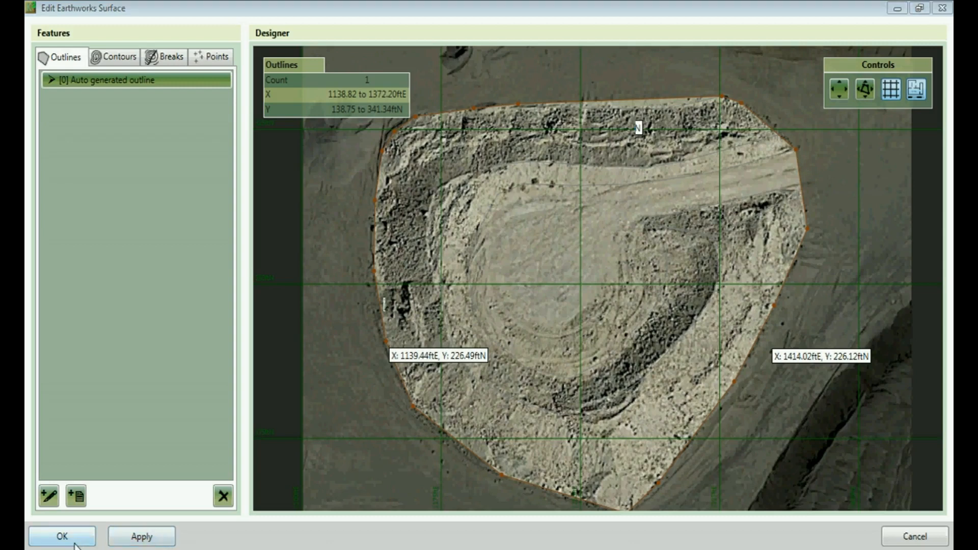
pyautogui.click(59, 536)
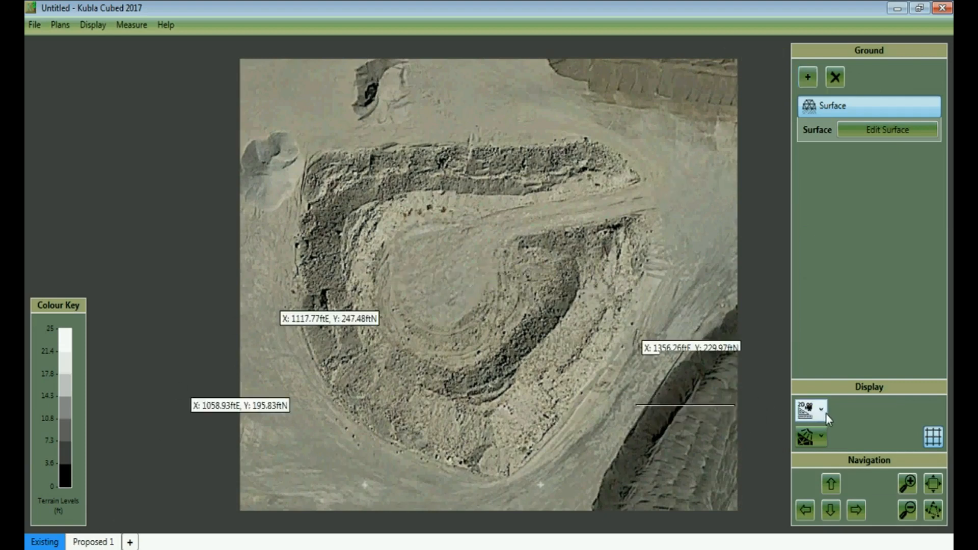
# Switch the Display view from 2D image to the shaded 3D terrain
pyautogui.click(808, 409)
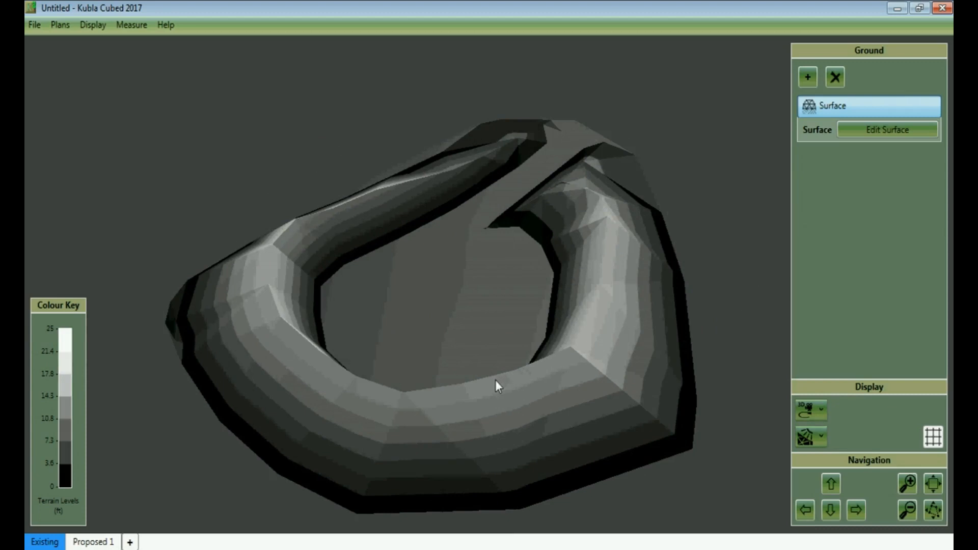
pyautogui.moveTo(490, 403)
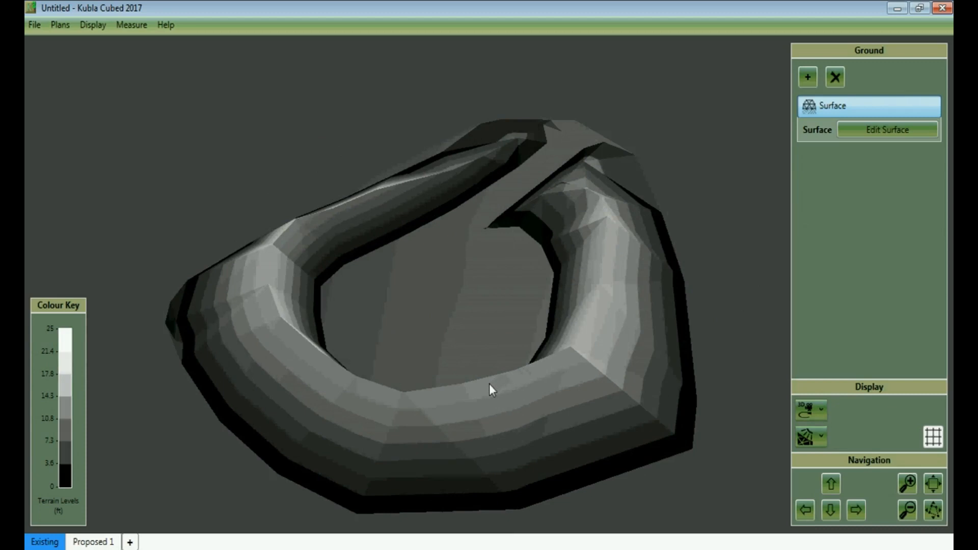